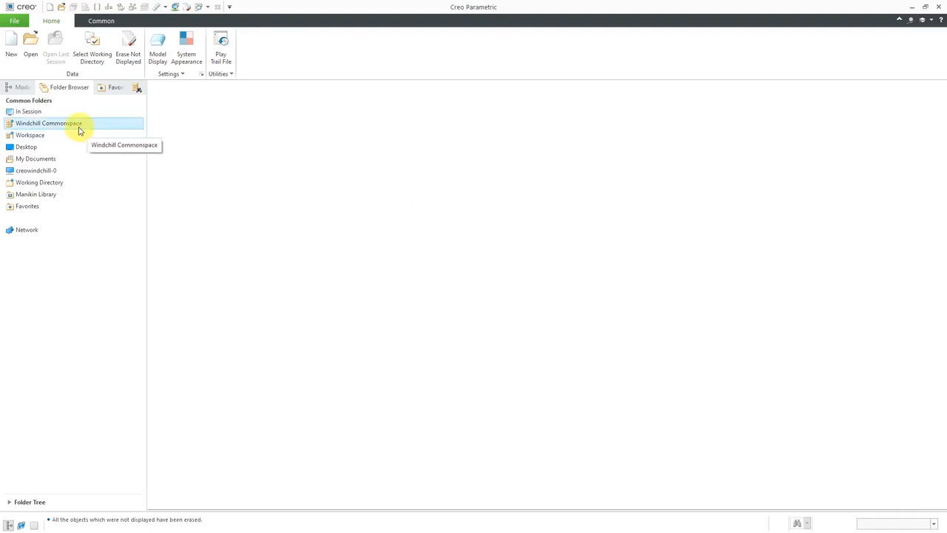
In Windchill Commonspace, browse Recent Libraries to the MCAD Standard Parts folders
left_click(74, 123)
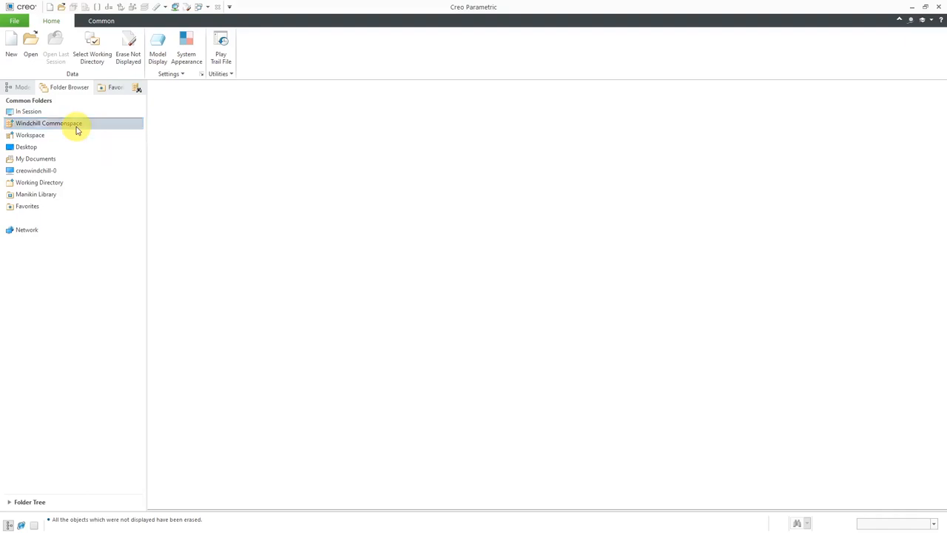
left_click(49, 123)
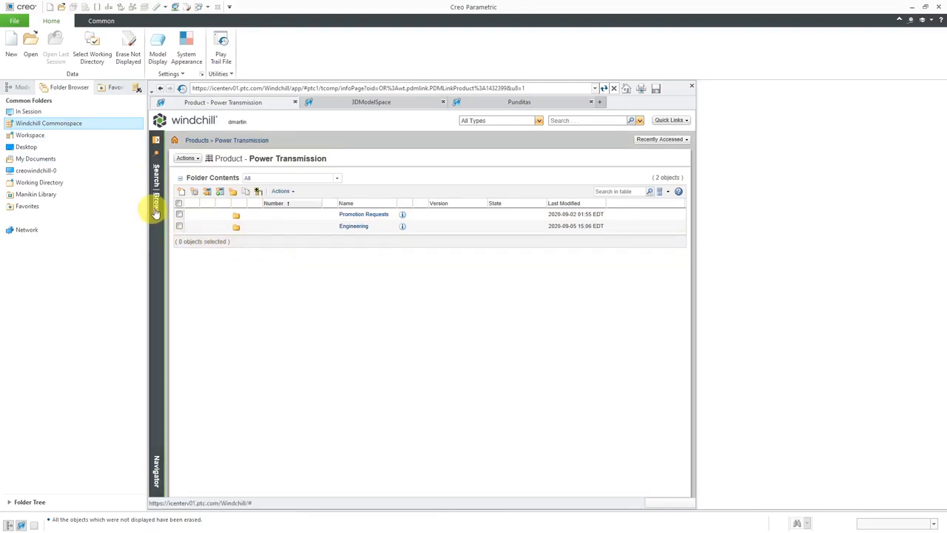
mouse_move(155, 211)
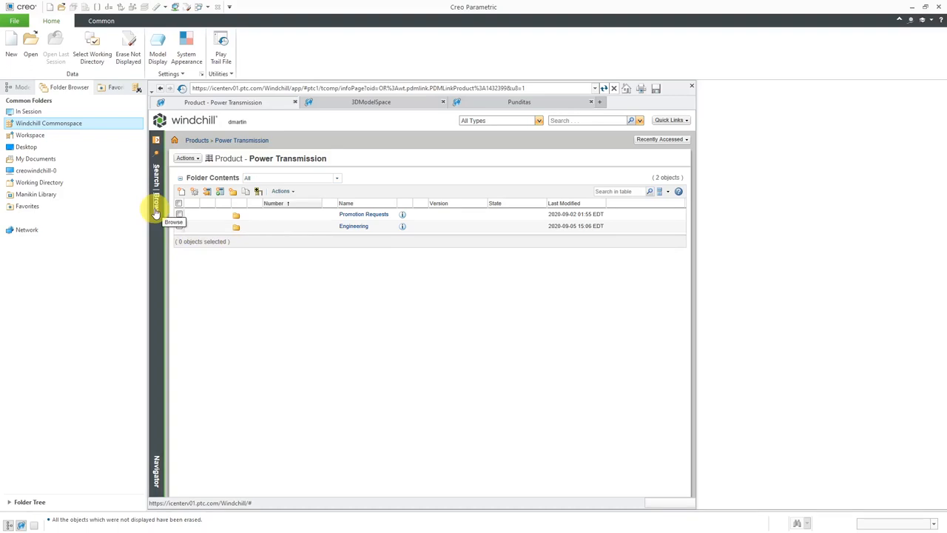
left_click(156, 213)
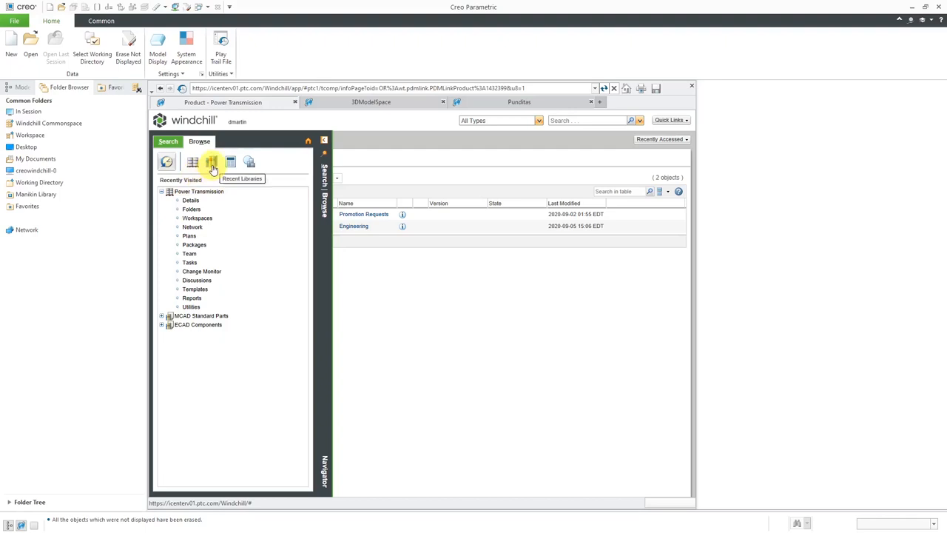
left_click(211, 162)
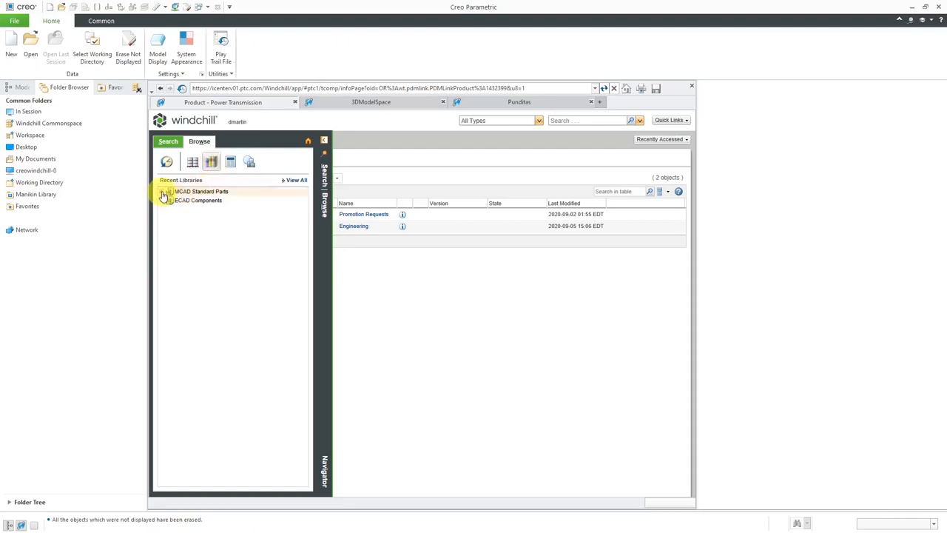
left_click(163, 191)
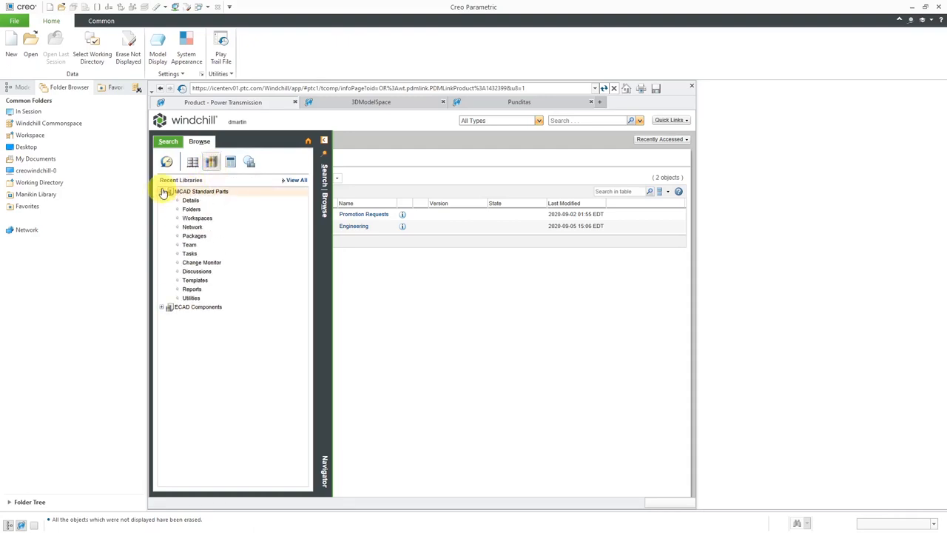
left_click(201, 191)
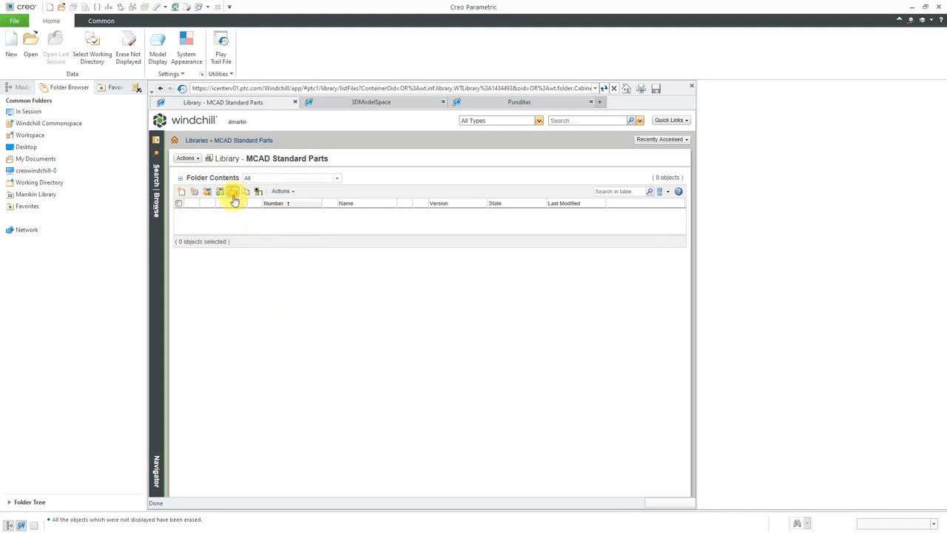
Start a new library folder and name it Crankshaft
left_click(233, 191)
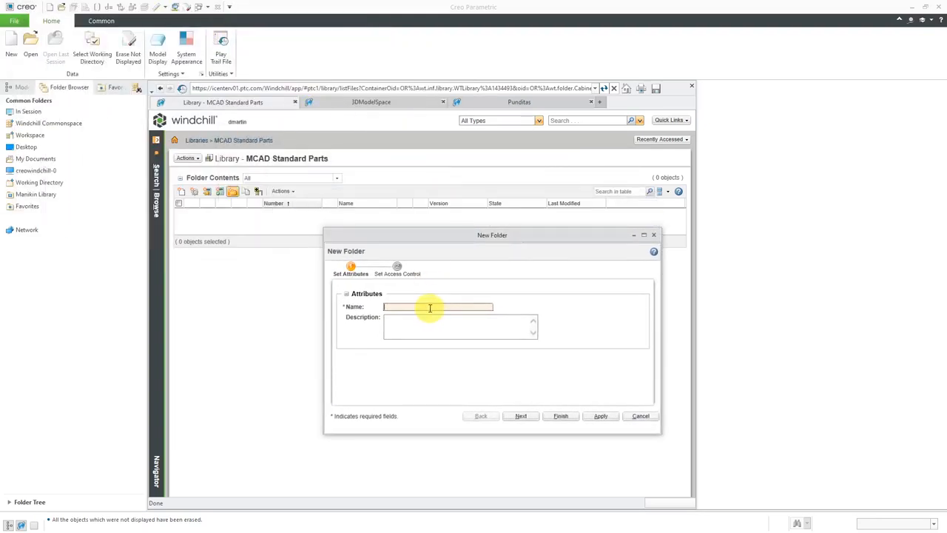
type("Cl")
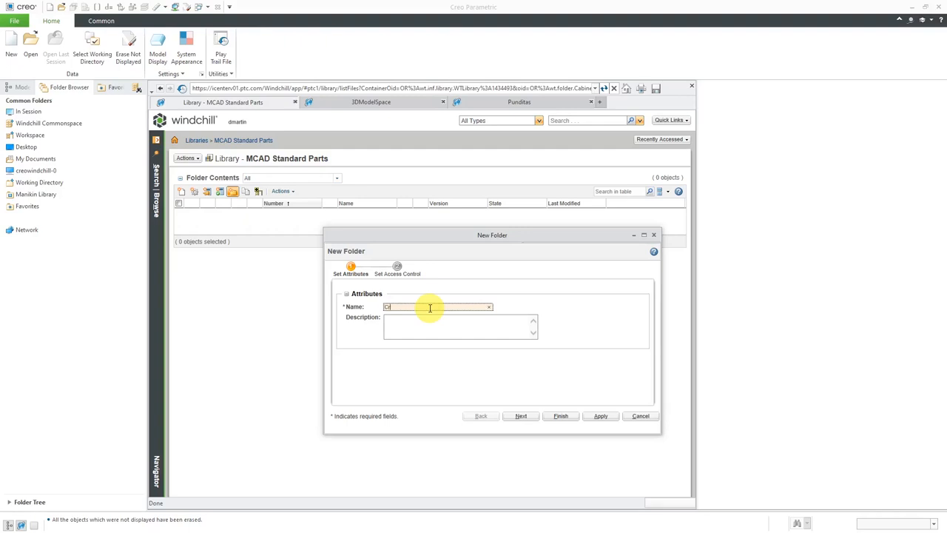
type("Crankshaft")
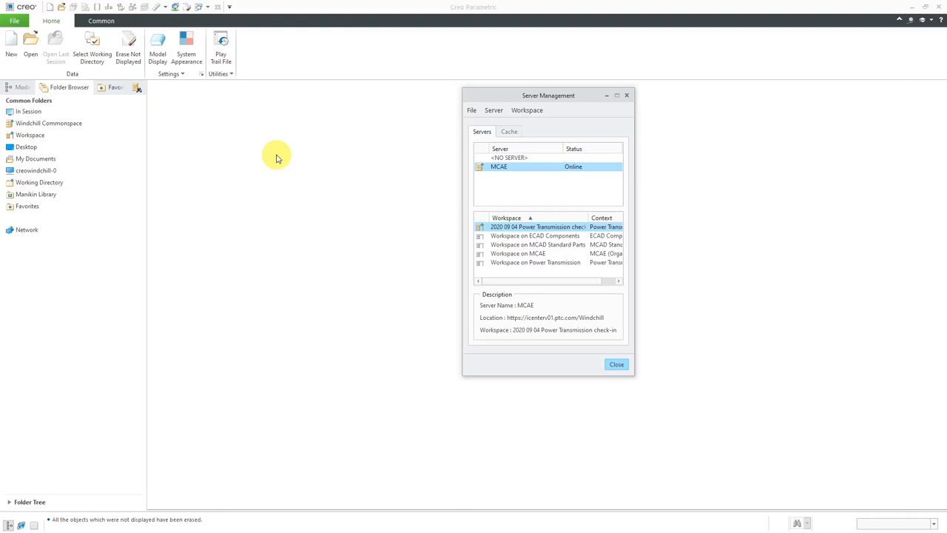
mouse_move(288, 153)
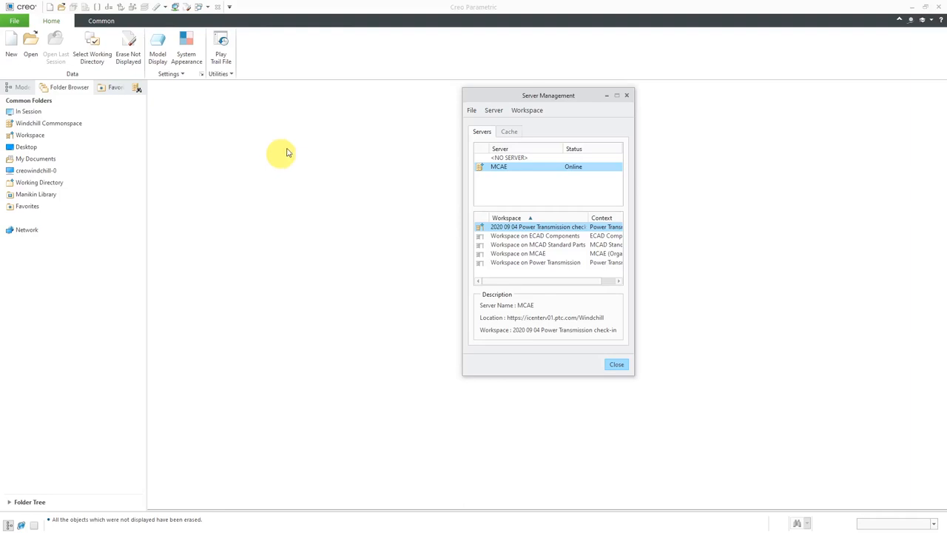
Start a new workspace with context MCAD Standard Parts (Library)
left_click(527, 109)
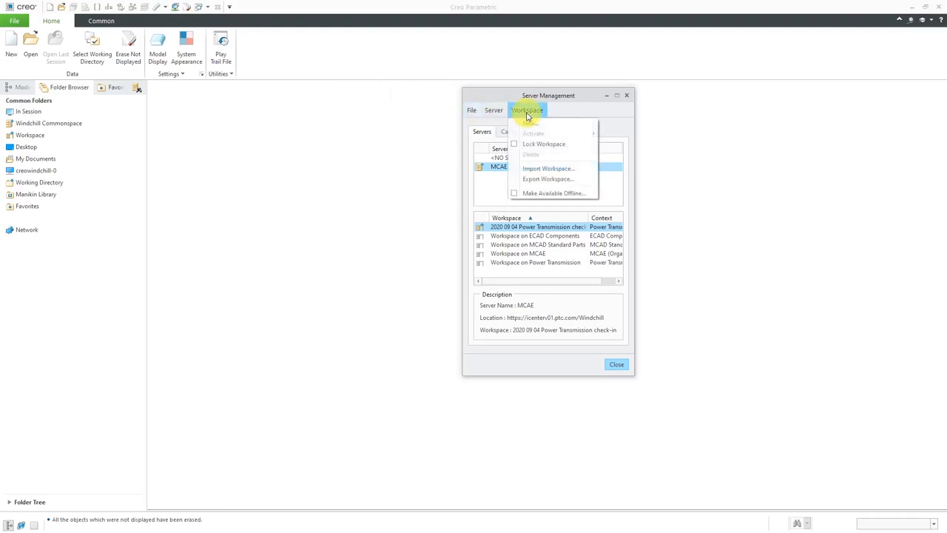
left_click(471, 109)
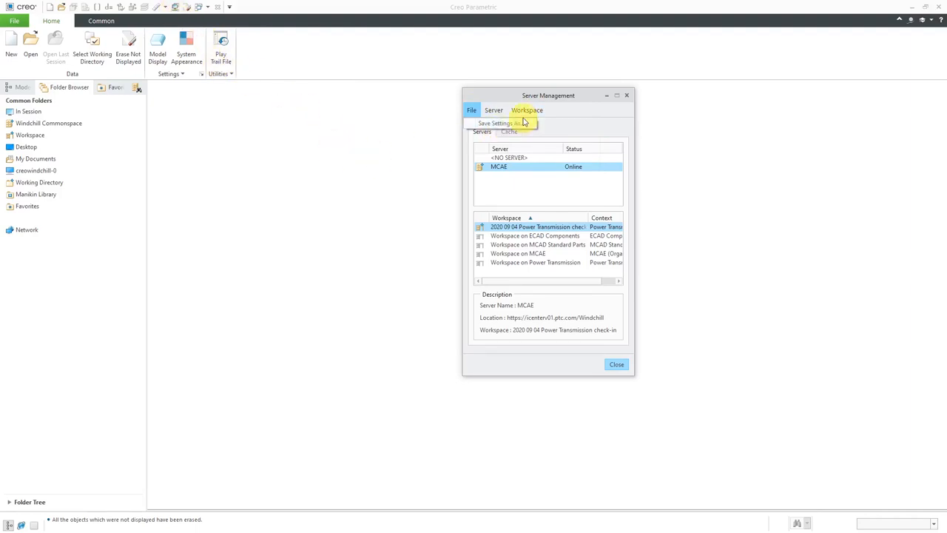
left_click(526, 110)
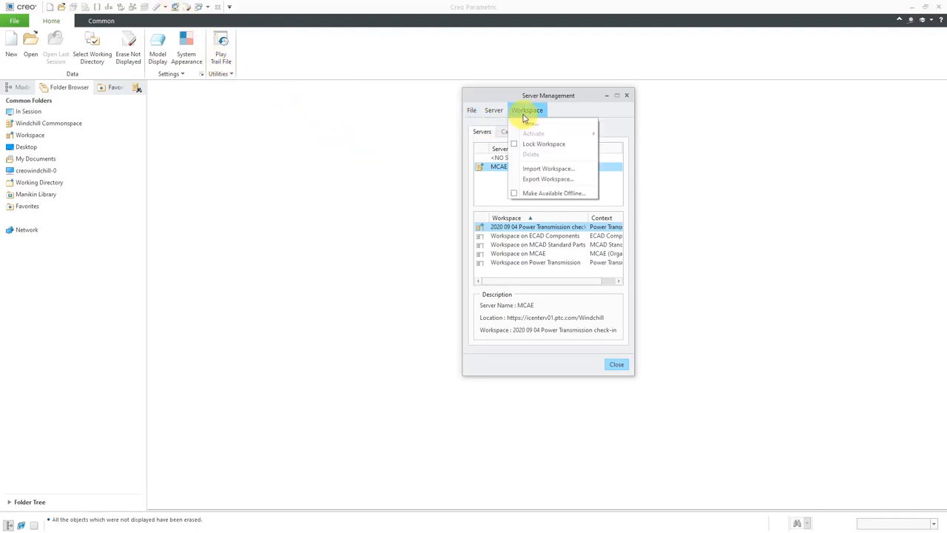
left_click(527, 111)
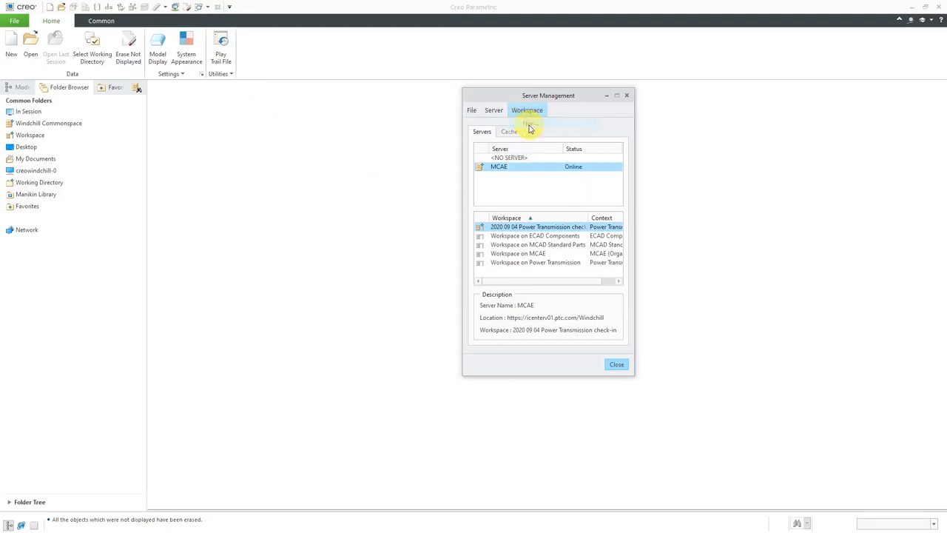
left_click(528, 124)
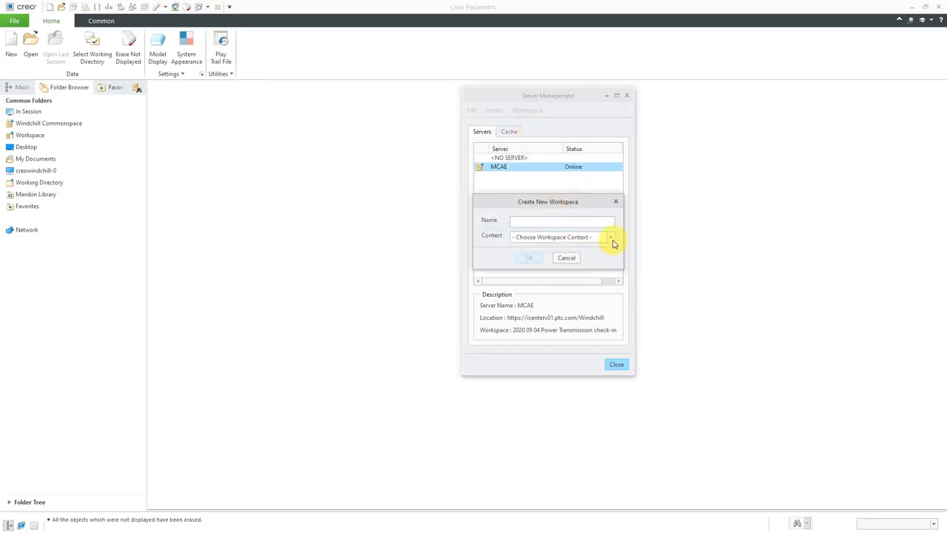
left_click(611, 236)
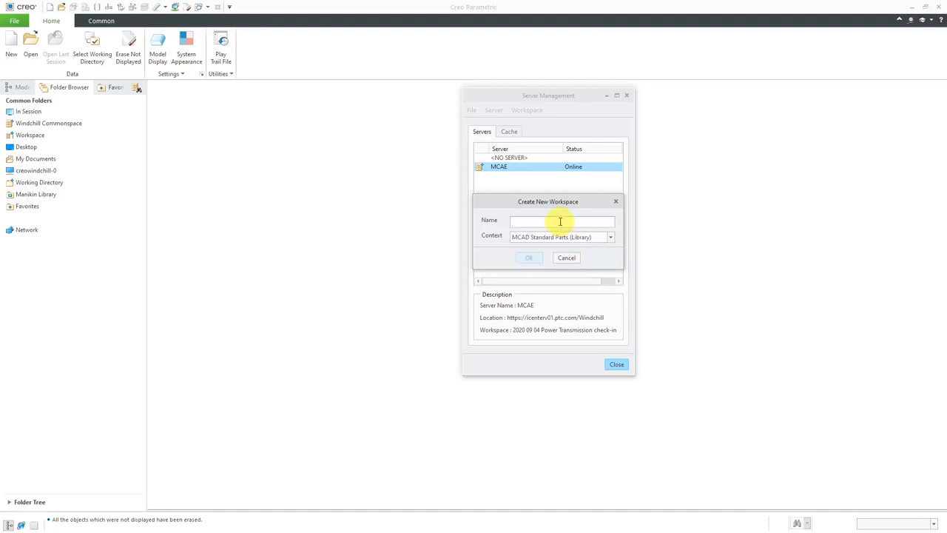
Name the workspace '2020 09 06 Crankshaft Family Table' and confirm it
type("2020 09 06 Cl")
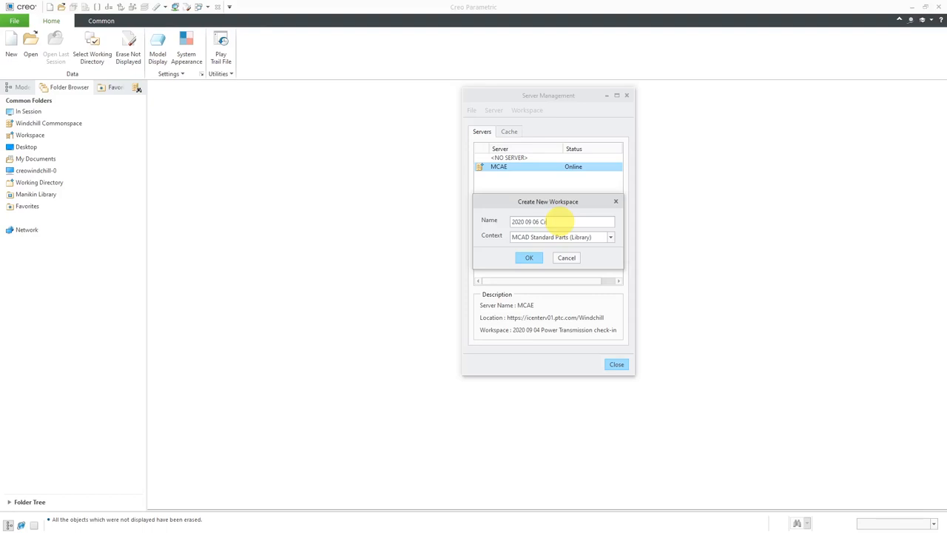
type("Crankshaft")
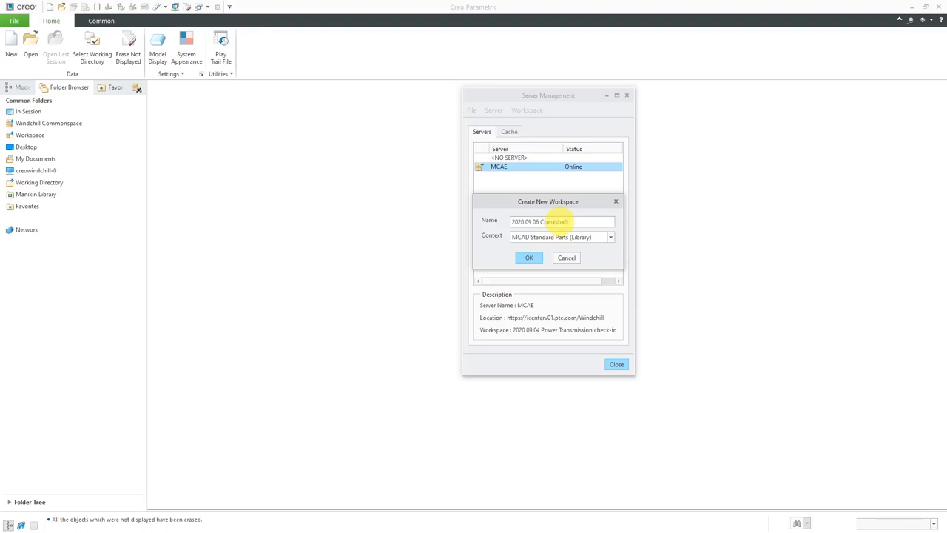
type("Family")
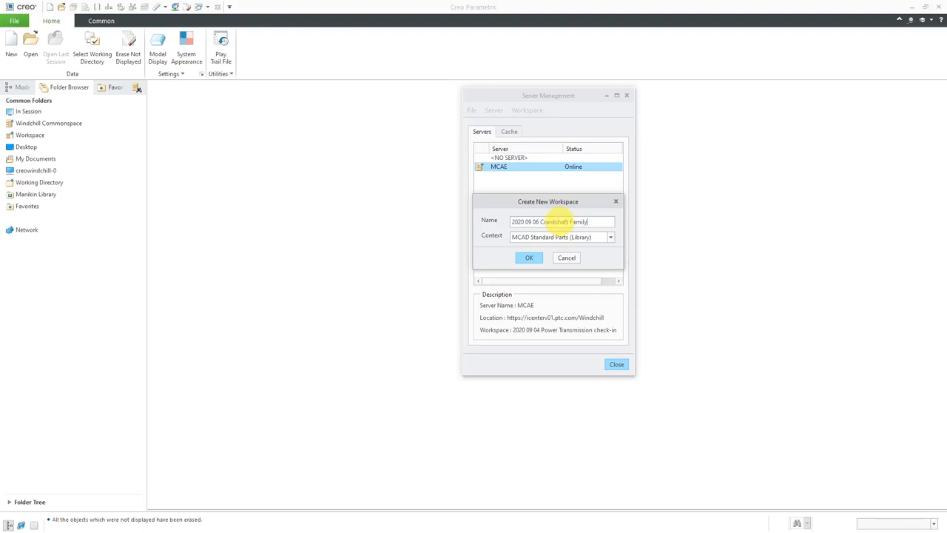
type("Table")
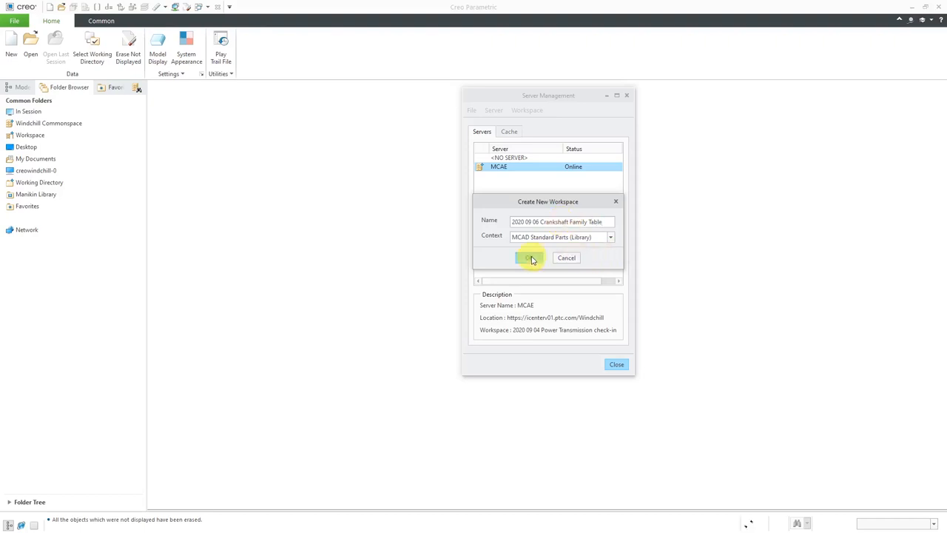
left_click(531, 257)
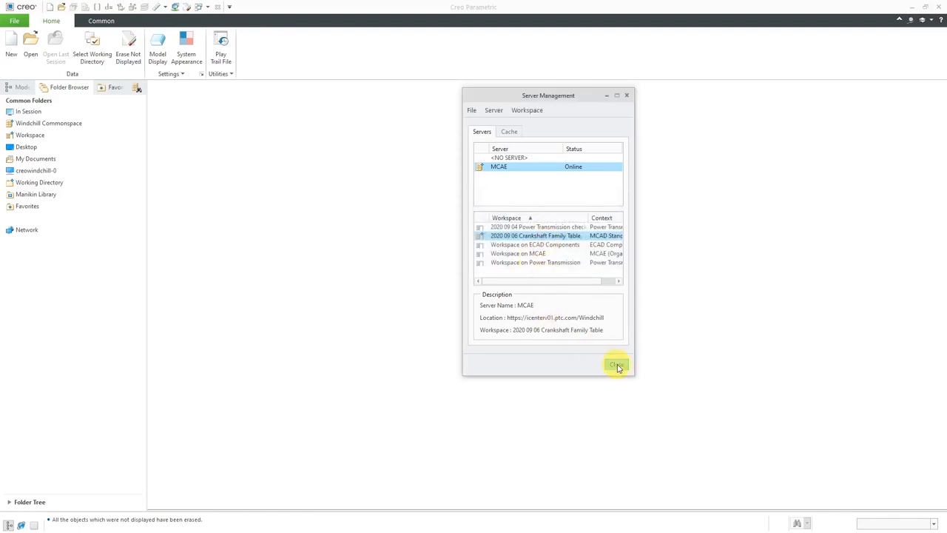
Close Server Management, show the workspace page, and choose Edit Preferences from its actions
left_click(616, 365)
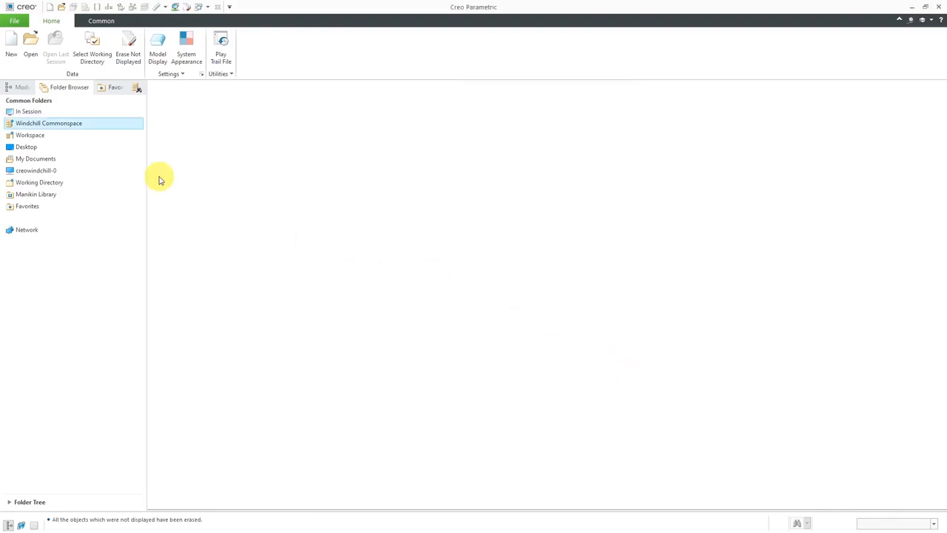
left_click(30, 135)
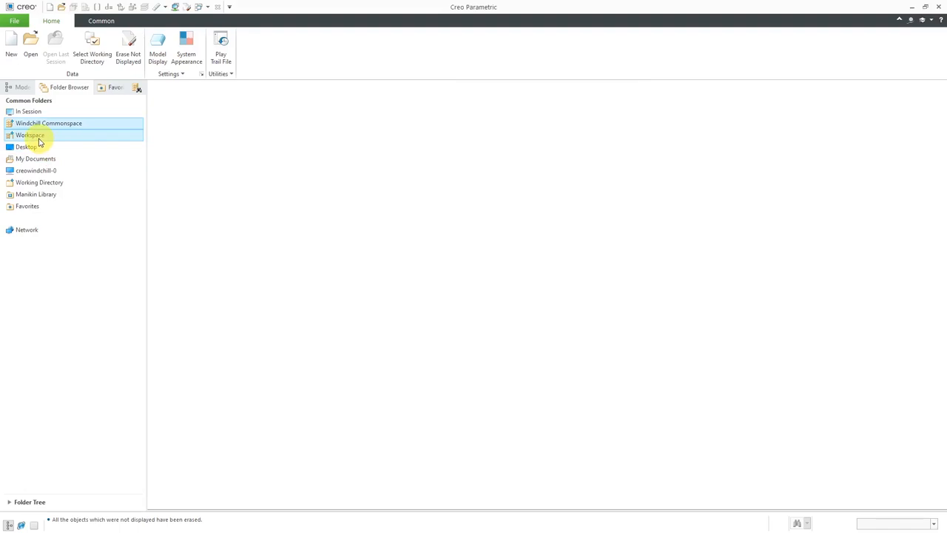
left_click(29, 135)
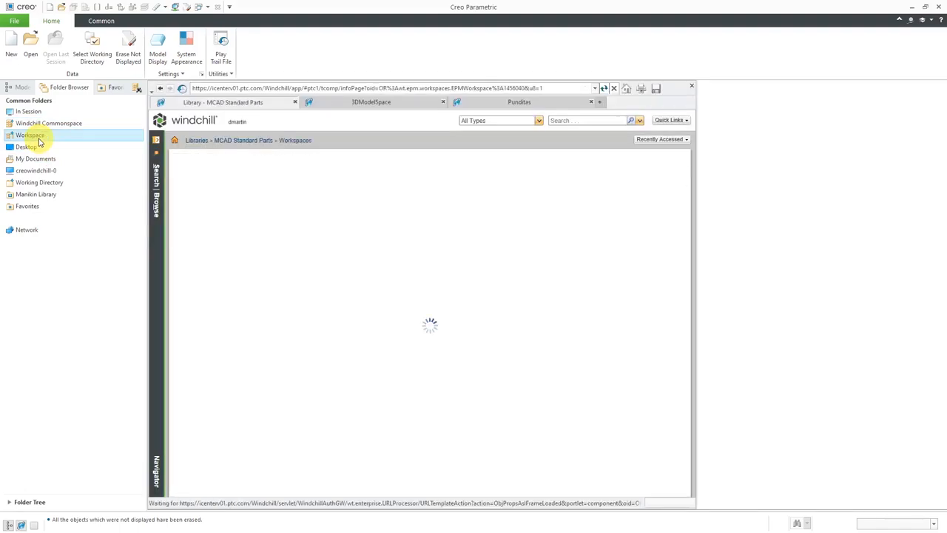
left_click(29, 134)
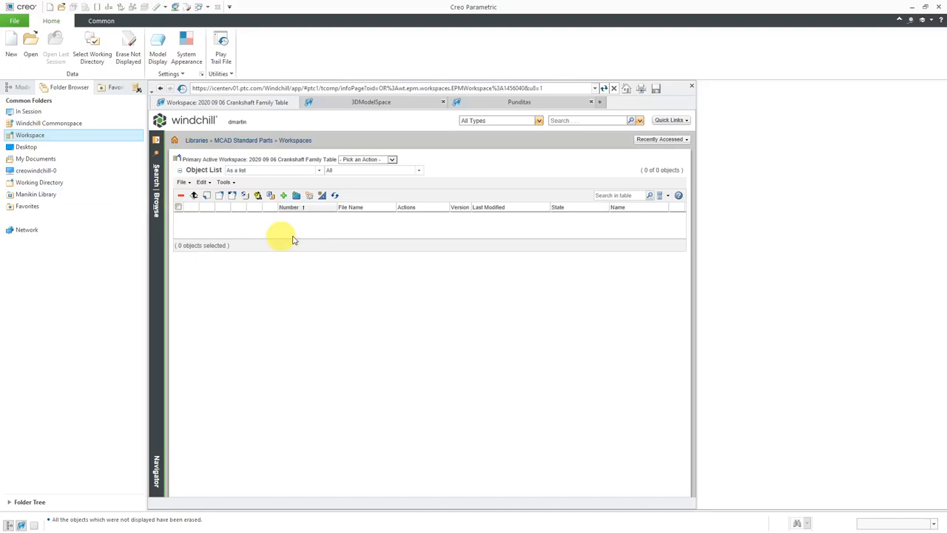
mouse_move(308, 239)
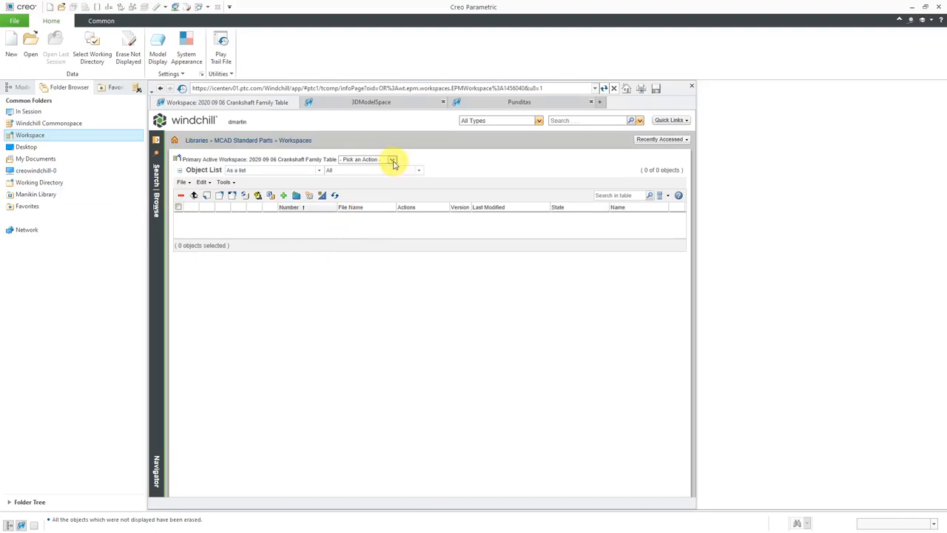
left_click(393, 159)
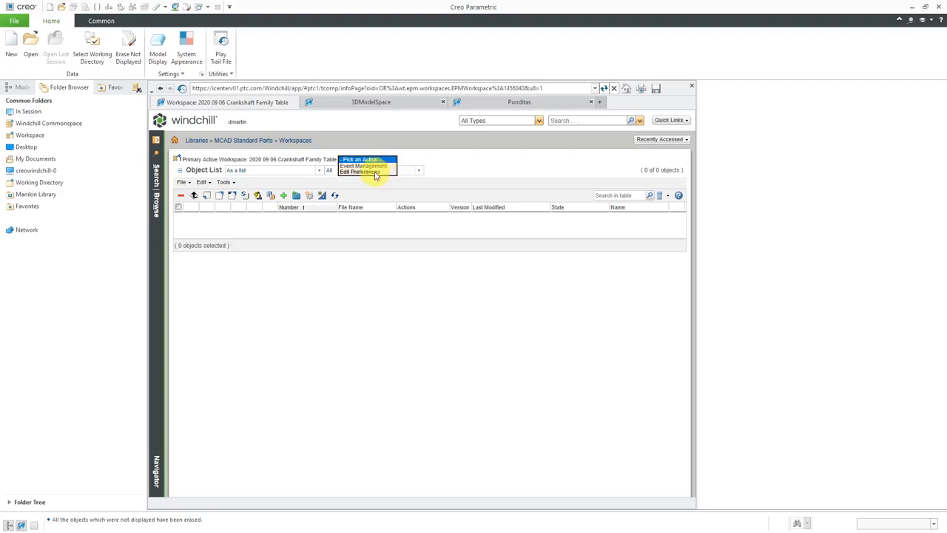
left_click(356, 172)
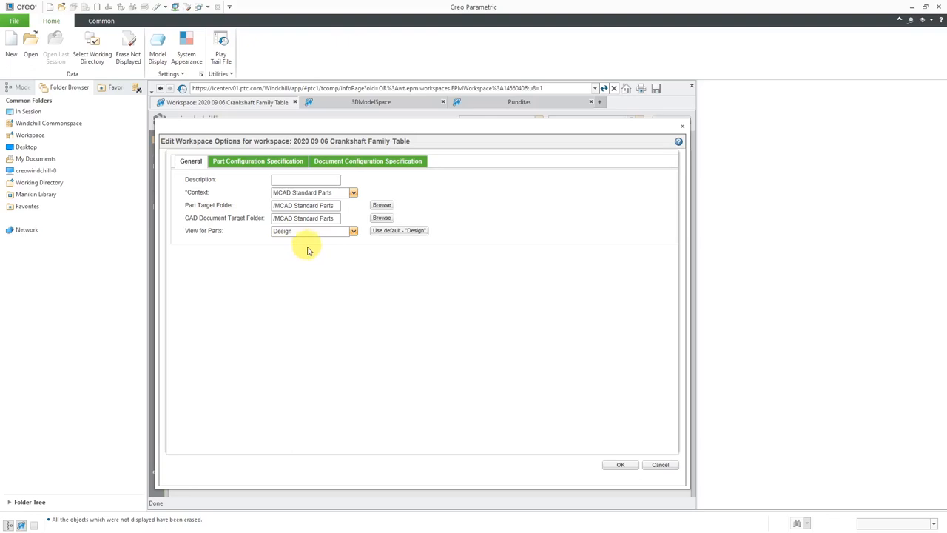
mouse_move(311, 248)
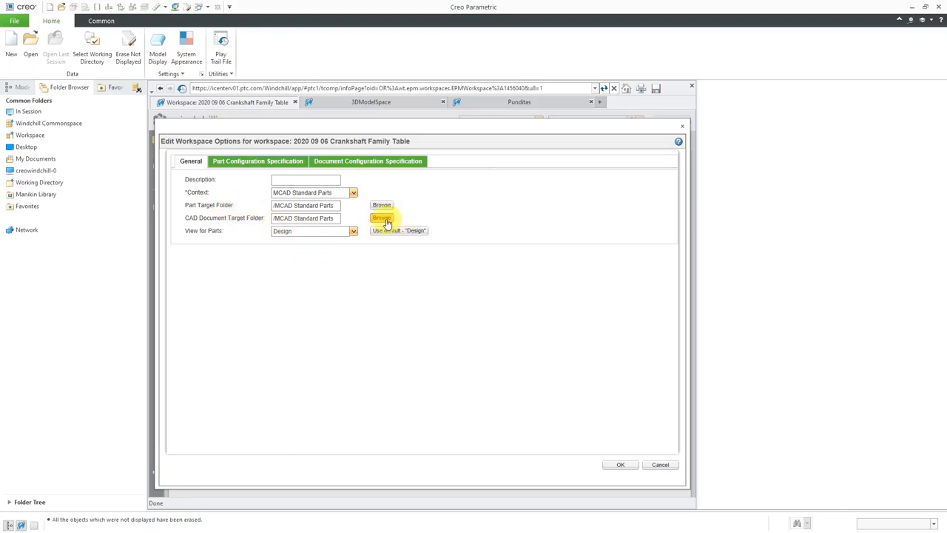
Set the CAD Document Target Folder to Crankshaft and save the workspace options
left_click(382, 217)
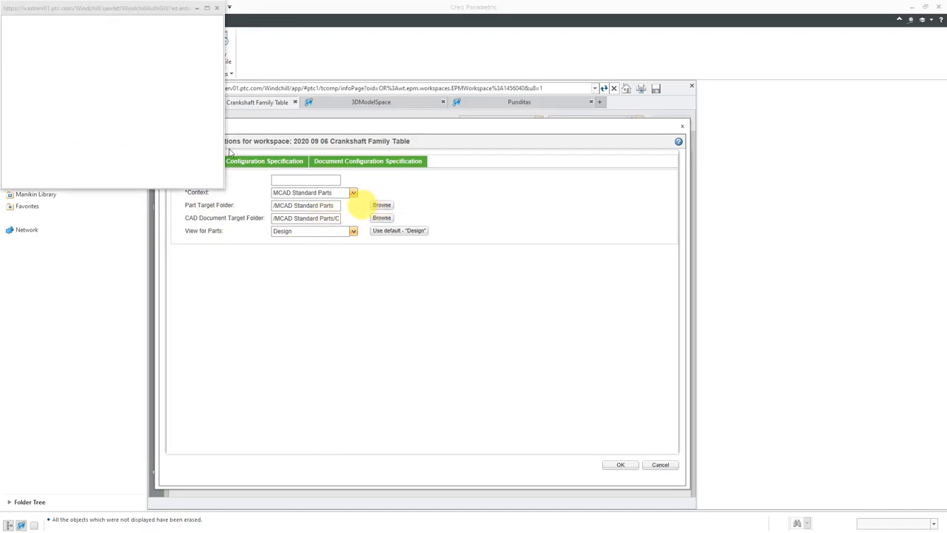
left_click(381, 205)
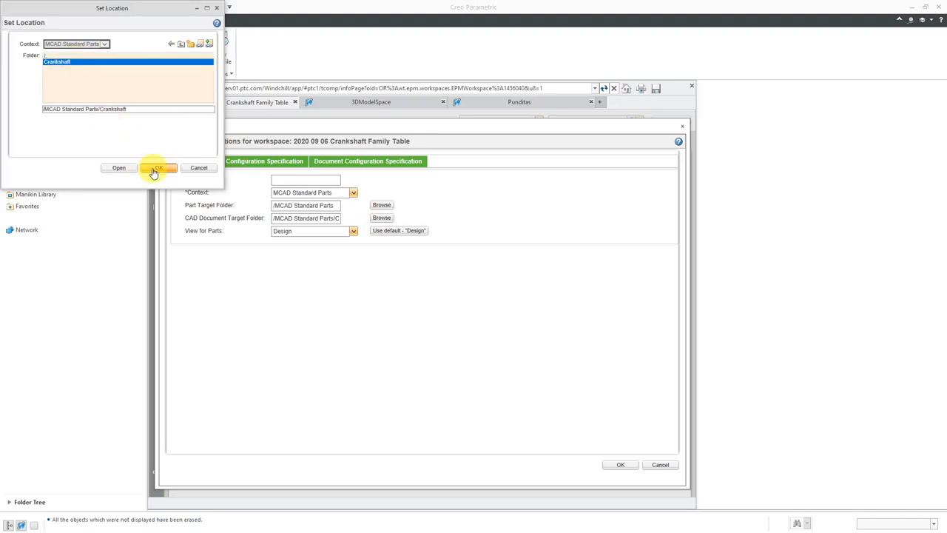
left_click(157, 168)
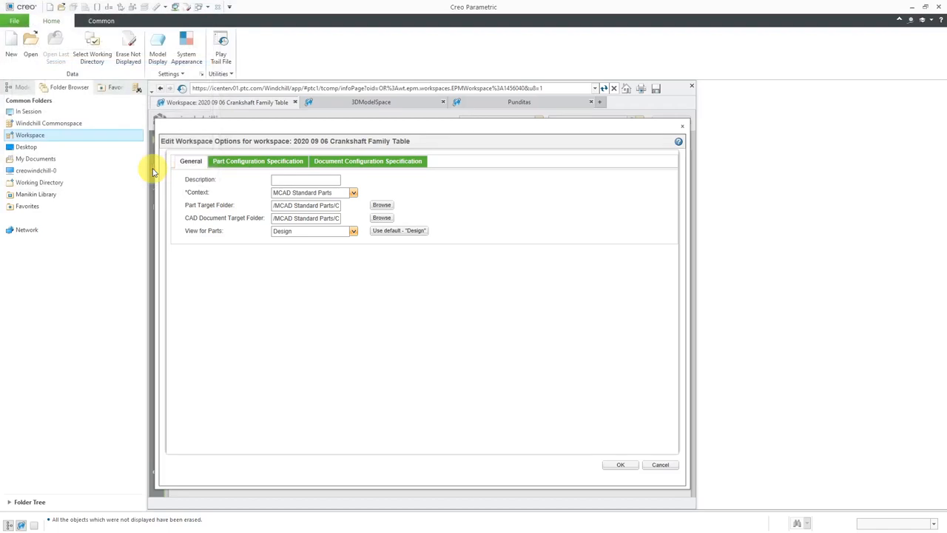
mouse_move(285, 272)
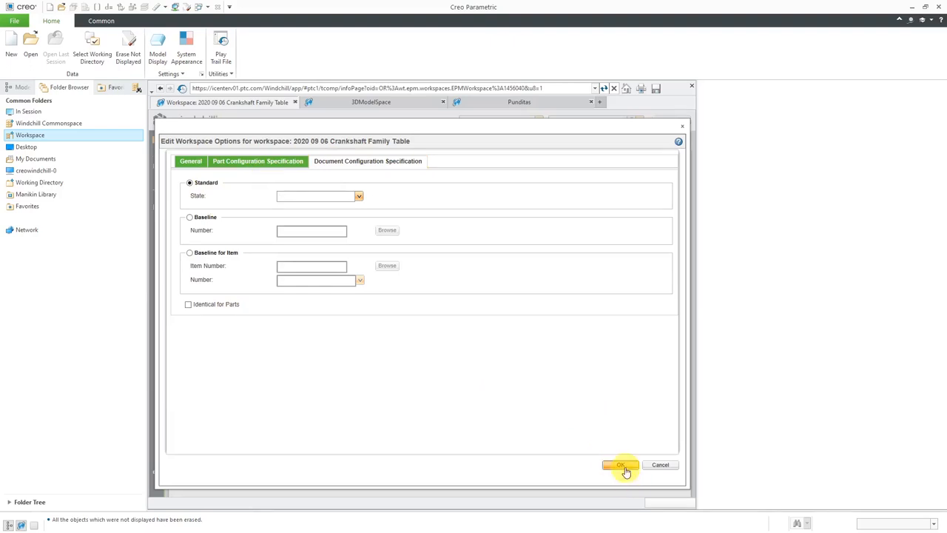
left_click(620, 465)
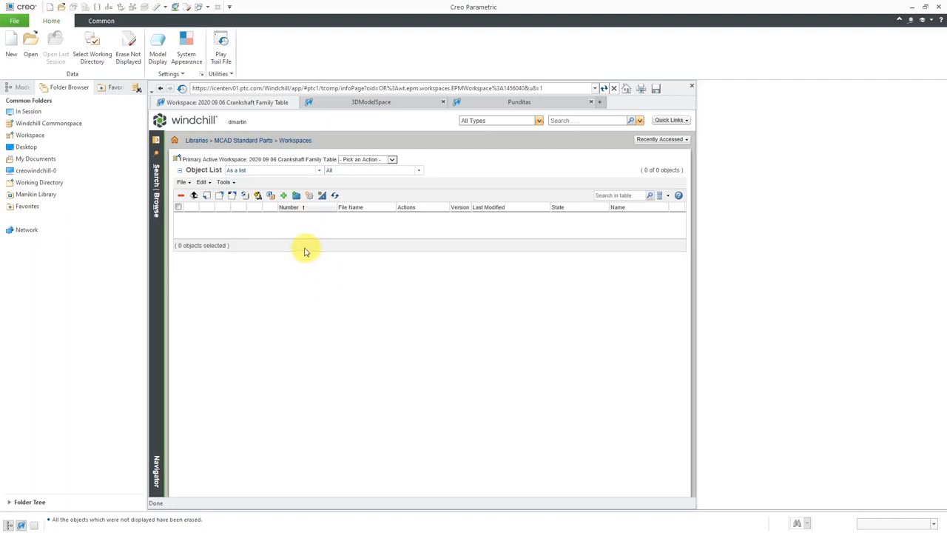
mouse_move(279, 239)
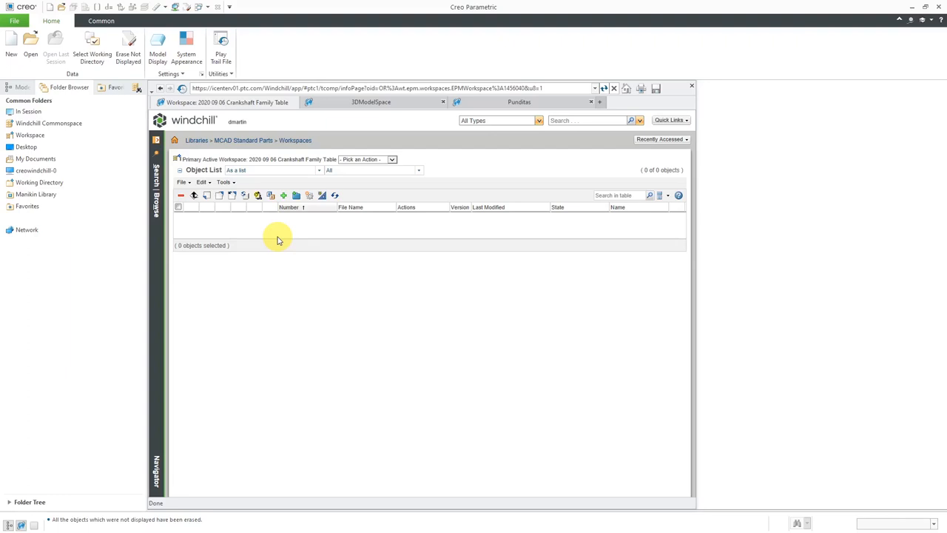
mouse_move(539, 187)
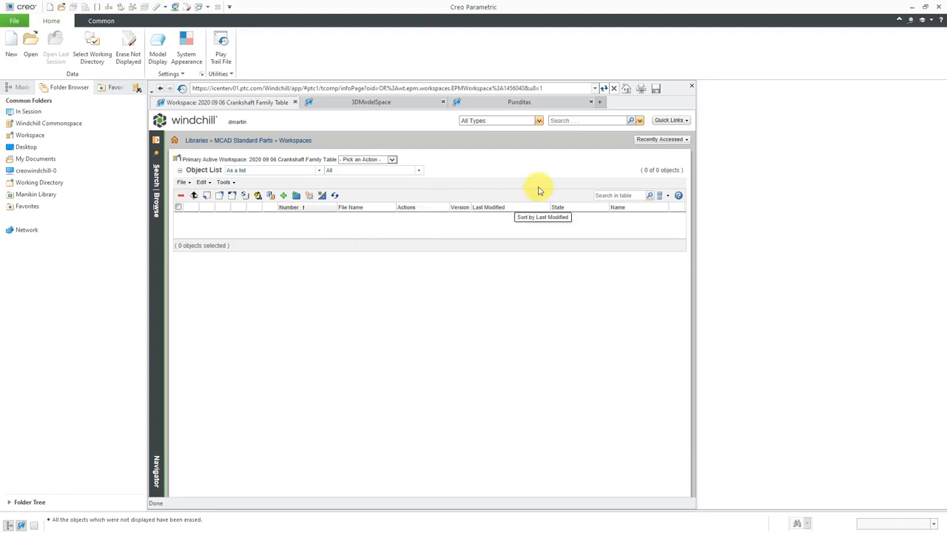
Open Quick Links to reveal the My Settings submenu
left_click(670, 120)
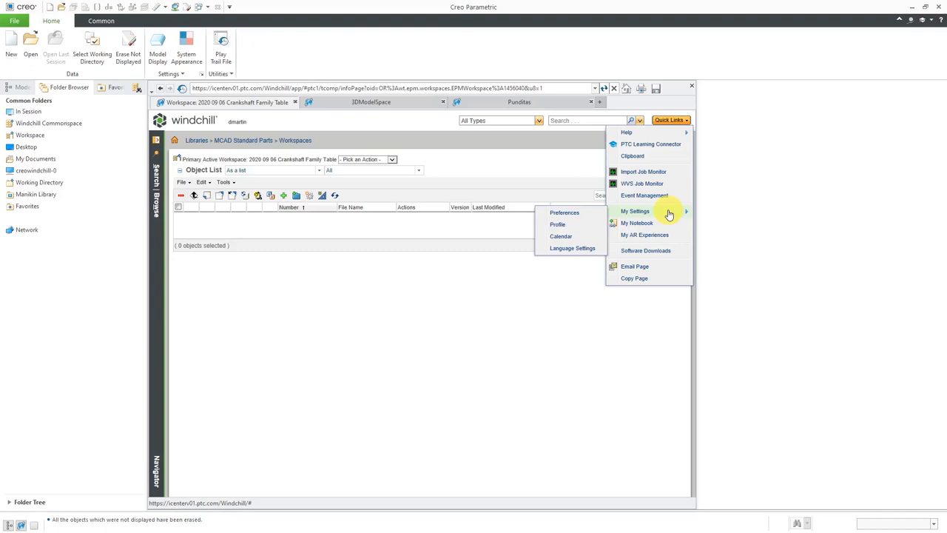
mouse_move(570, 215)
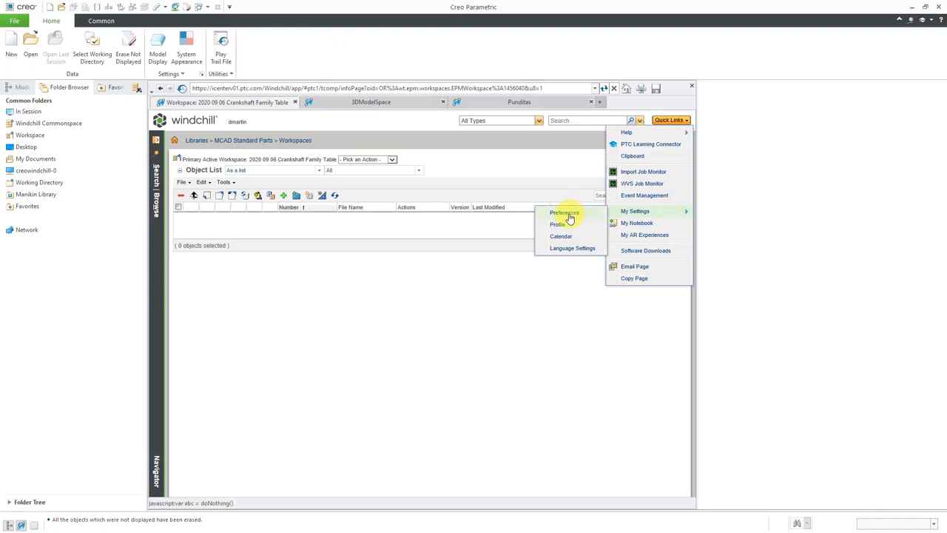
Open Preferences, expand Operation, and filter the tree for 'assoc'
left_click(565, 213)
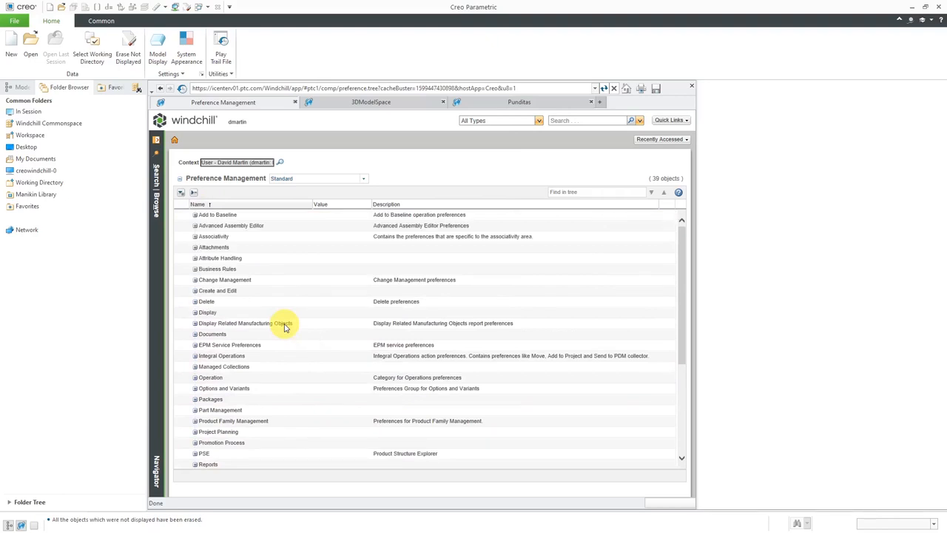
mouse_move(263, 340)
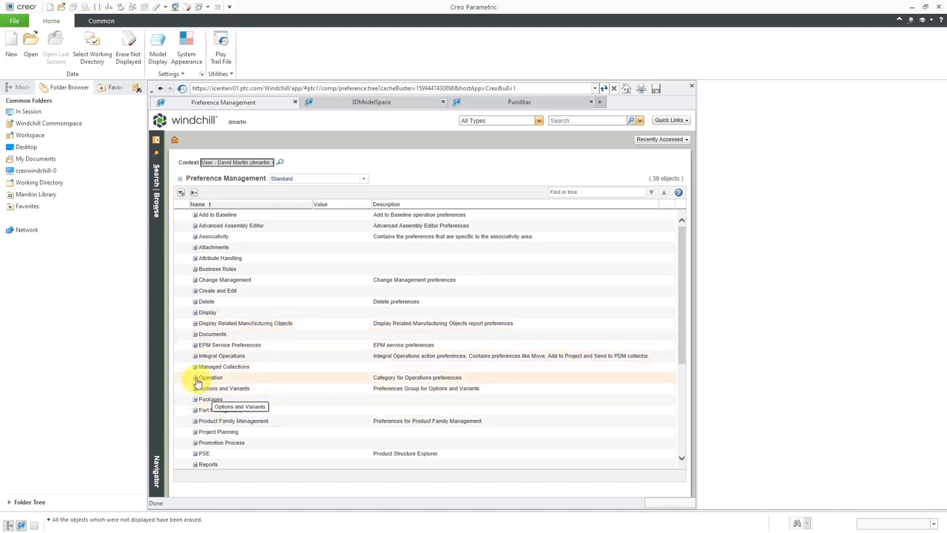
left_click(195, 378)
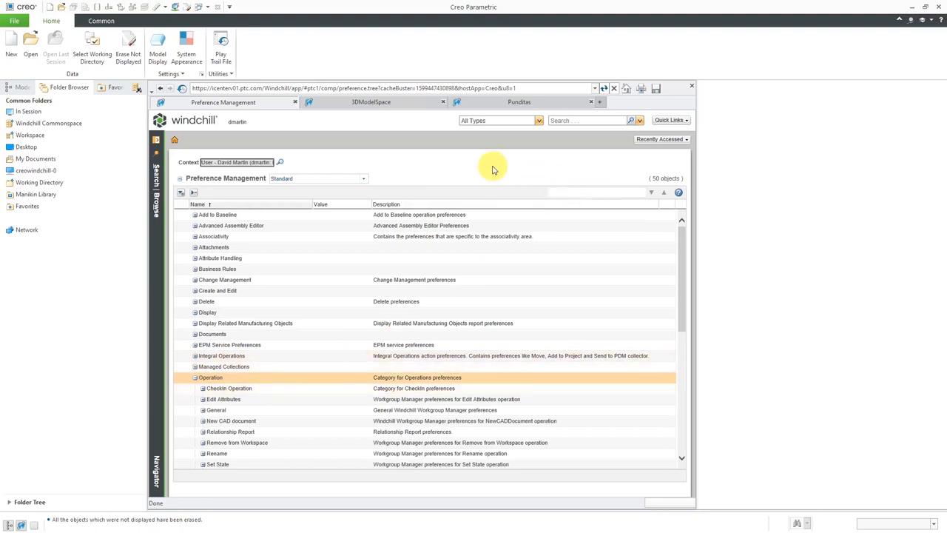
mouse_move(502, 183)
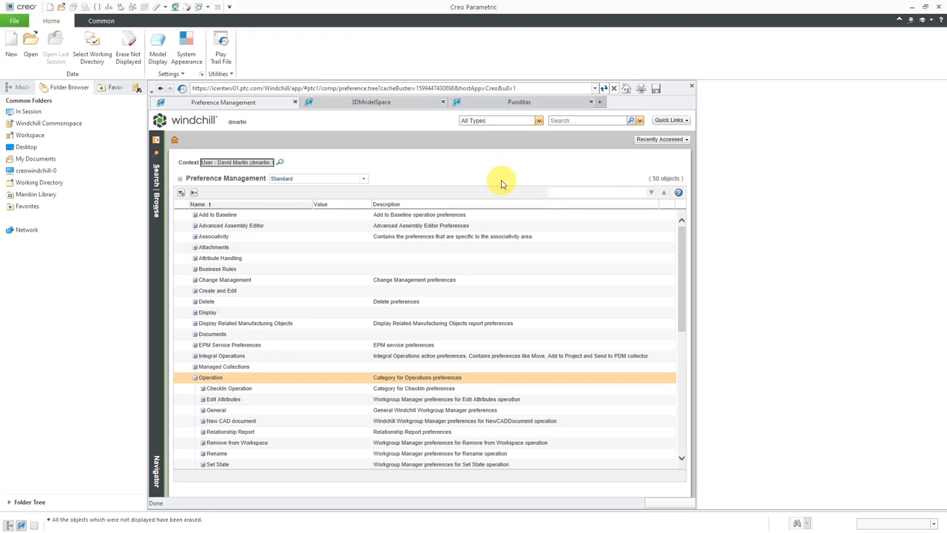
type("associate")
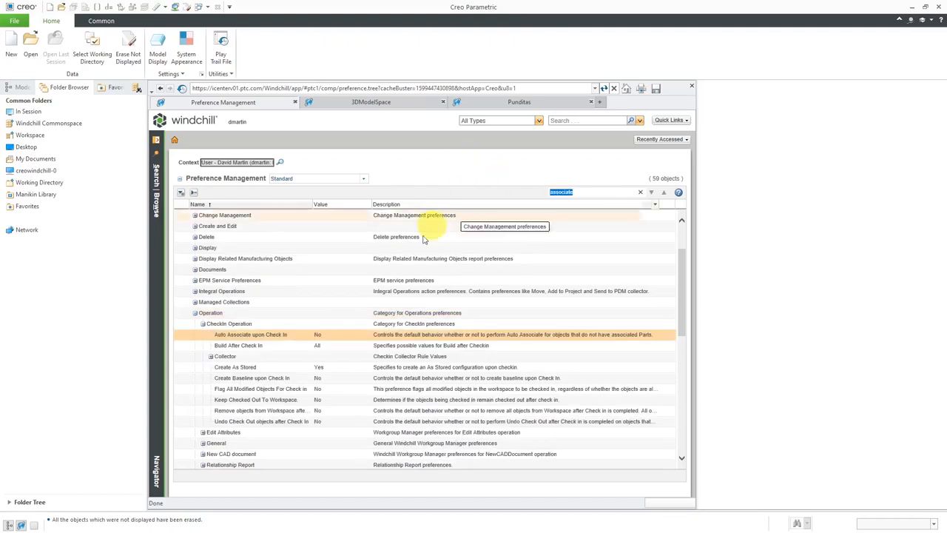
mouse_move(271, 339)
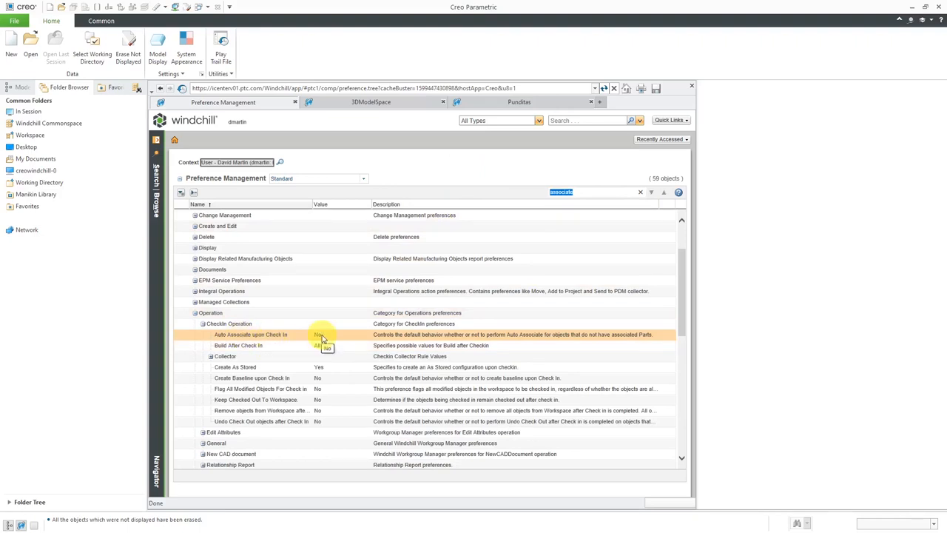
mouse_move(287, 338)
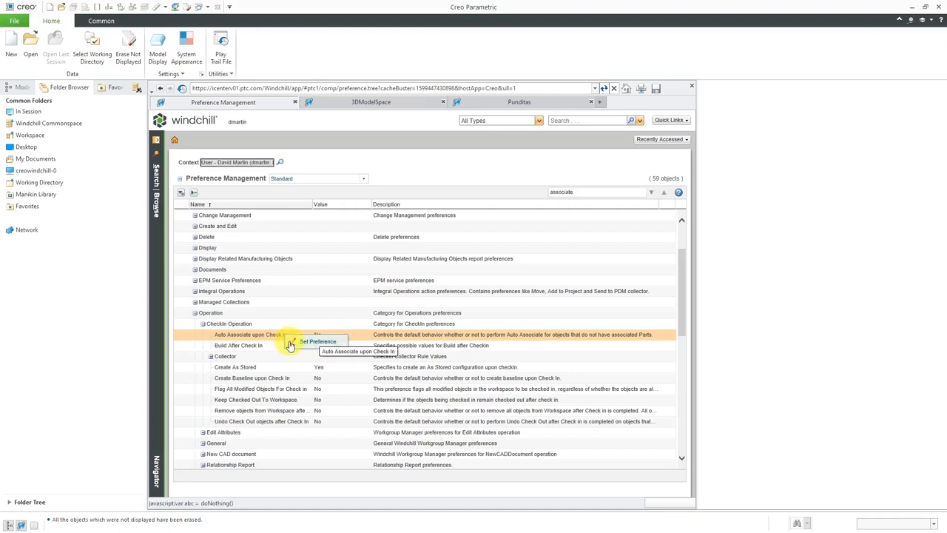
Change Auto Associate upon Check In to Yes in Set Preference
left_click(291, 344)
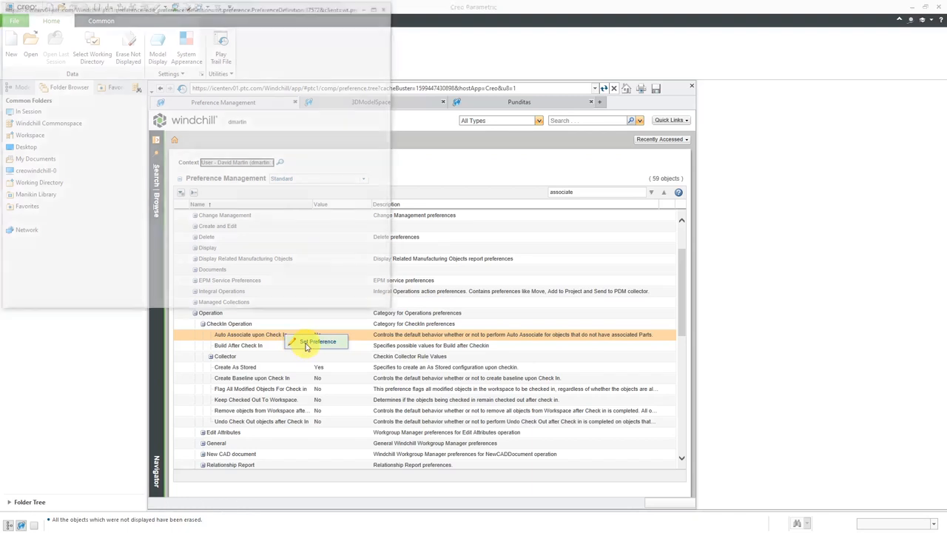
left_click(318, 342)
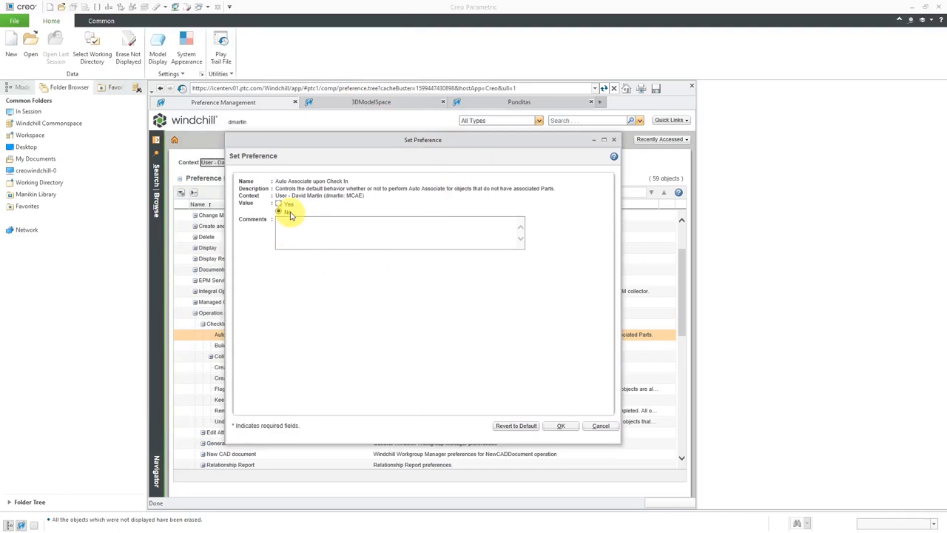
left_click(279, 204)
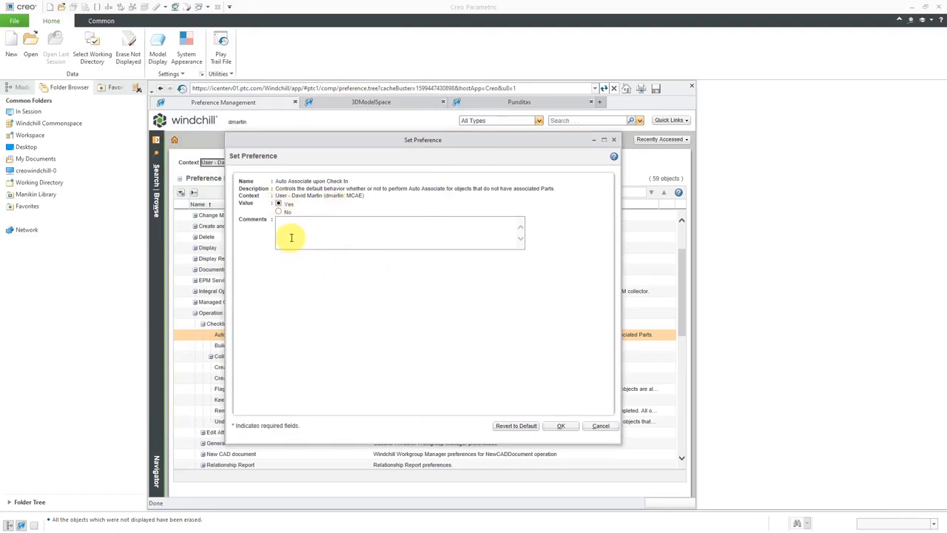
mouse_move(437, 364)
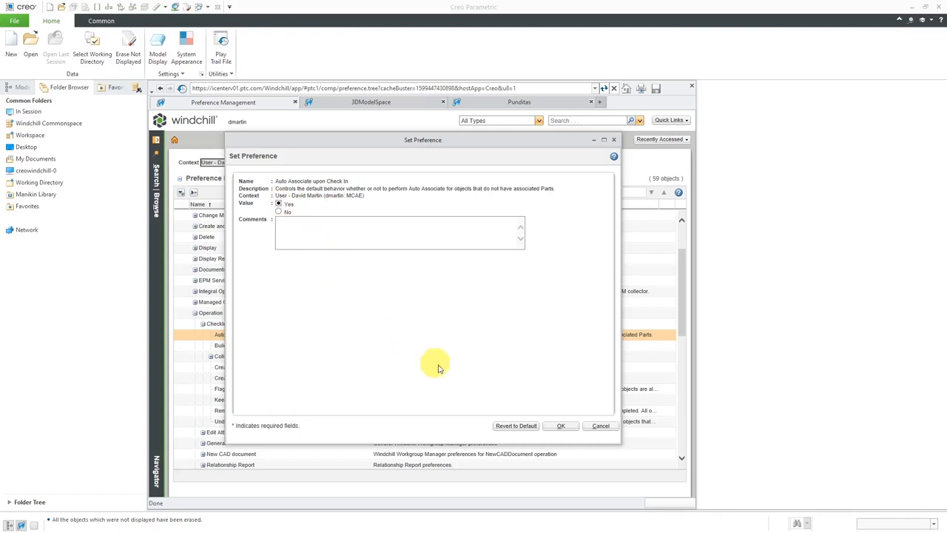
mouse_move(515, 425)
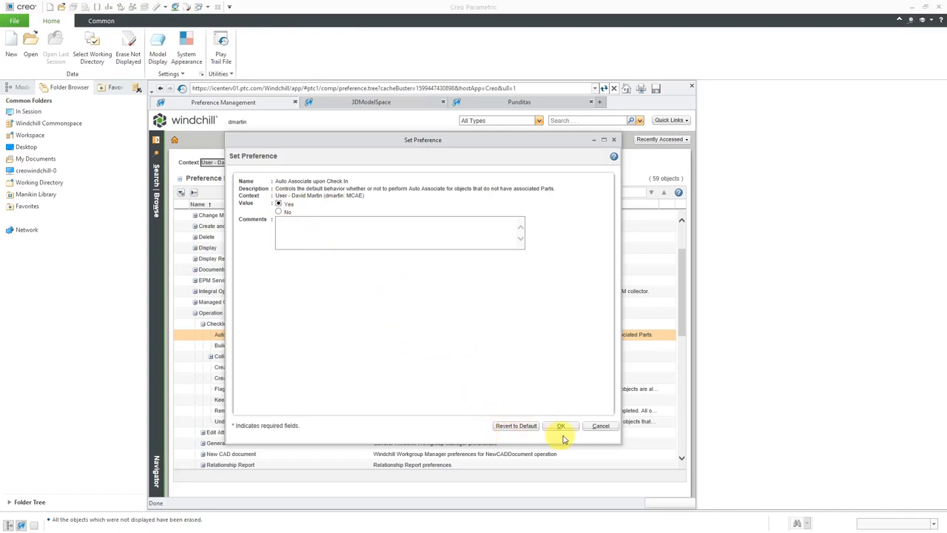
left_click(560, 426)
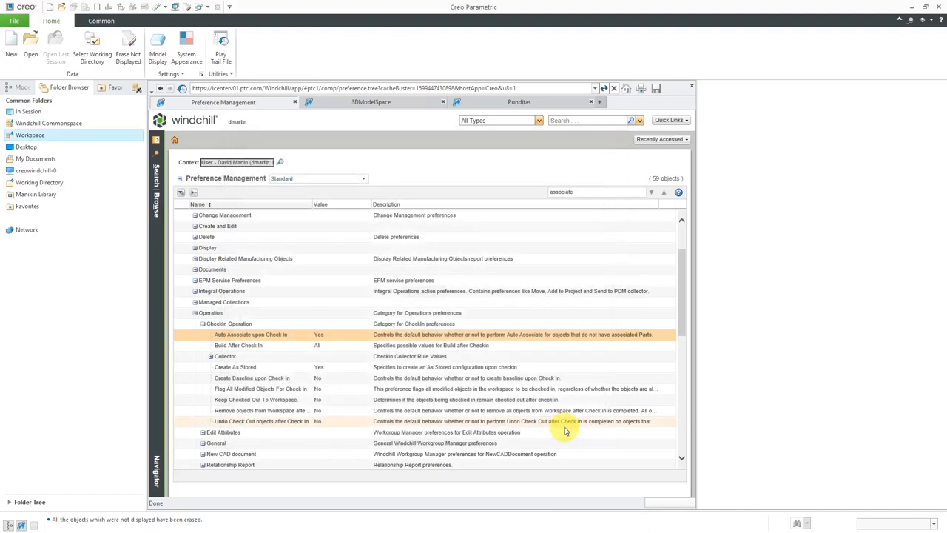
mouse_move(319, 335)
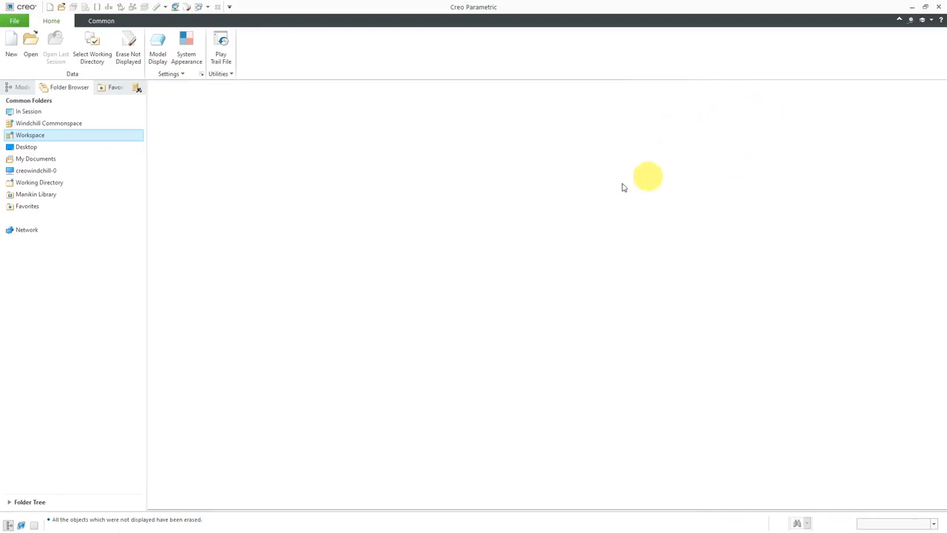
mouse_move(292, 183)
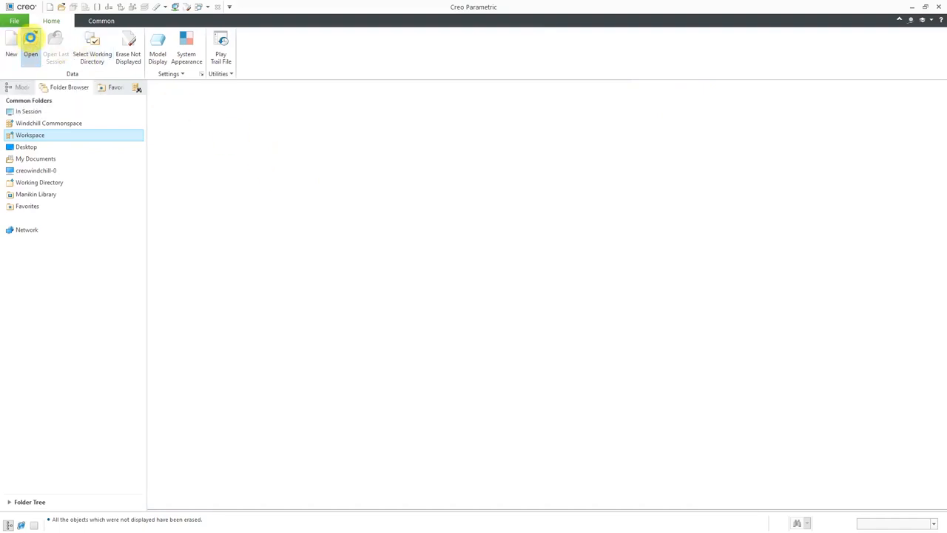
Browse File Open to C:\CAD-Files\Windchill, listing 005-108001-000.prt and its instances
left_click(30, 49)
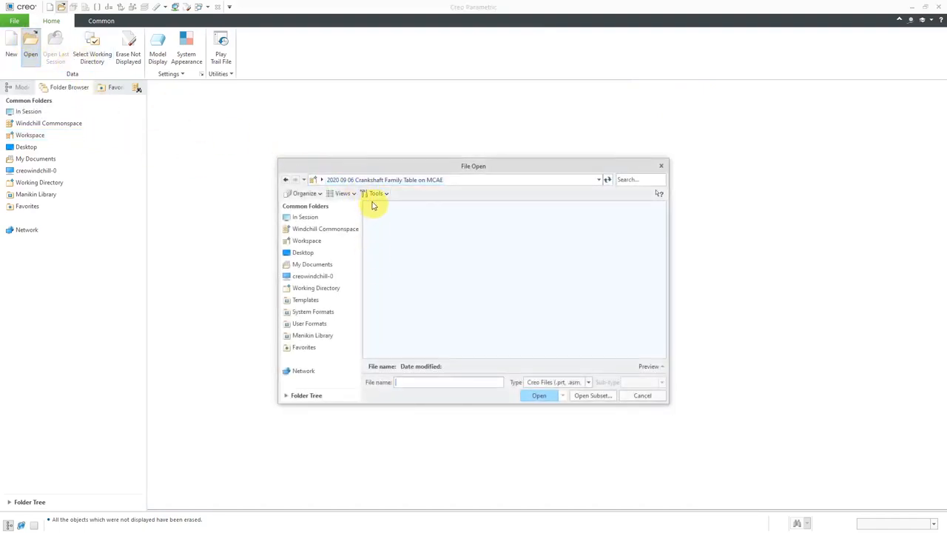
left_click(312, 264)
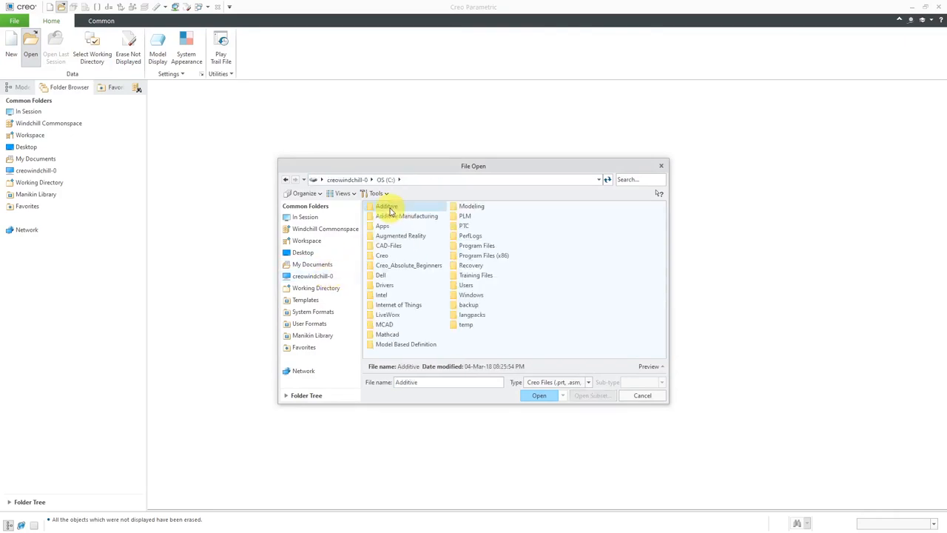
left_click(388, 245)
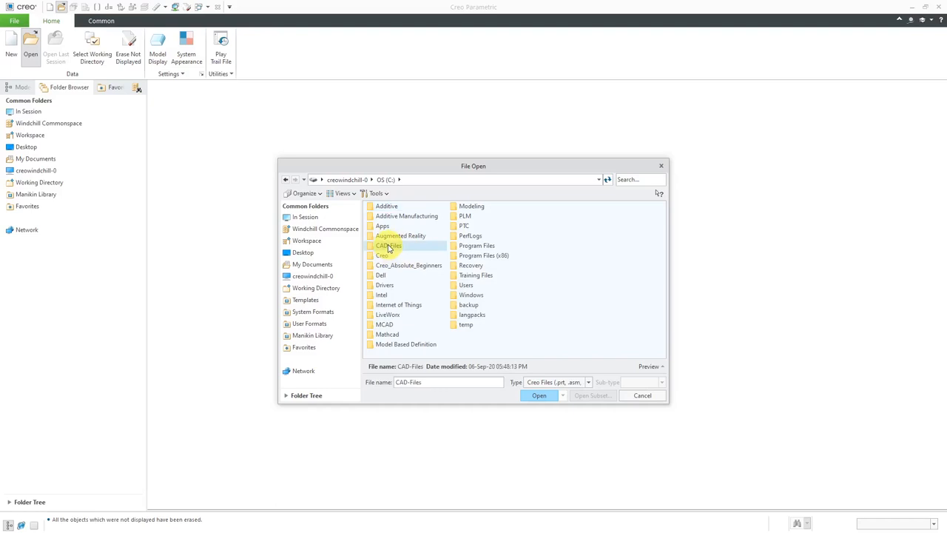
double_click(389, 245)
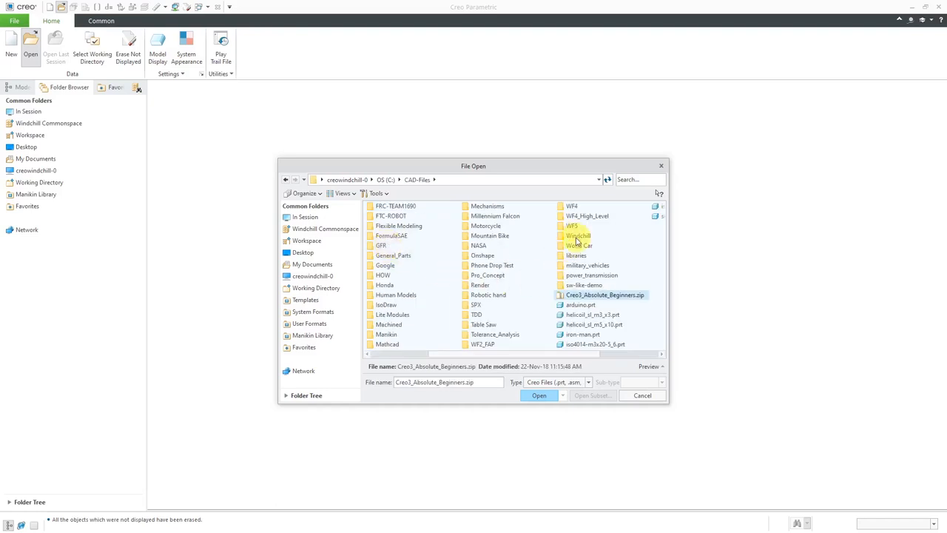
double_click(577, 235)
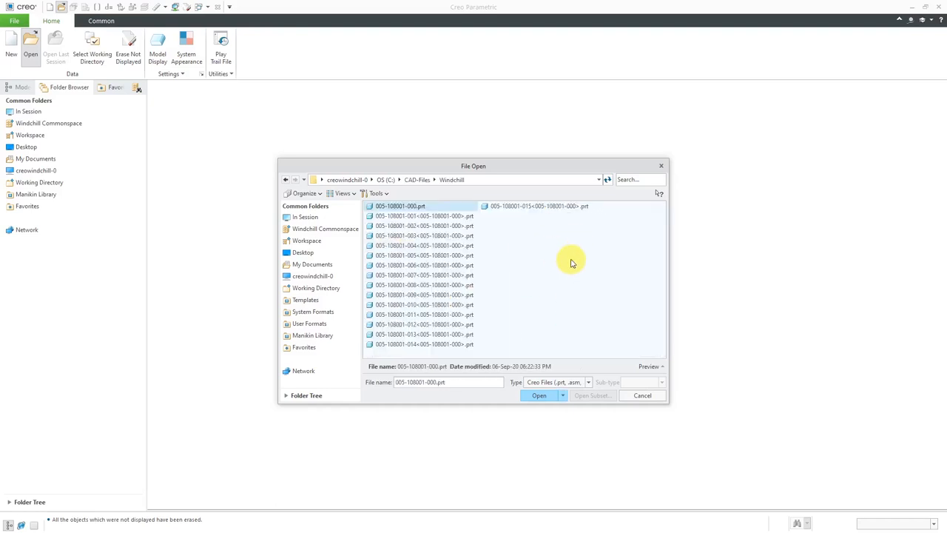
left_click(400, 206)
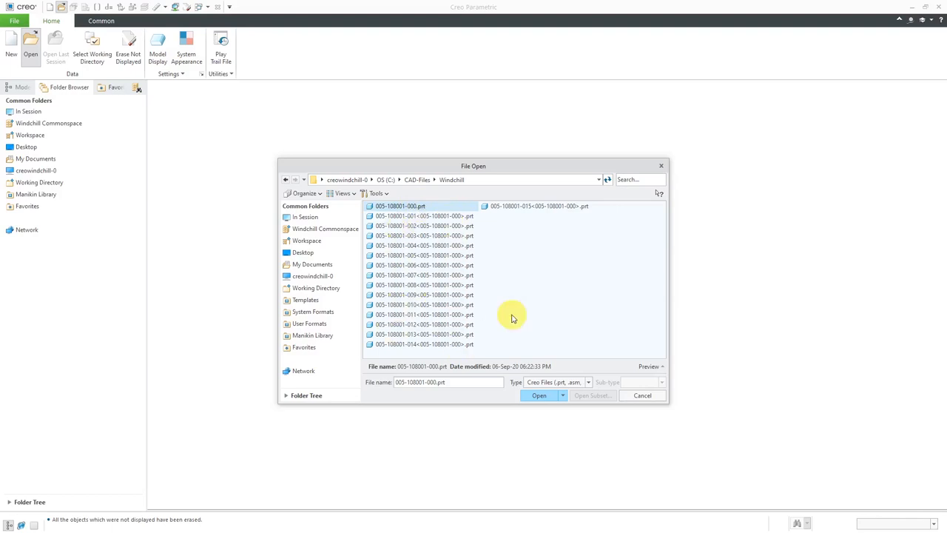
mouse_move(388, 179)
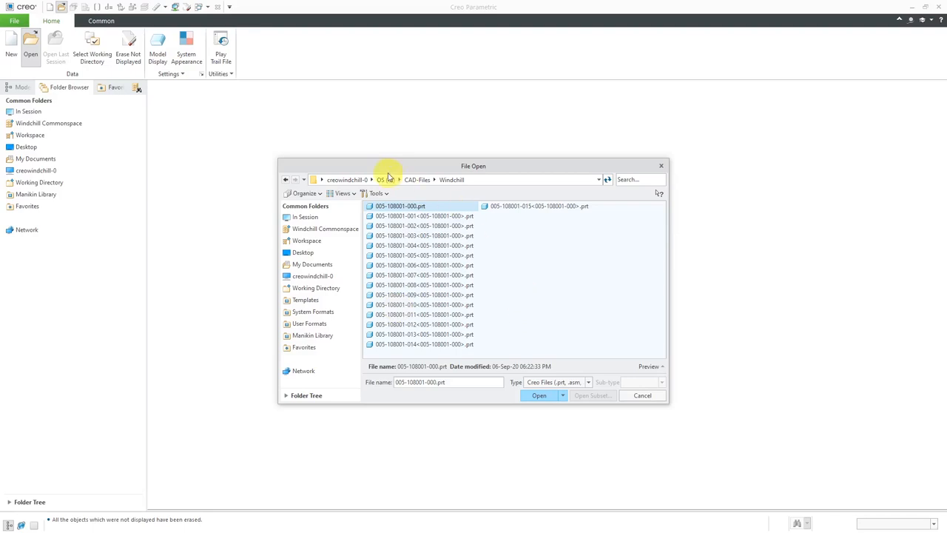
mouse_move(499, 135)
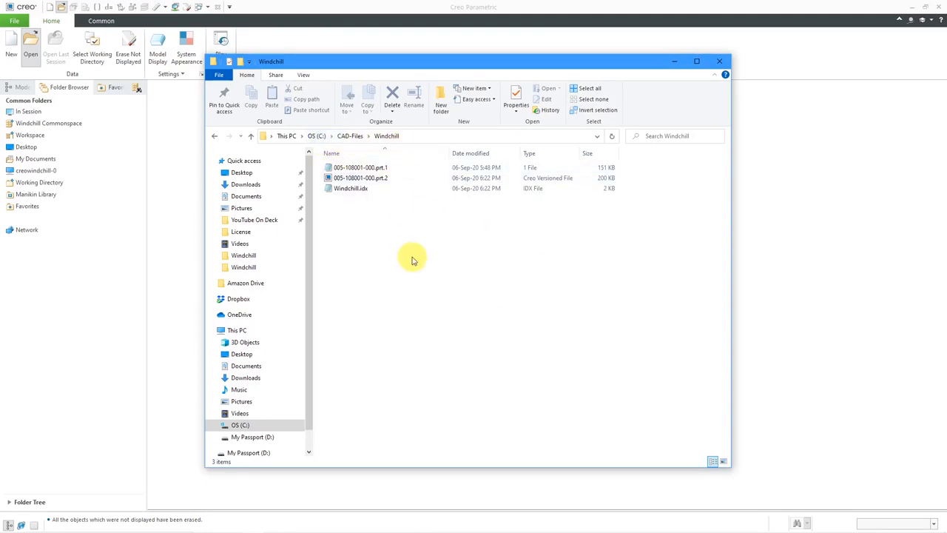
mouse_move(390, 200)
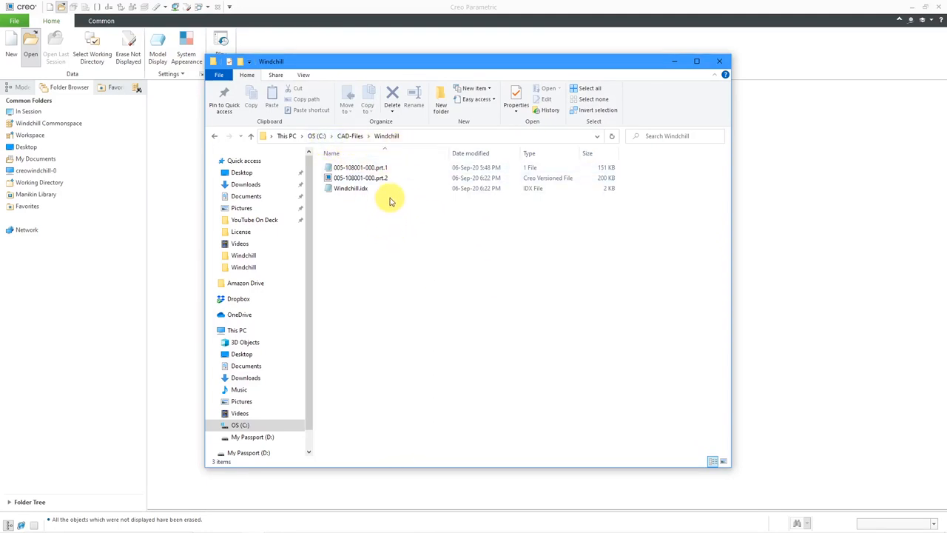
mouse_move(389, 230)
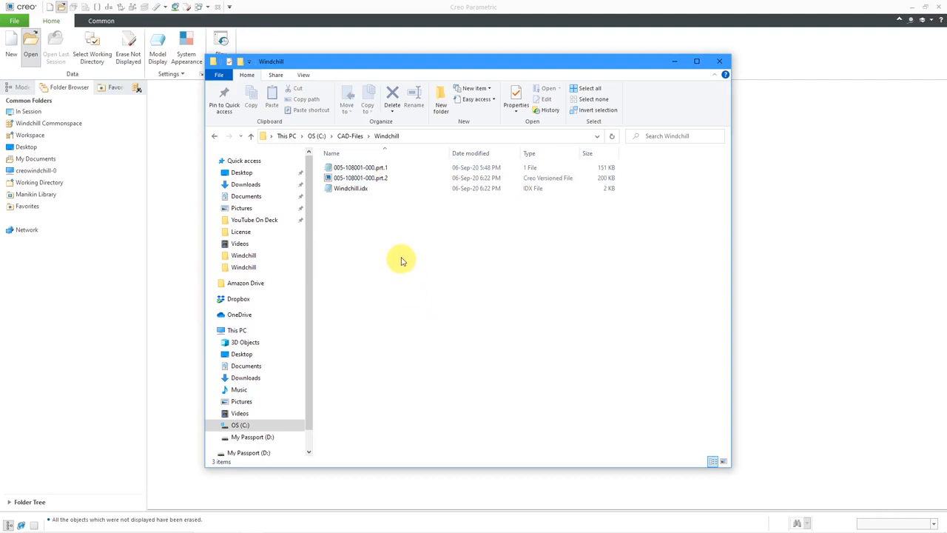
mouse_move(385, 306)
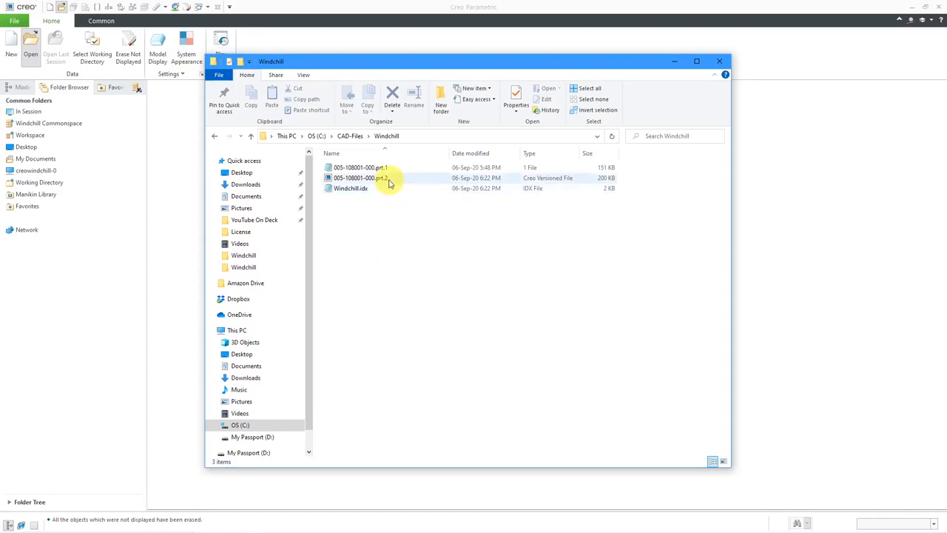
left_click(421, 240)
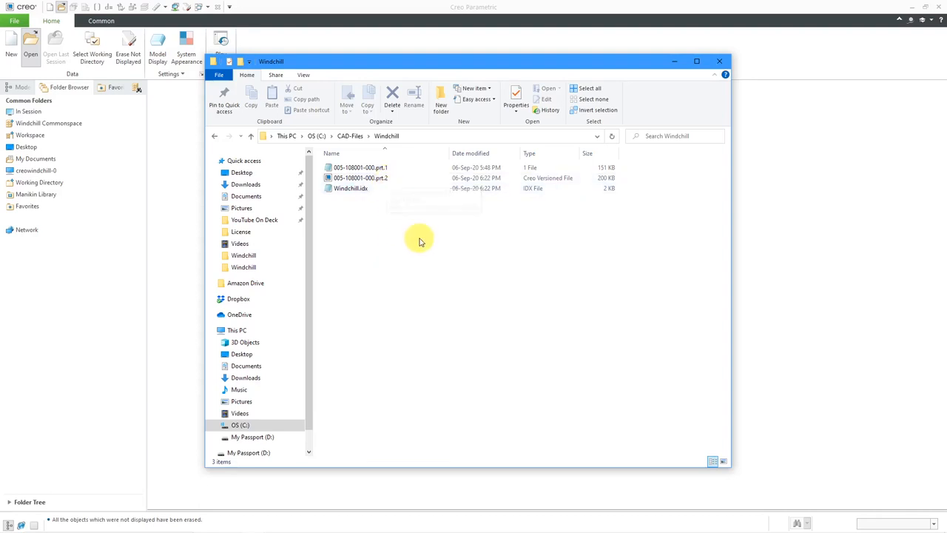
mouse_move(445, 269)
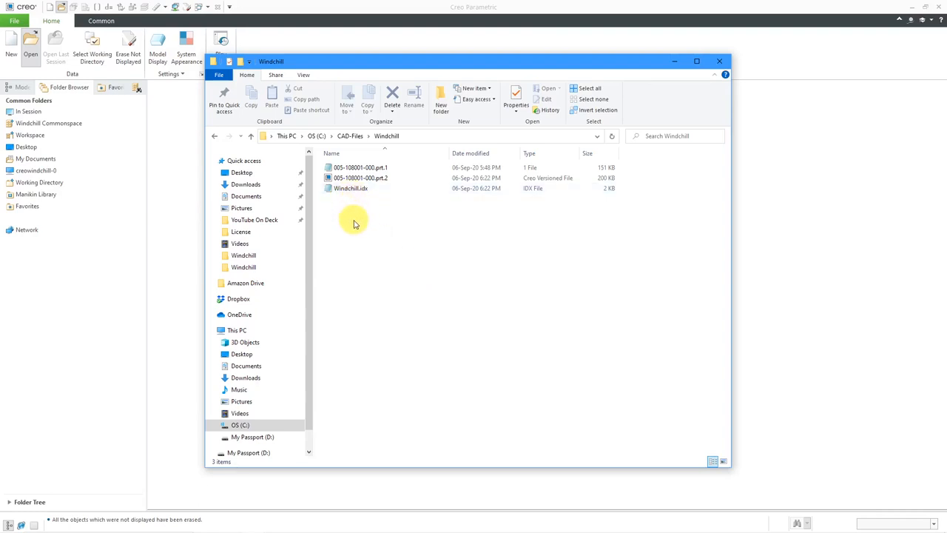
left_click(351, 188)
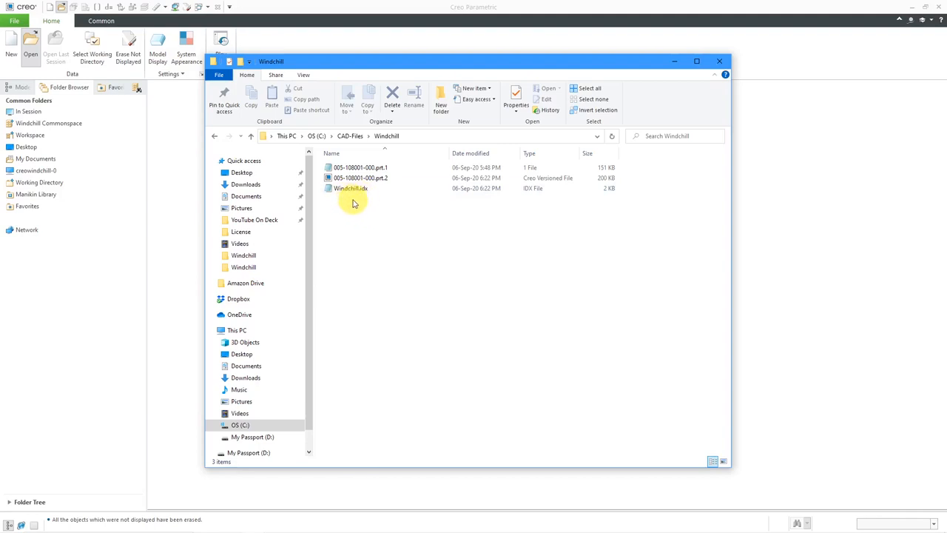
mouse_move(372, 196)
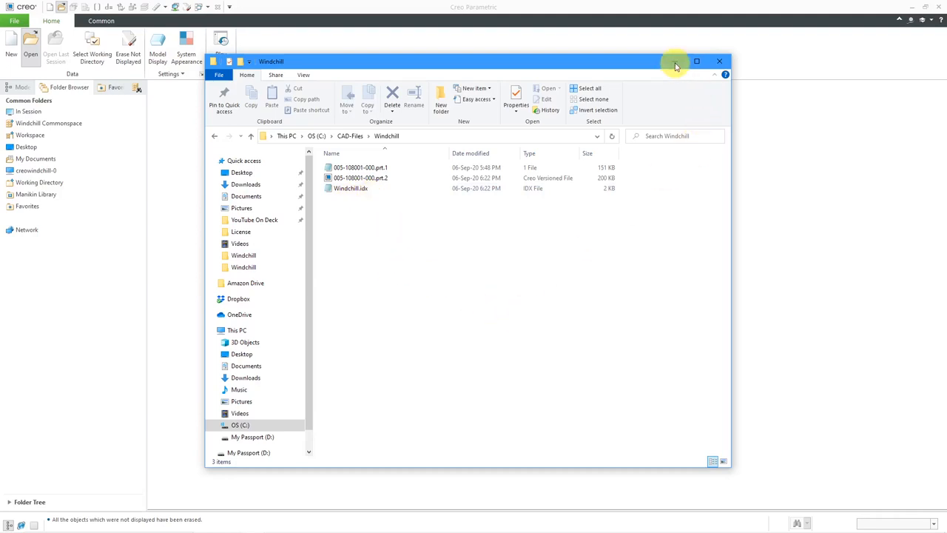
left_click(31, 44)
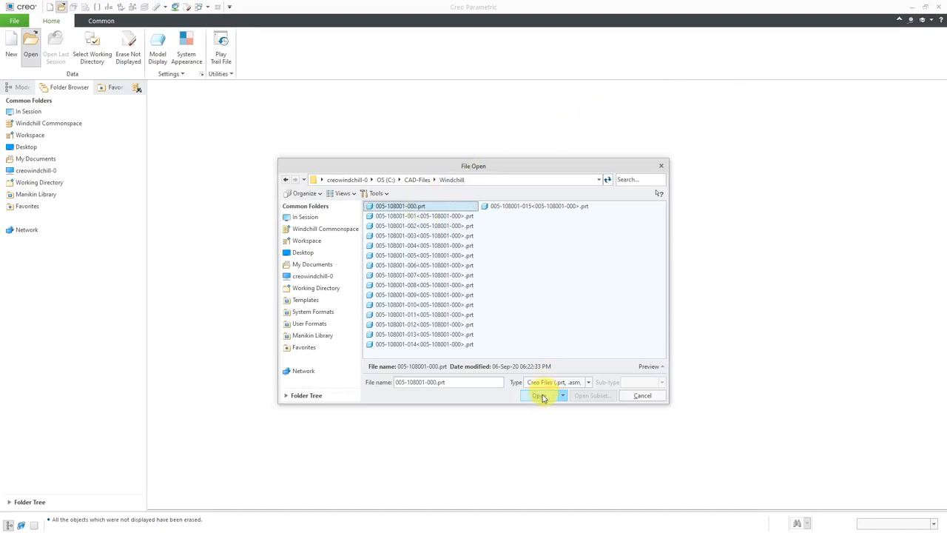
Open 005-108001-000.prt as the generic instance and show the Model Intent options
left_click(537, 395)
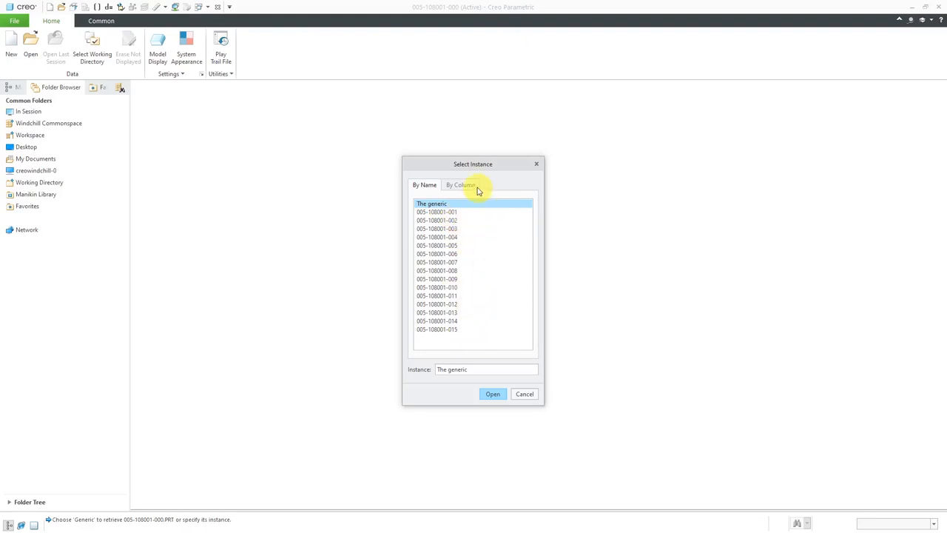
left_click(459, 185)
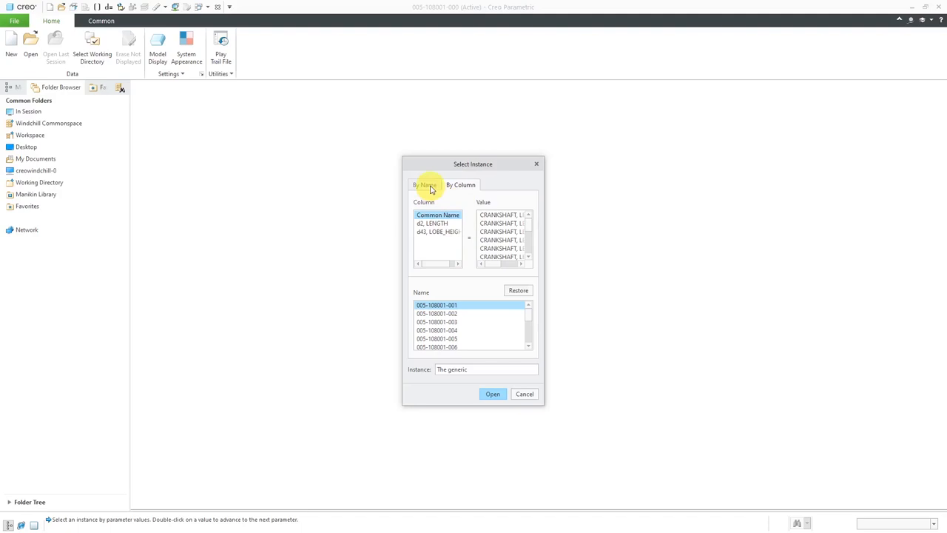
left_click(424, 184)
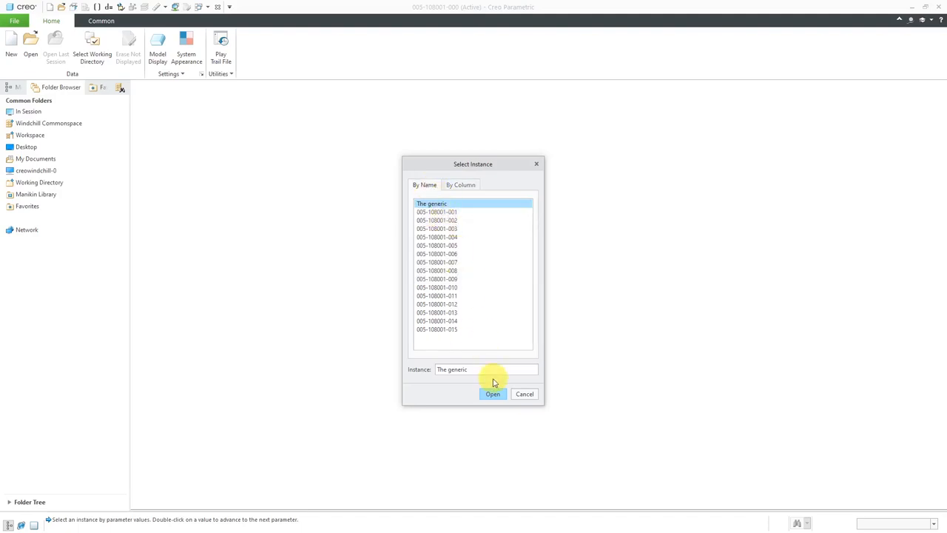
left_click(493, 393)
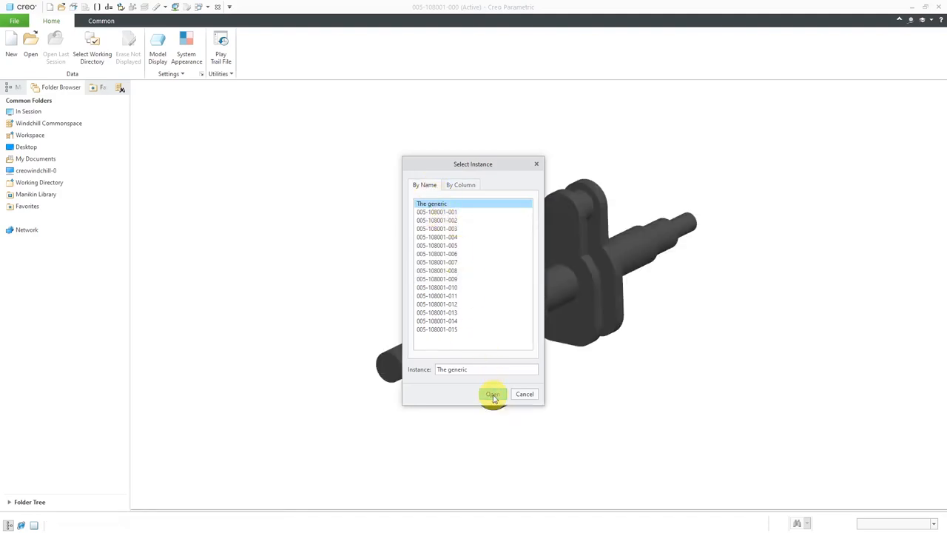
left_click(493, 394)
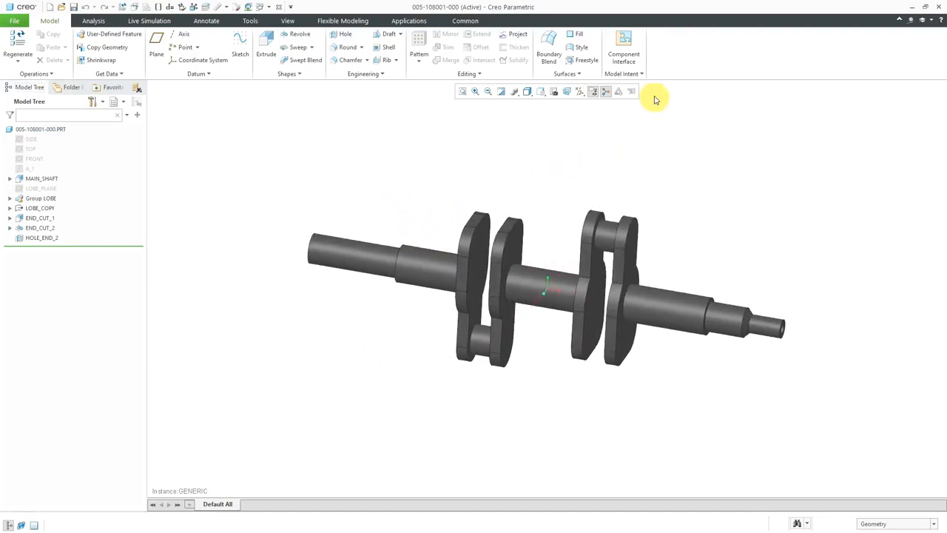
left_click(624, 74)
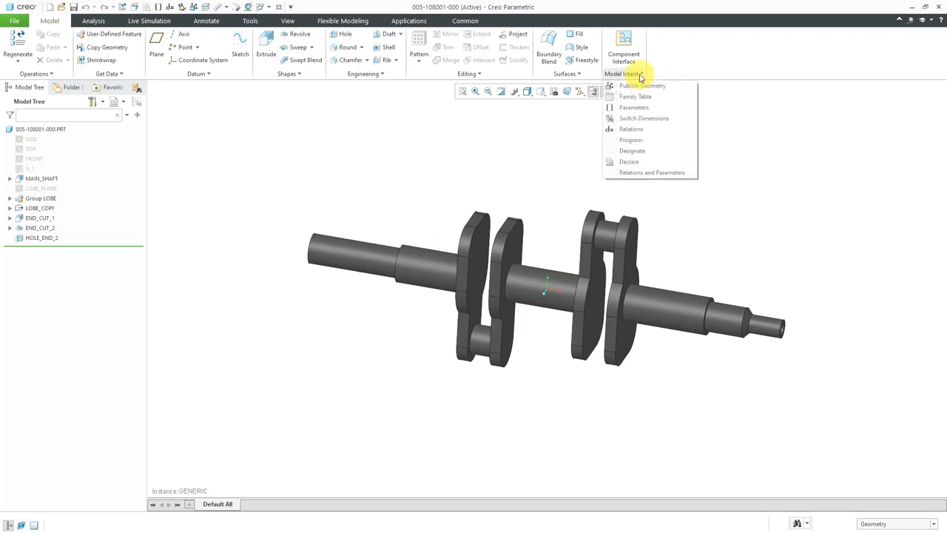
mouse_move(637, 97)
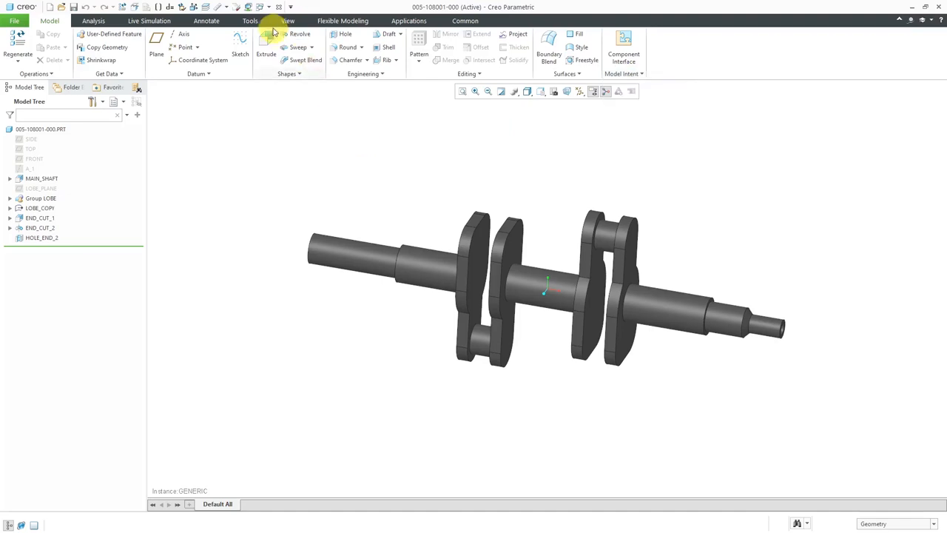
left_click(250, 20)
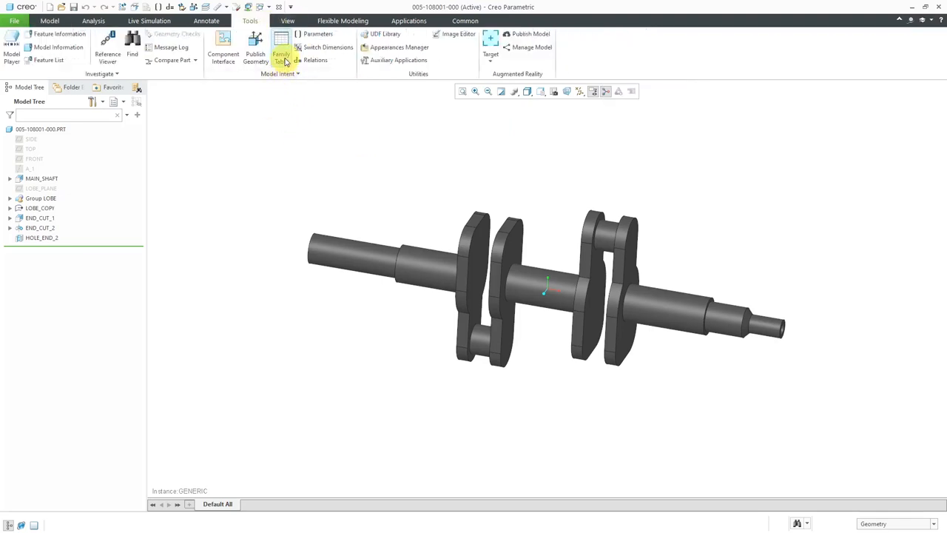
left_click(281, 54)
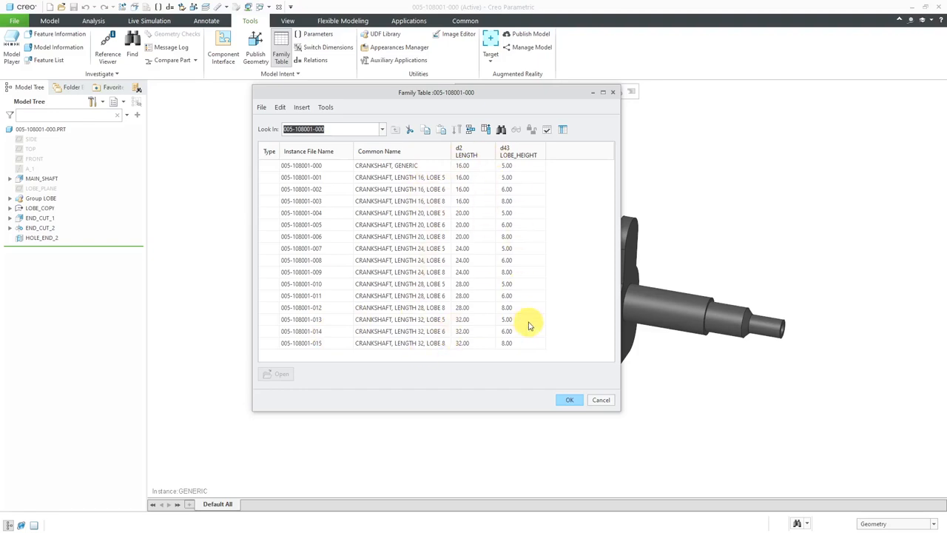
mouse_move(529, 337)
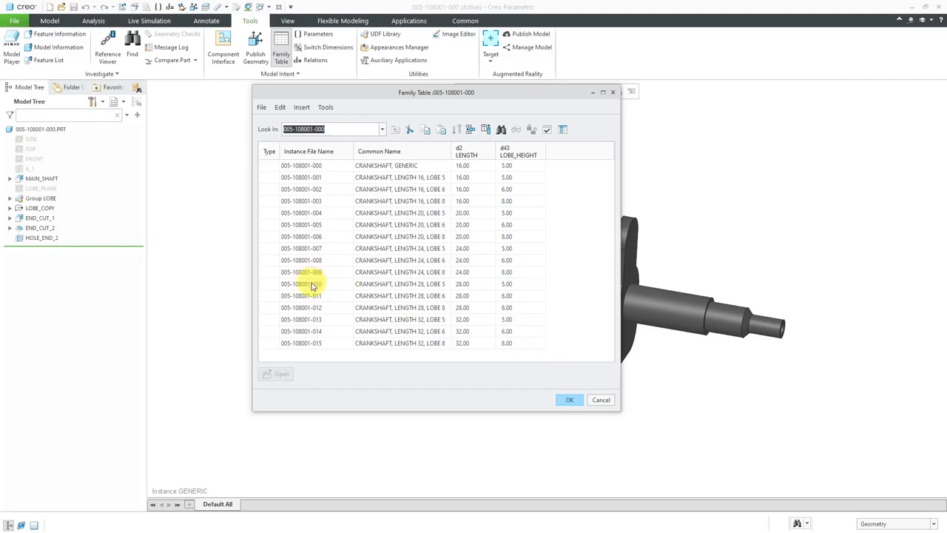
left_click(301, 284)
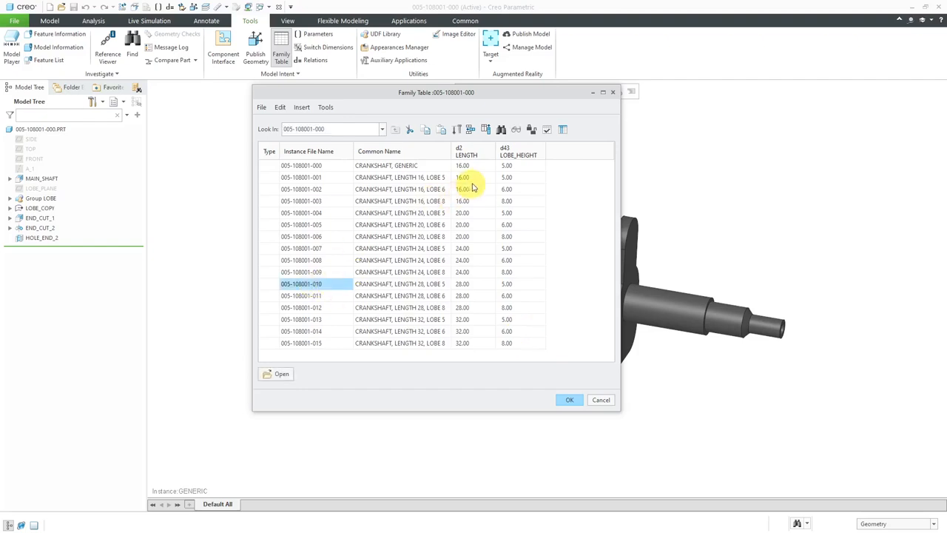
left_click(517, 129)
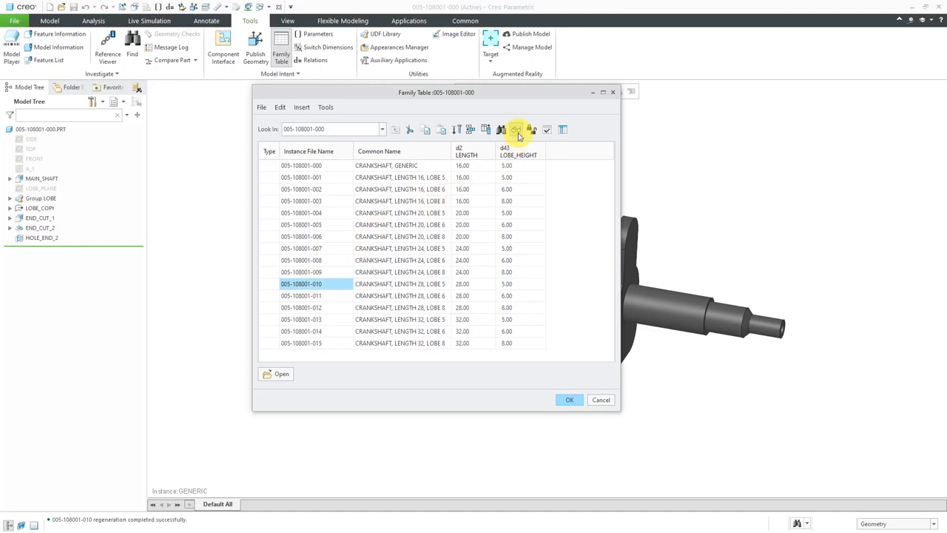
left_click(517, 130)
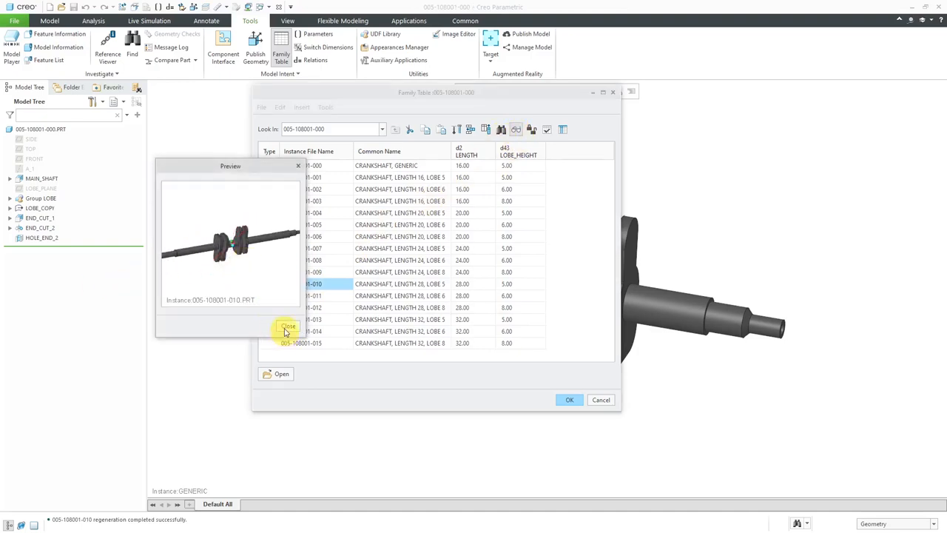
left_click(288, 327)
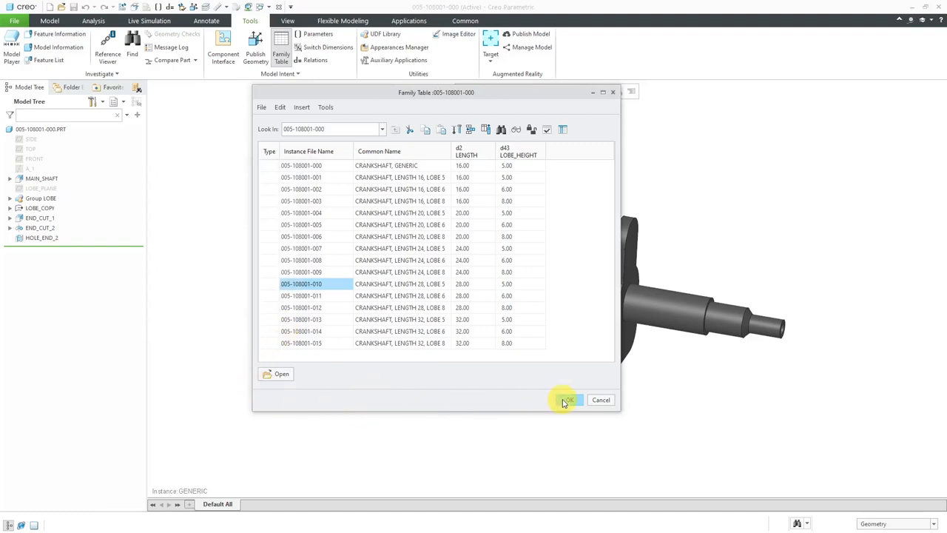
left_click(567, 399)
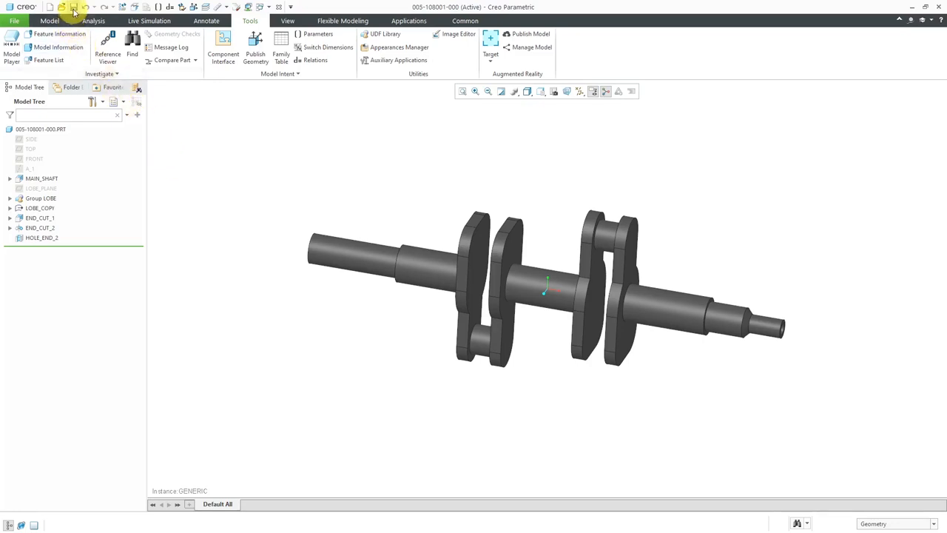
left_click(74, 7)
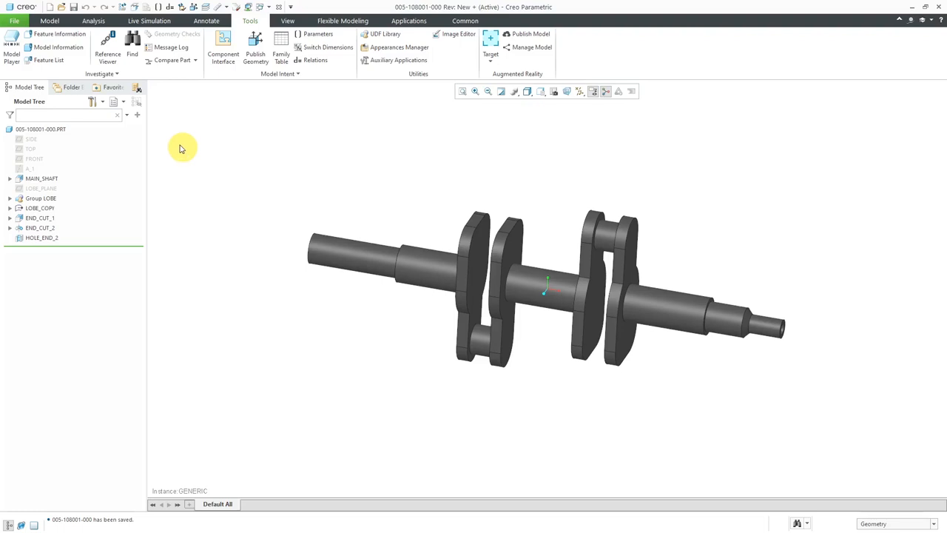
left_click(65, 88)
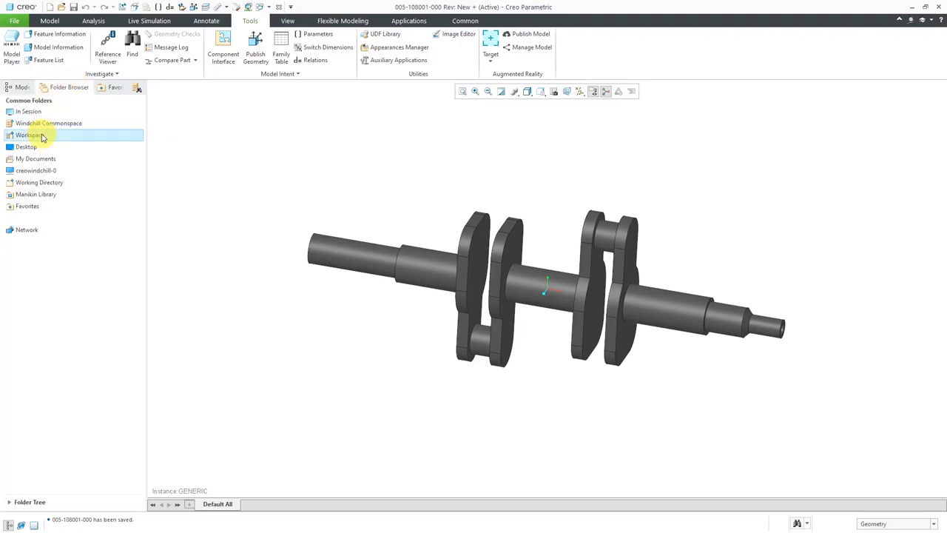
left_click(29, 135)
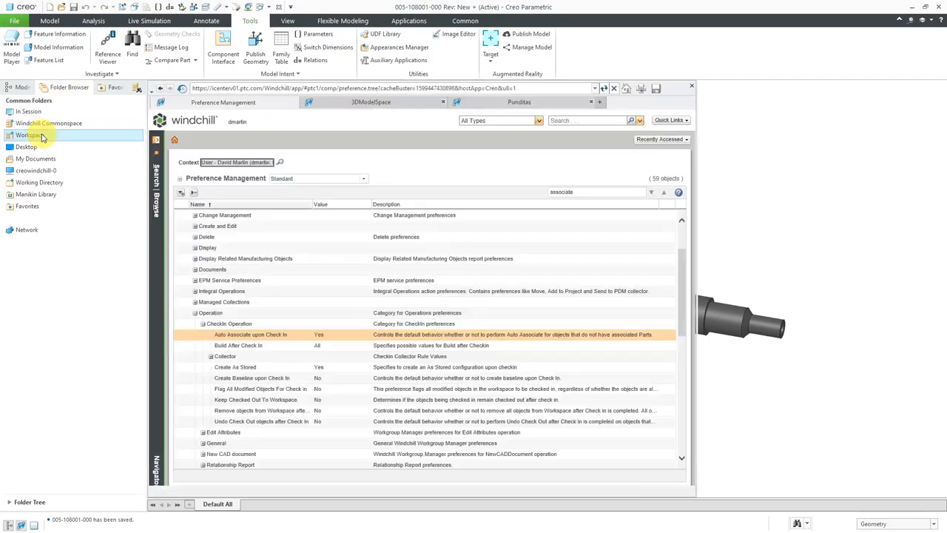
left_click(31, 135)
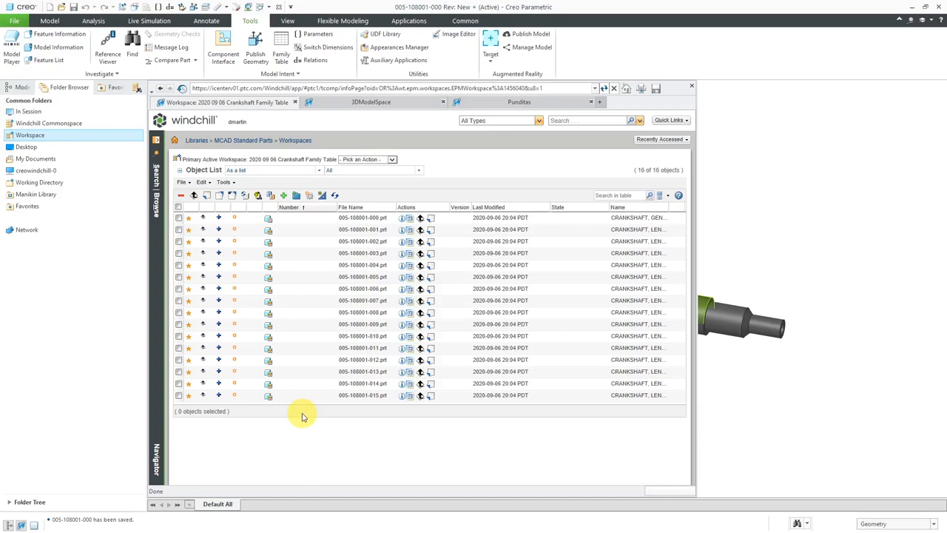
mouse_move(179, 213)
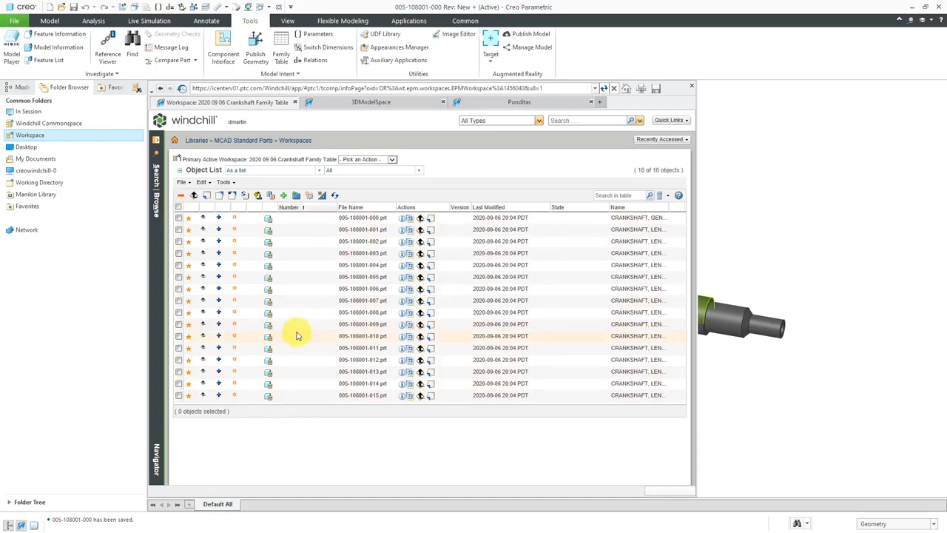
mouse_move(374, 218)
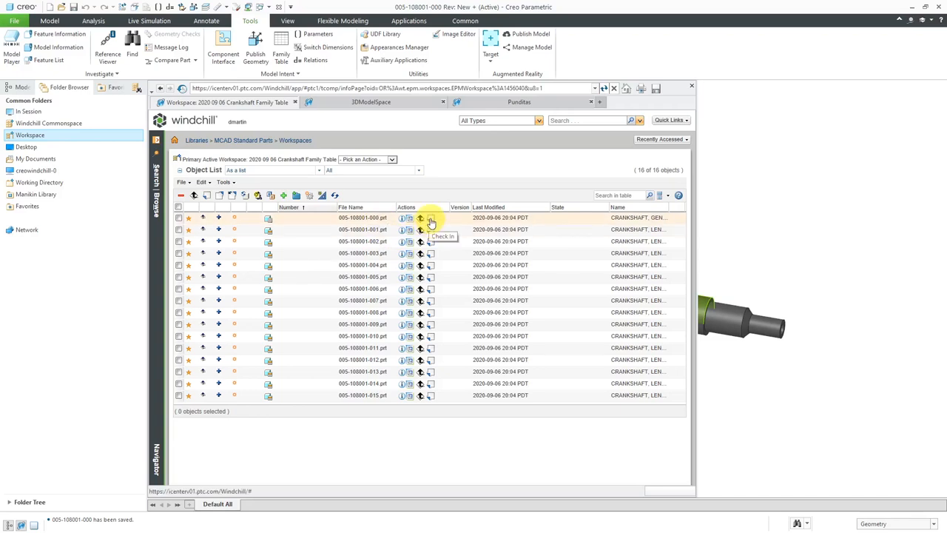
Start checking in 005-108001-000.prt with its fifteen instances
left_click(431, 217)
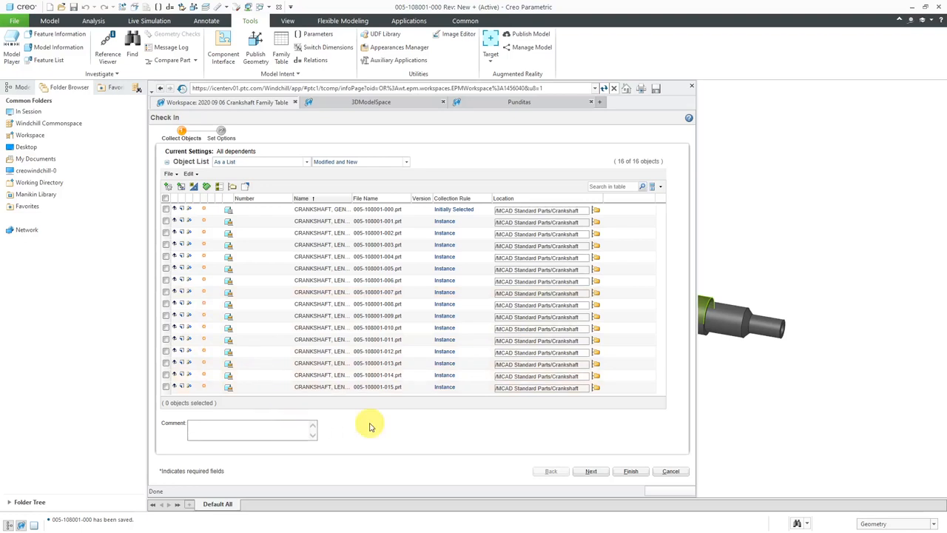
mouse_move(376, 419)
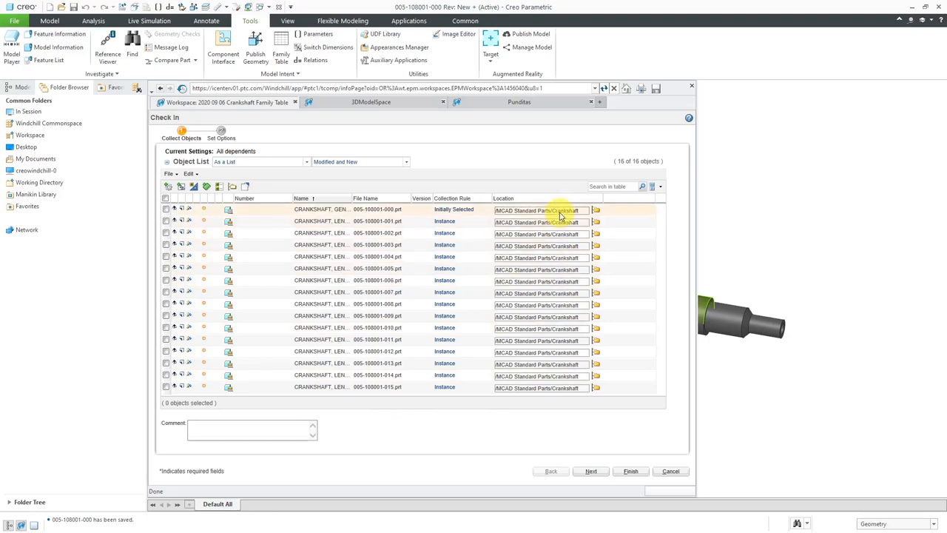
mouse_move(564, 391)
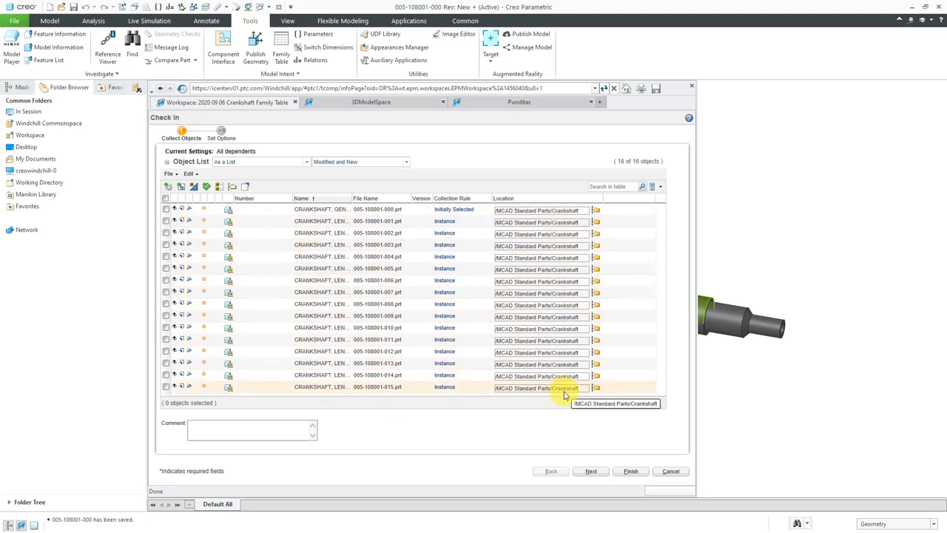
mouse_move(563, 407)
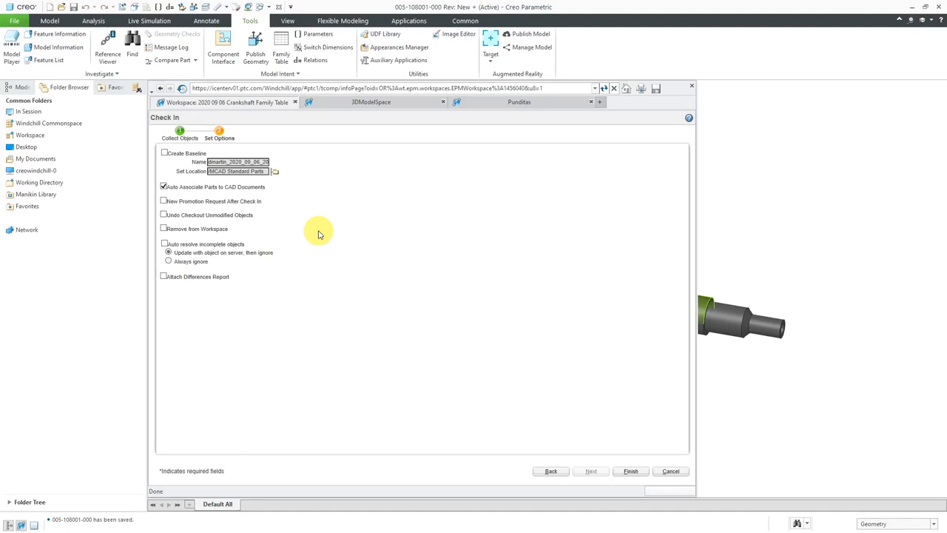
mouse_move(281, 222)
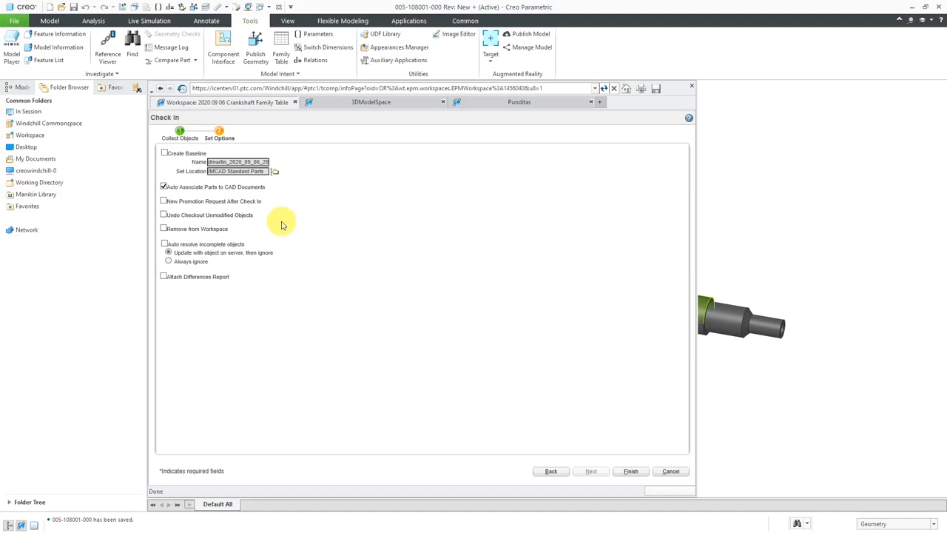
mouse_move(299, 224)
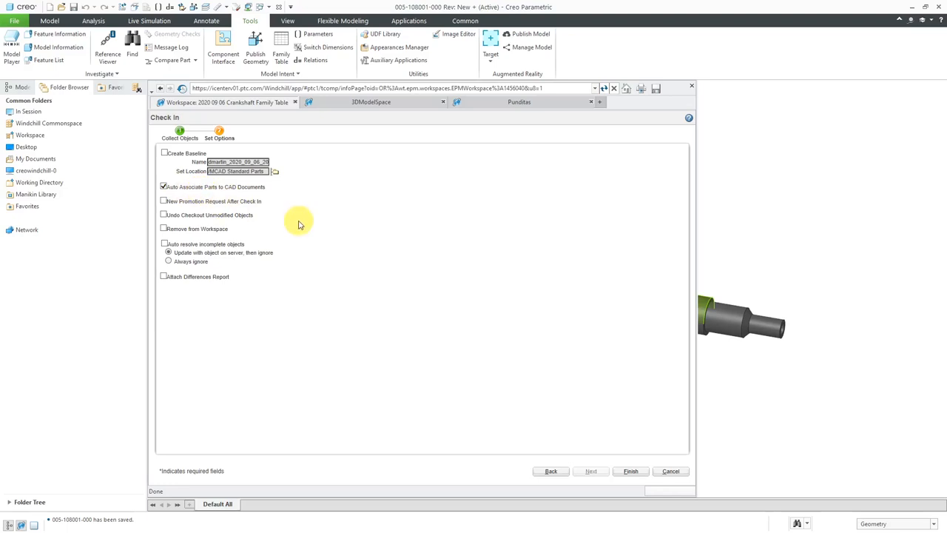
mouse_move(207, 235)
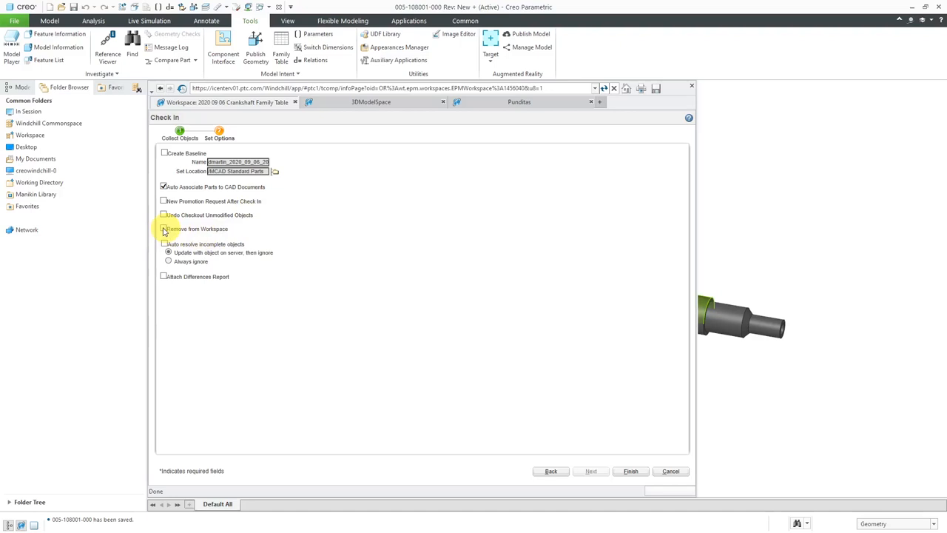
Enable Remove from Workspace in the check-in options
left_click(163, 228)
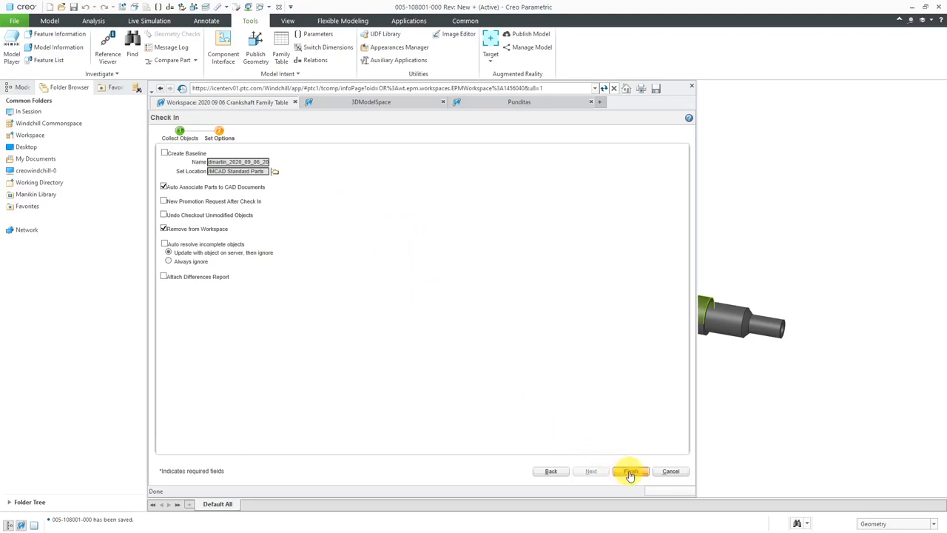
Finish the check-in and confirm erasing the crankshaft part from session
left_click(630, 471)
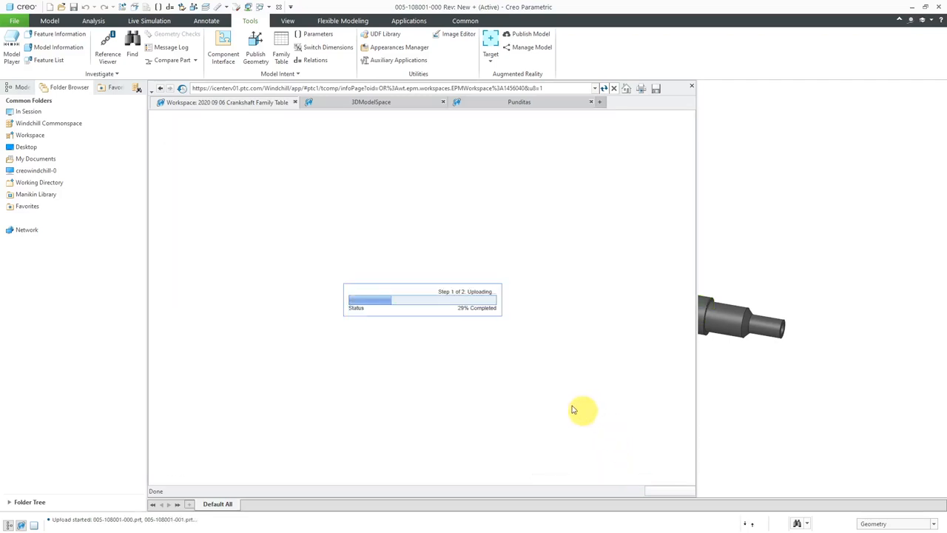
mouse_move(435, 342)
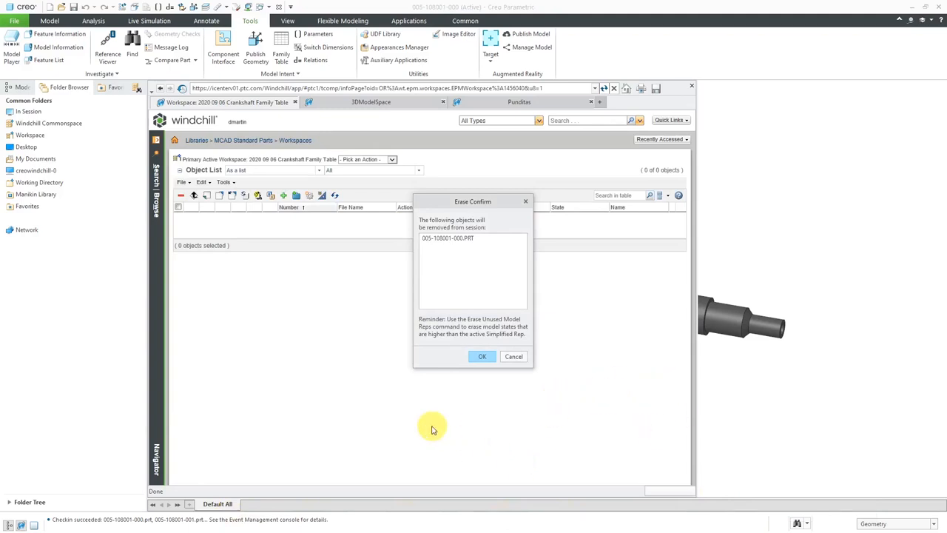
mouse_move(490, 232)
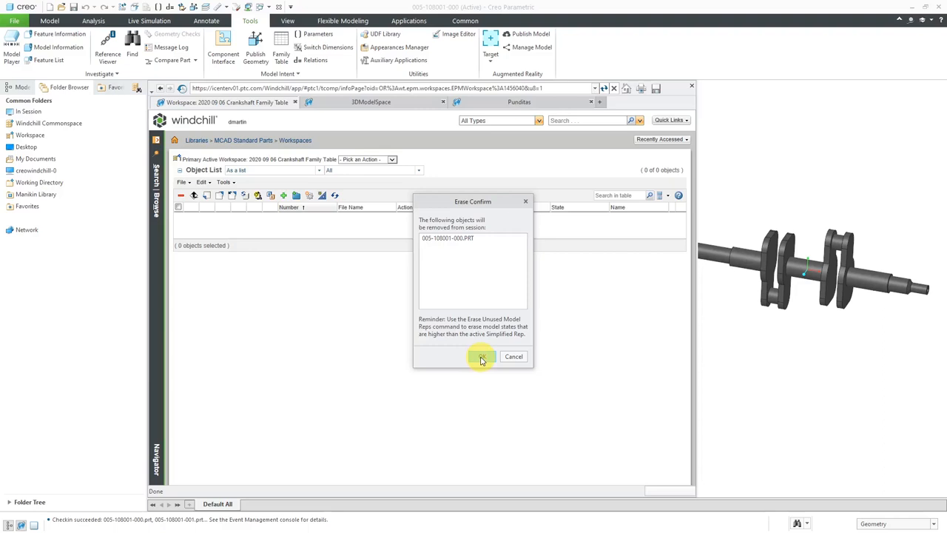
left_click(483, 356)
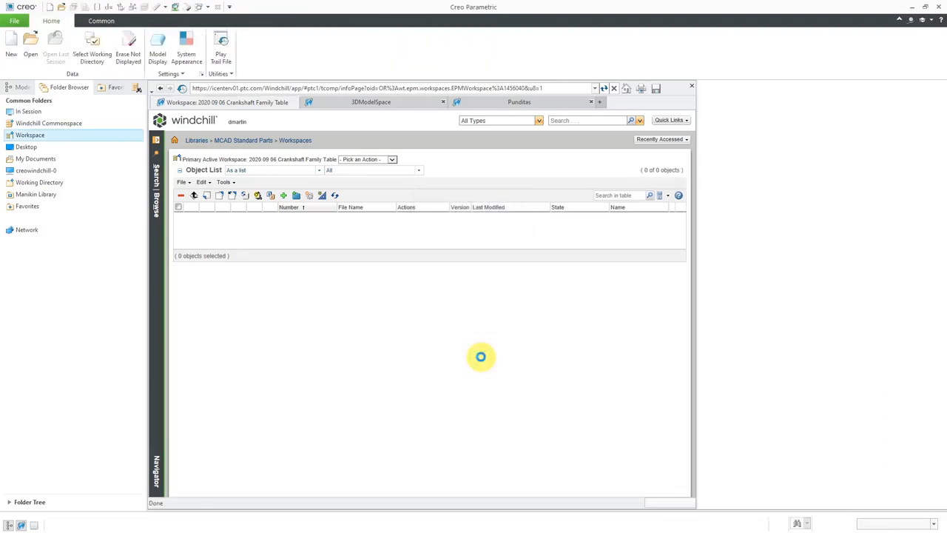
mouse_move(486, 358)
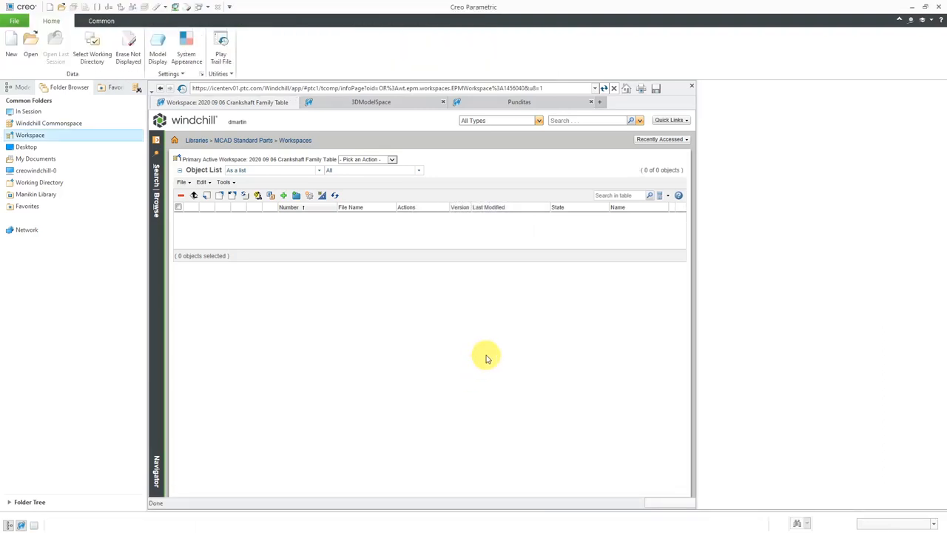
mouse_move(342, 223)
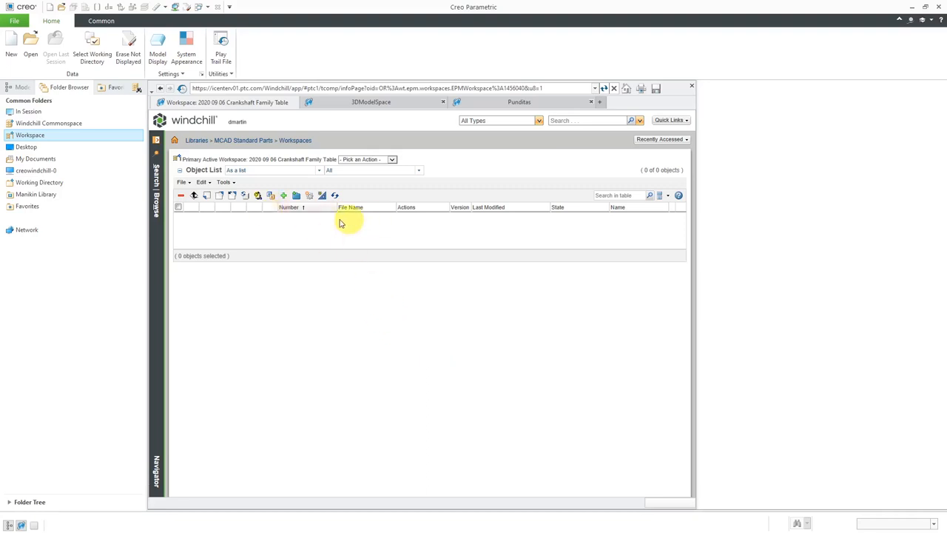
mouse_move(253, 465)
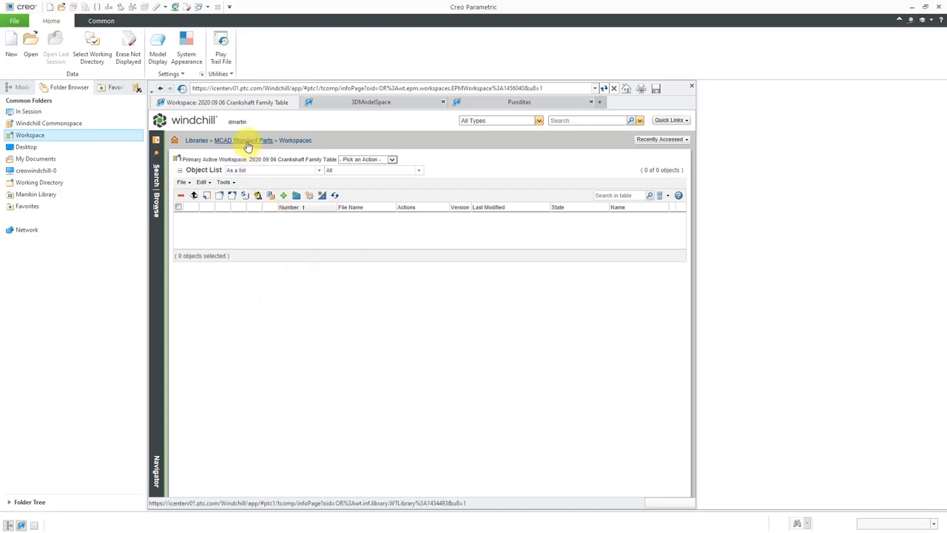
Open the Crankshaft folder under MCAD Standard Parts and scroll its 32 objects
left_click(244, 140)
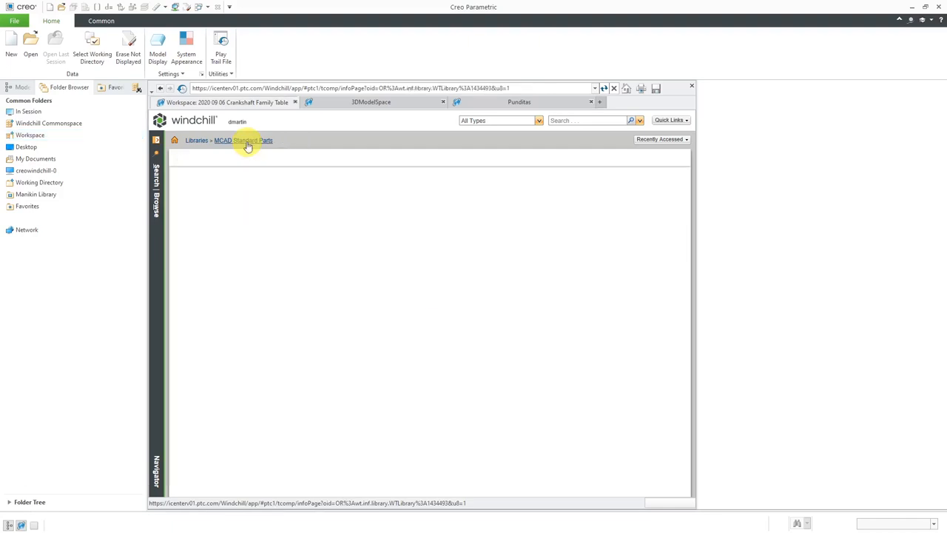
left_click(244, 140)
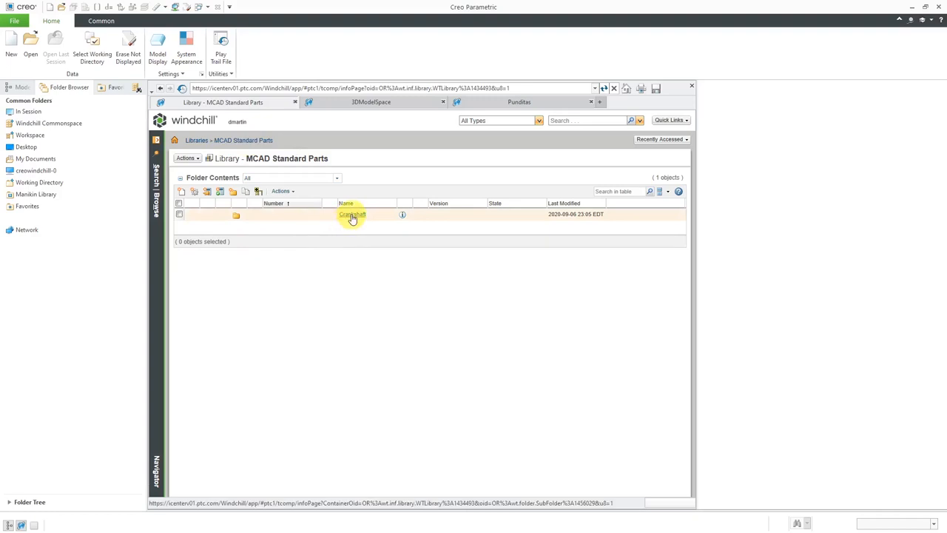
double_click(352, 214)
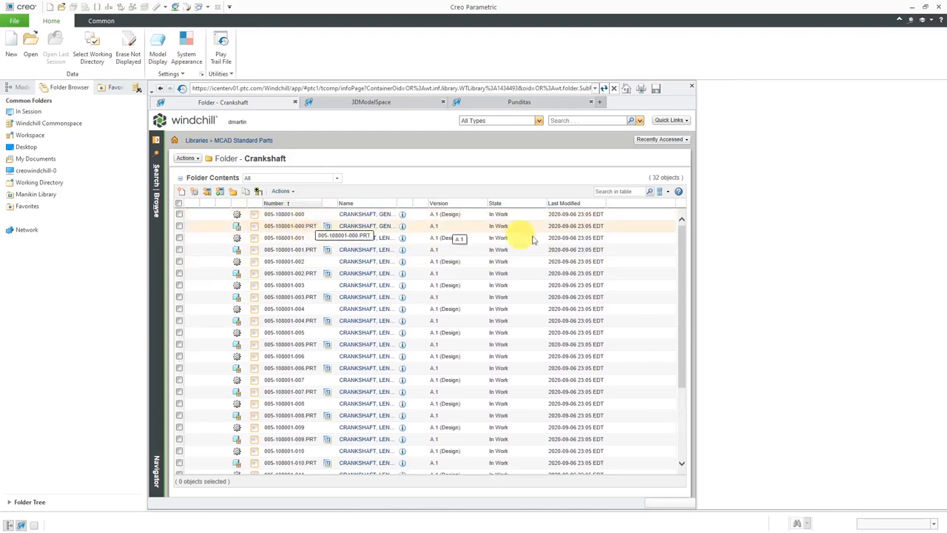
mouse_move(729, 365)
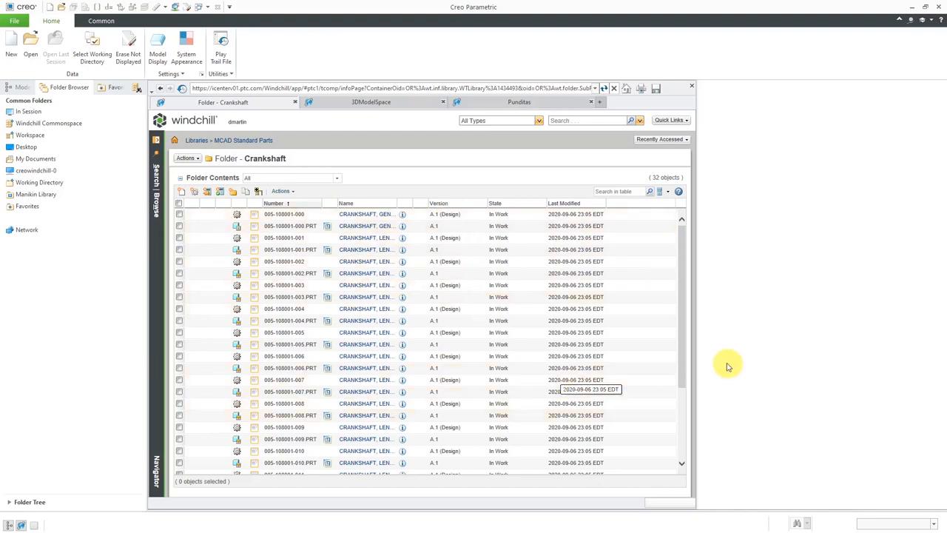
mouse_move(684, 324)
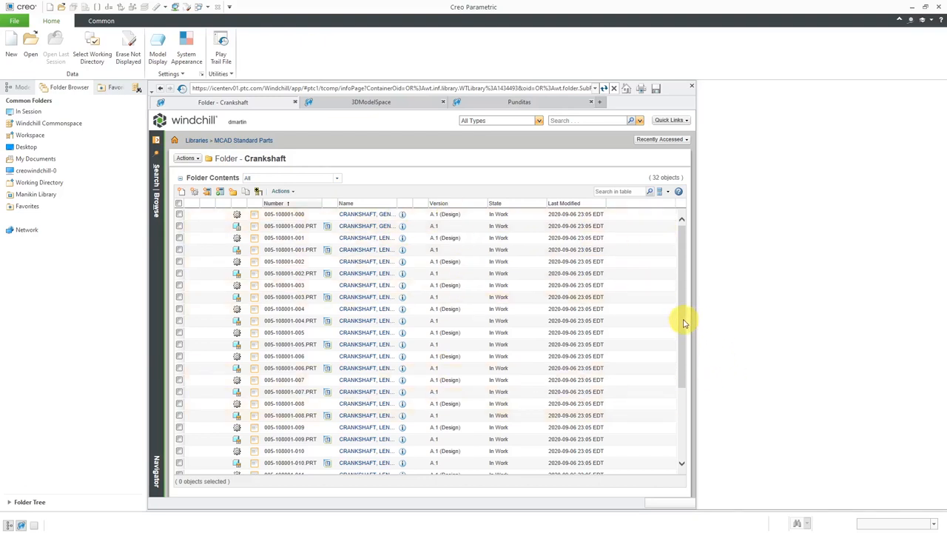
mouse_move(681, 342)
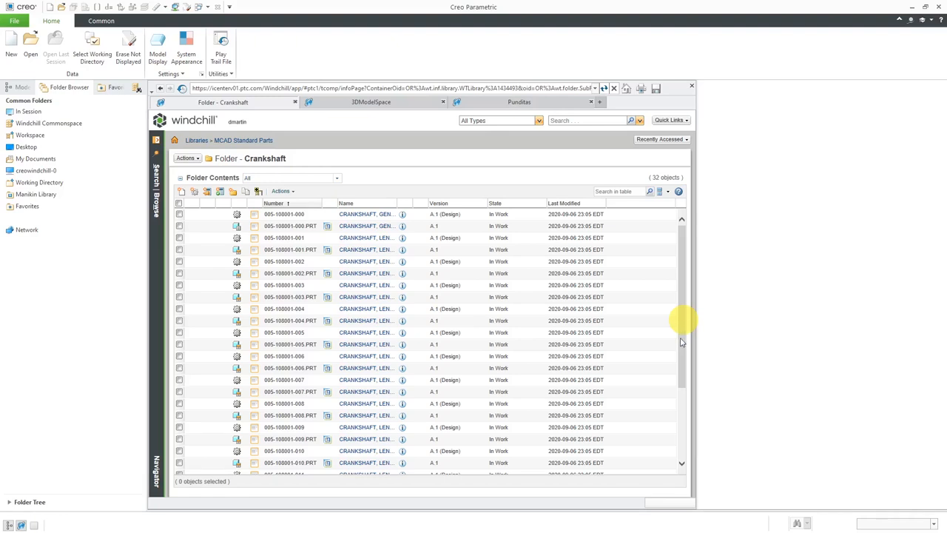
scroll("down", 3)
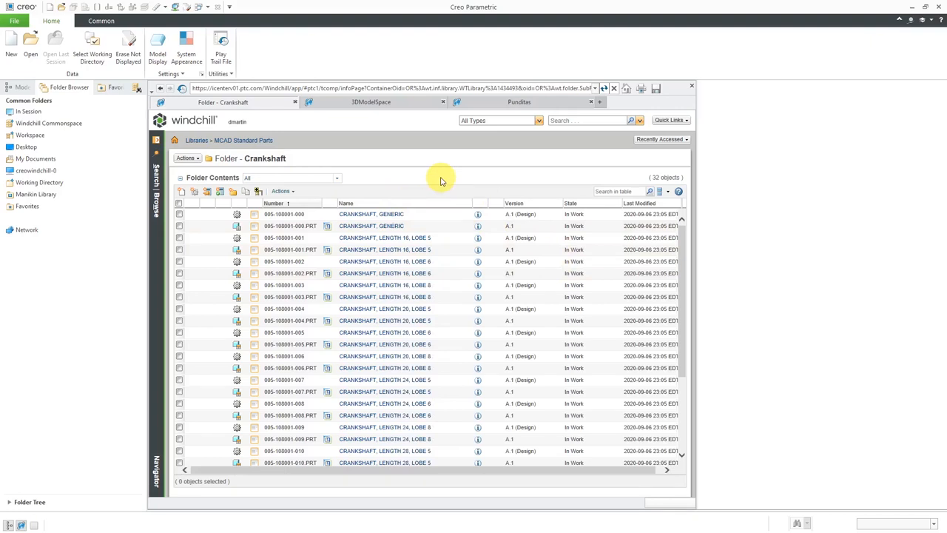
mouse_move(429, 176)
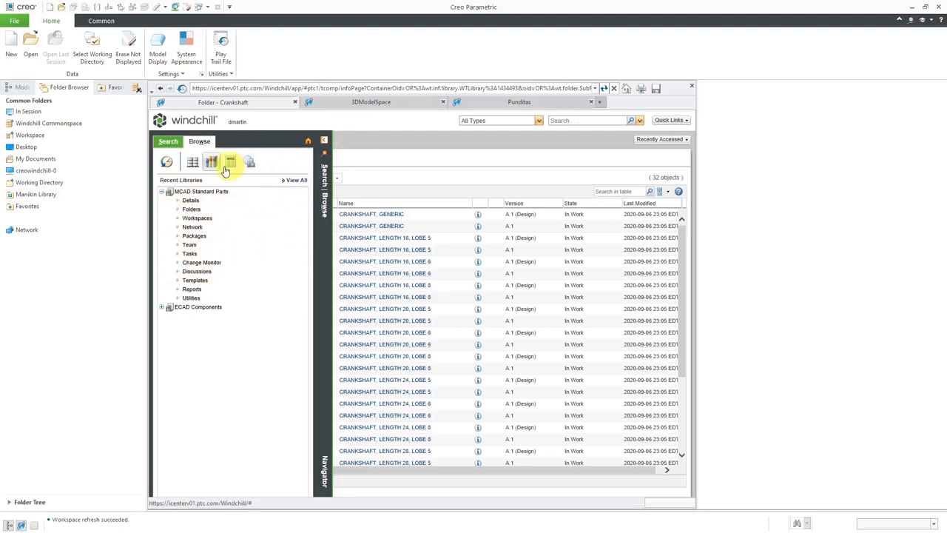
Expand Power Transmission in recent products, then collapse the navigation panel
left_click(192, 162)
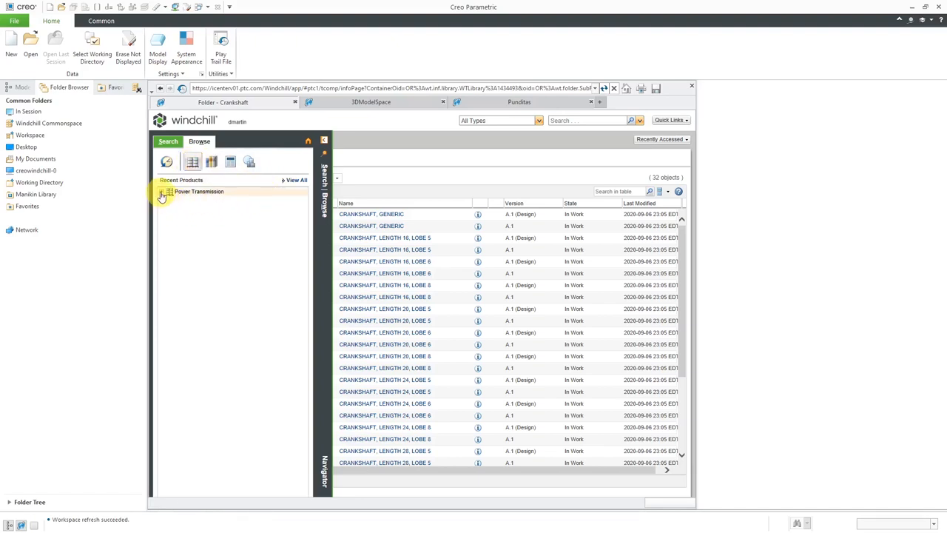
left_click(162, 191)
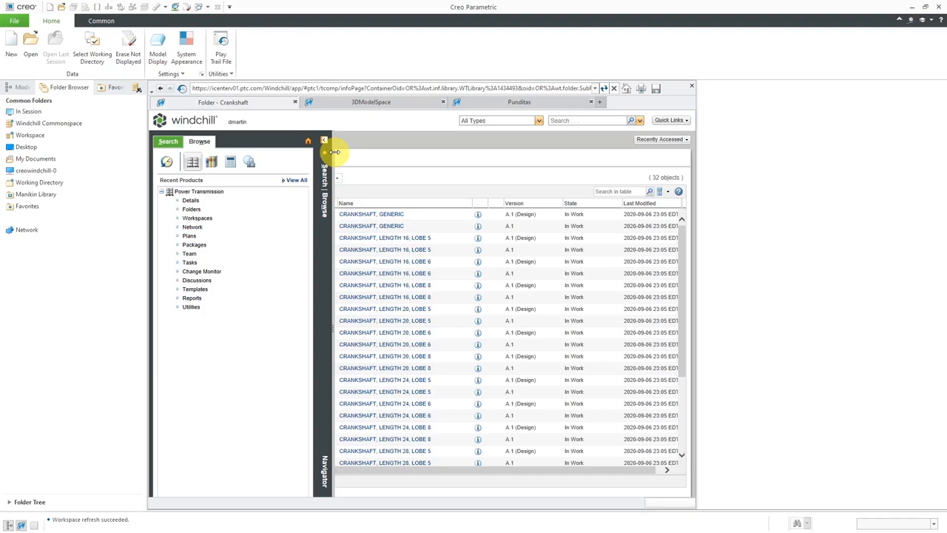
left_click(324, 151)
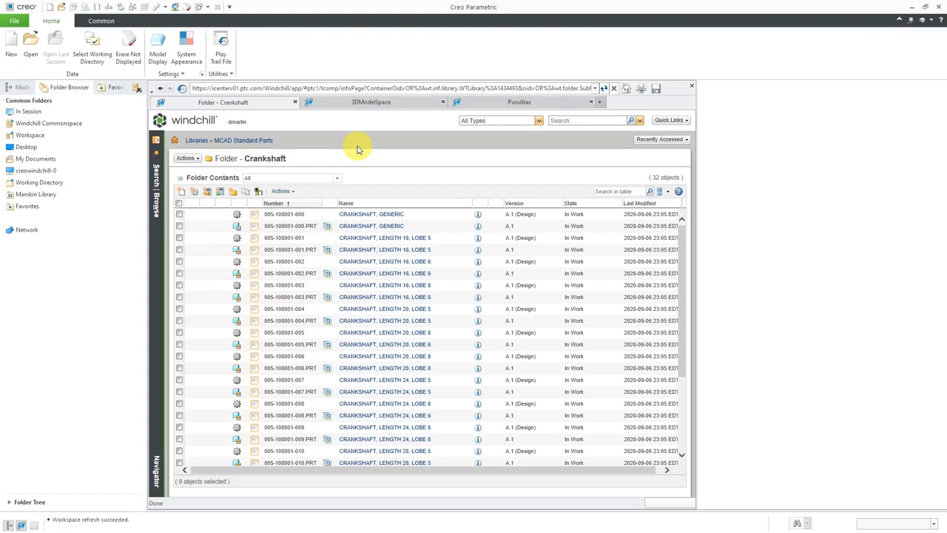
mouse_move(363, 185)
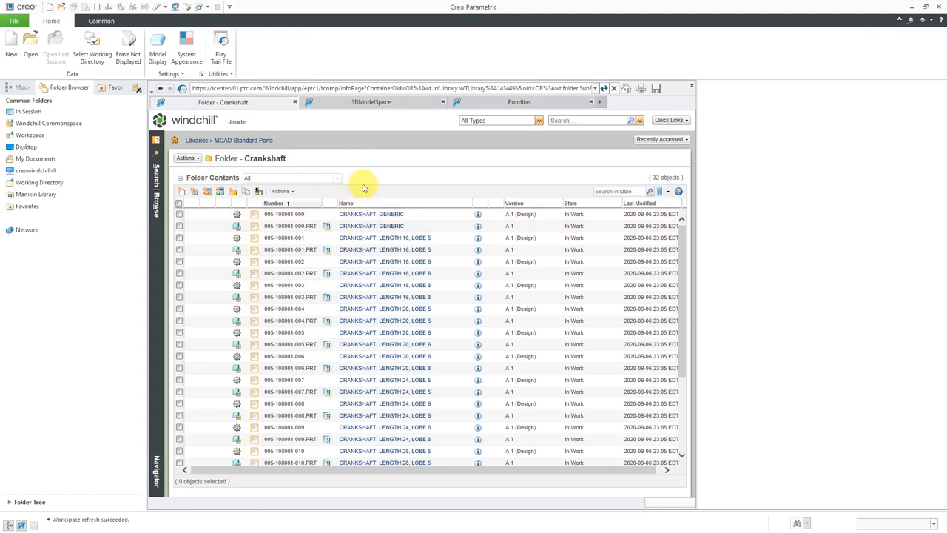
mouse_move(419, 177)
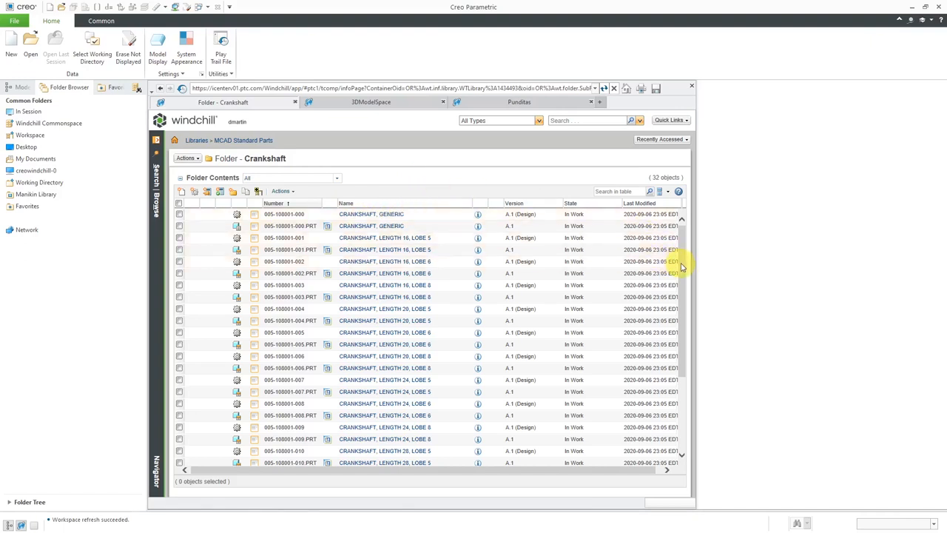
scroll("down", 3)
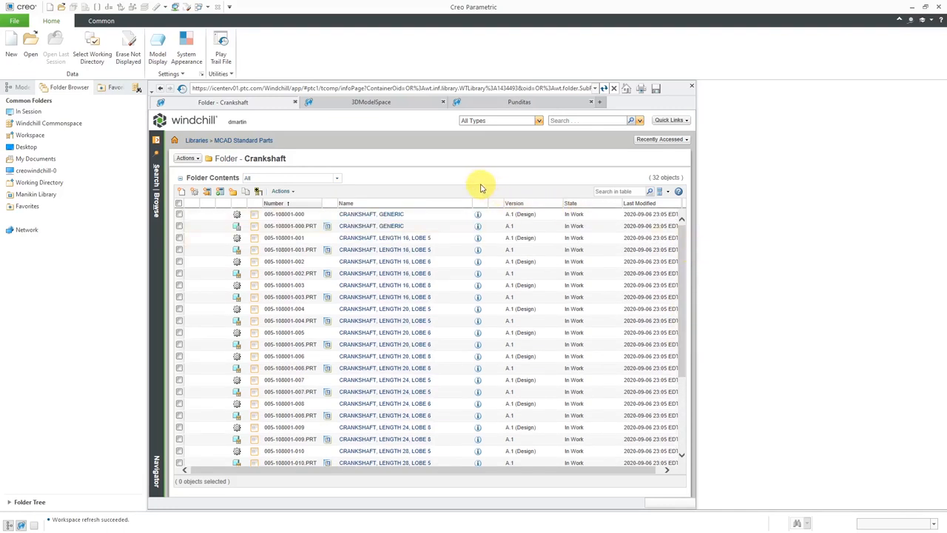
mouse_move(372, 226)
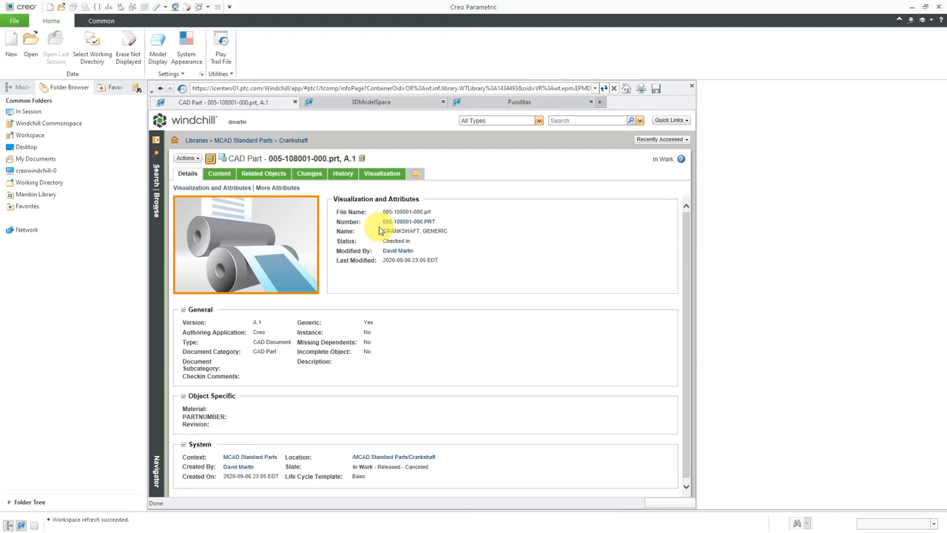
mouse_move(457, 178)
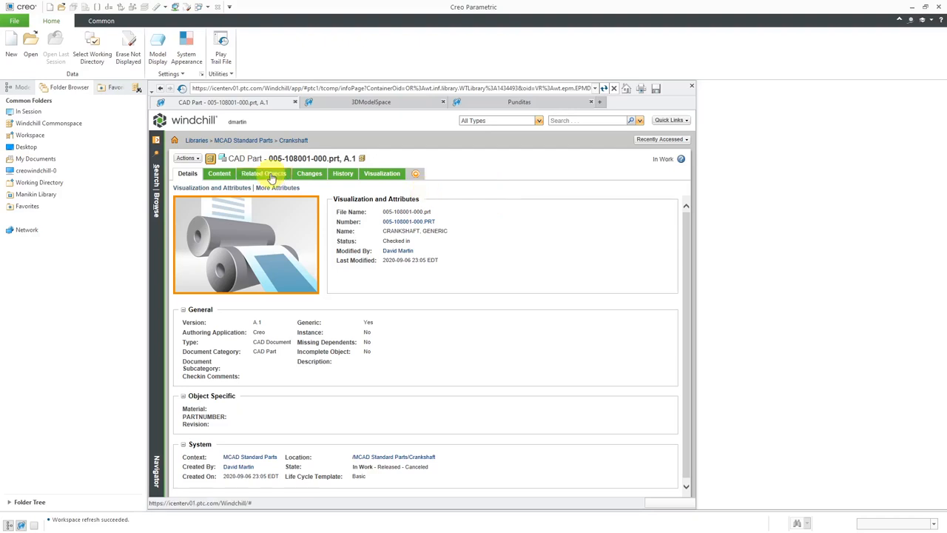
Browse related objects and the generic crankshaft's mechanical part, then return to CAD part details
left_click(262, 173)
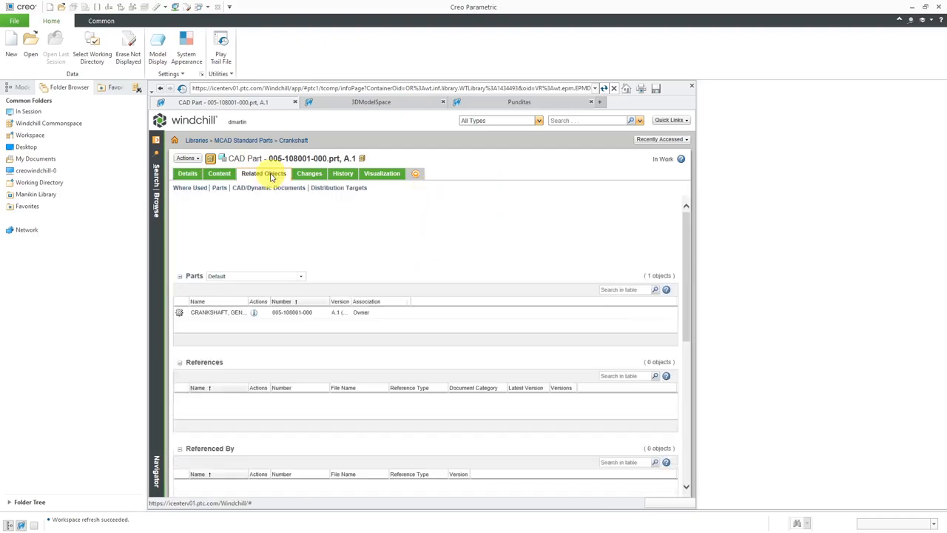
left_click(264, 173)
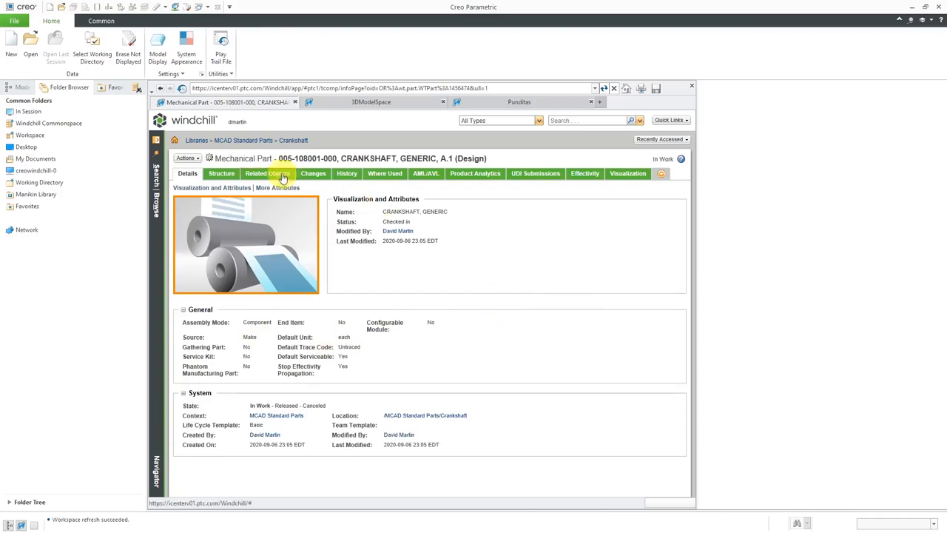
left_click(268, 173)
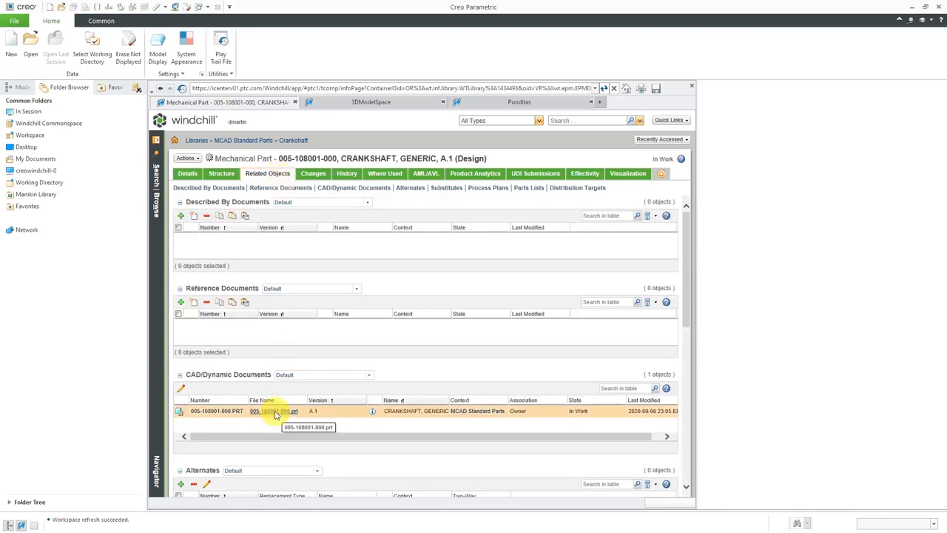
left_click(273, 411)
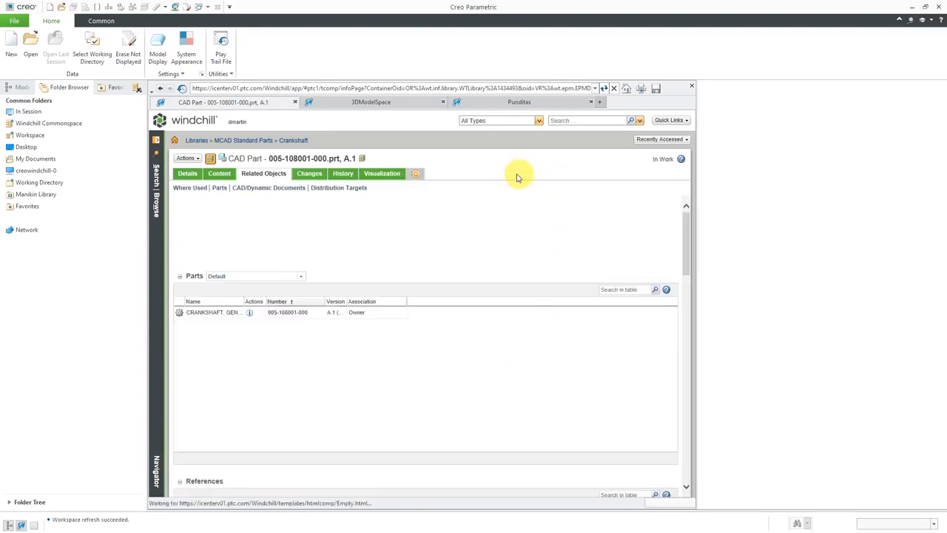
left_click(189, 187)
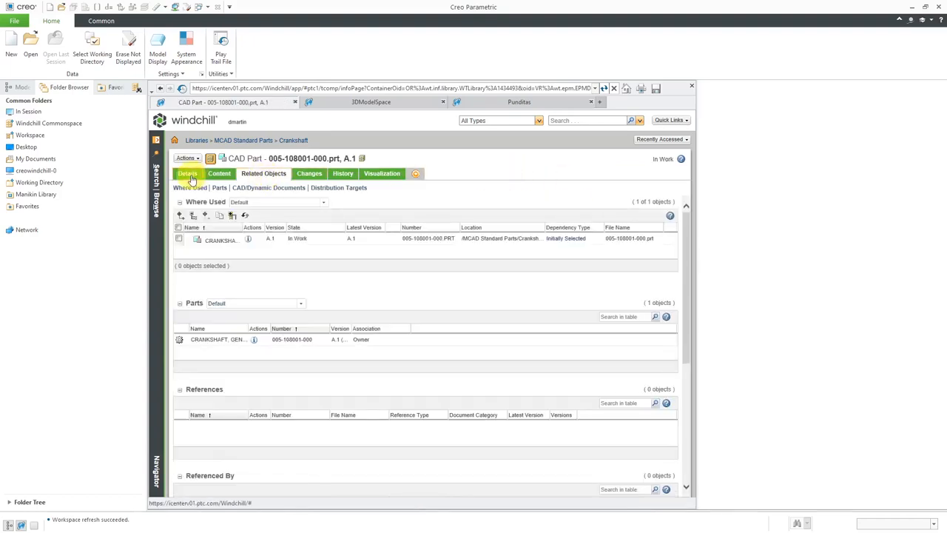
left_click(187, 173)
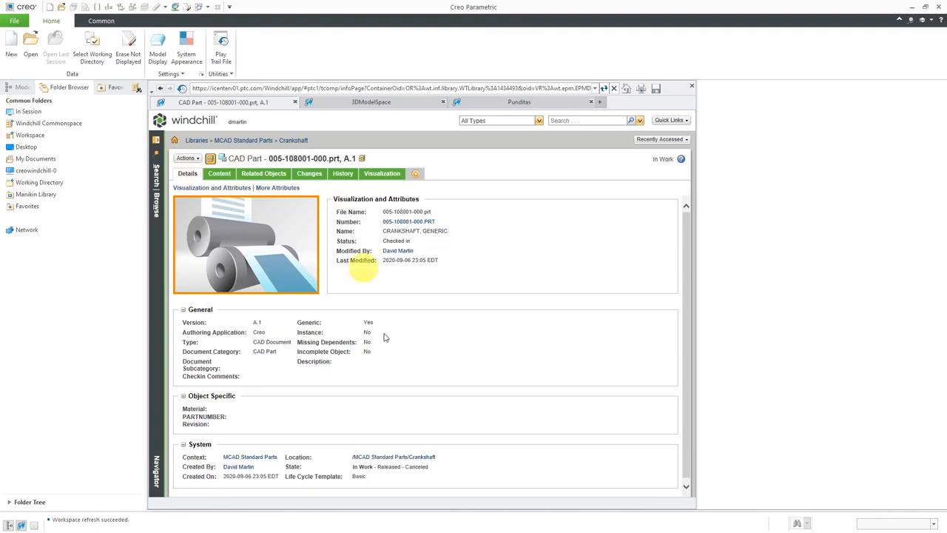
mouse_move(465, 367)
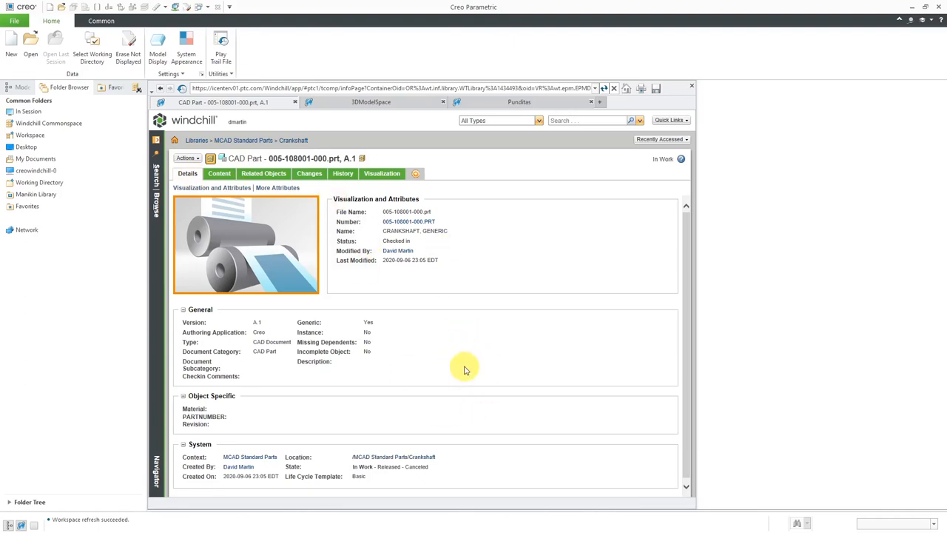
mouse_move(435, 347)
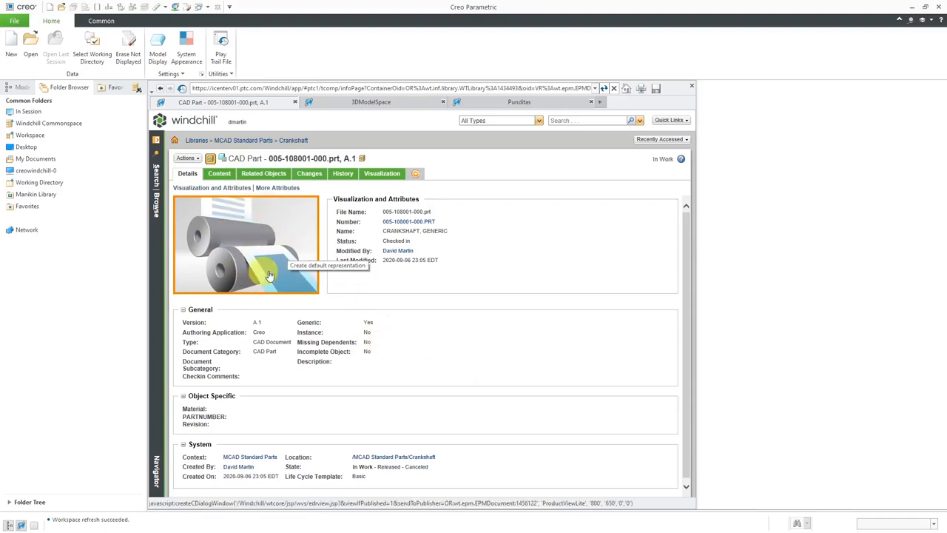
mouse_move(501, 313)
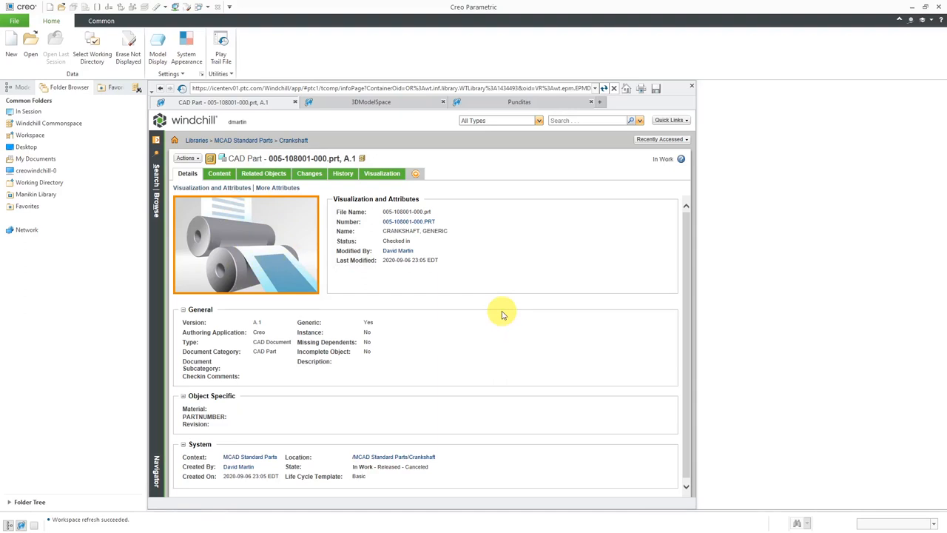
mouse_move(259, 241)
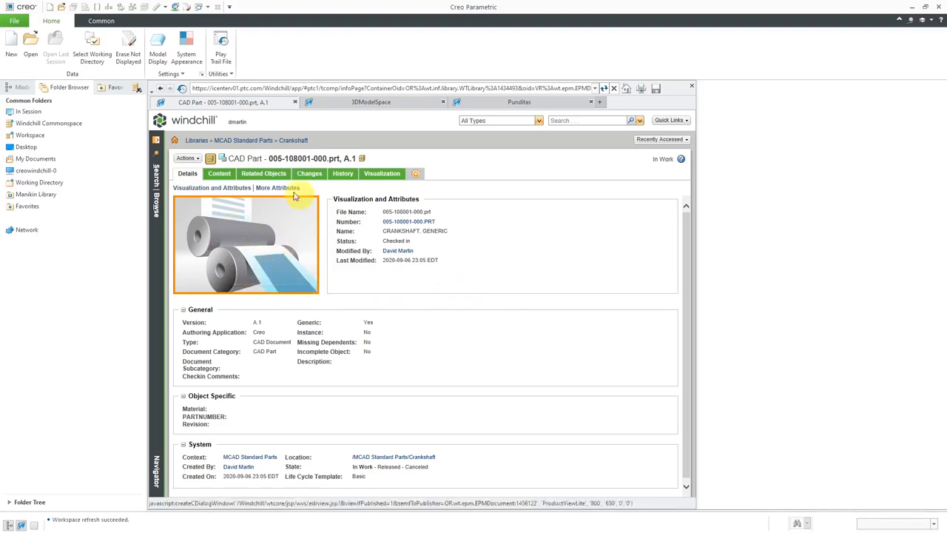
mouse_move(538, 327)
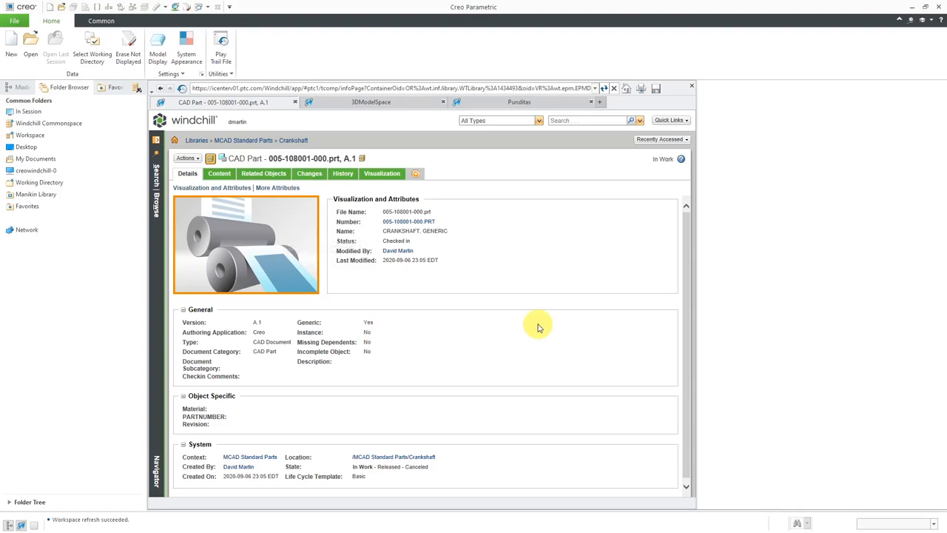
mouse_move(359, 279)
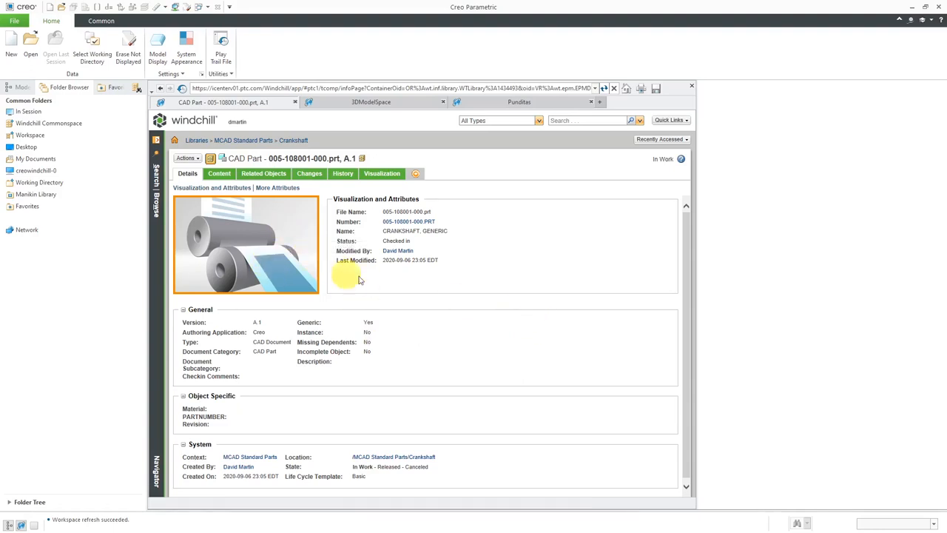
mouse_move(457, 265)
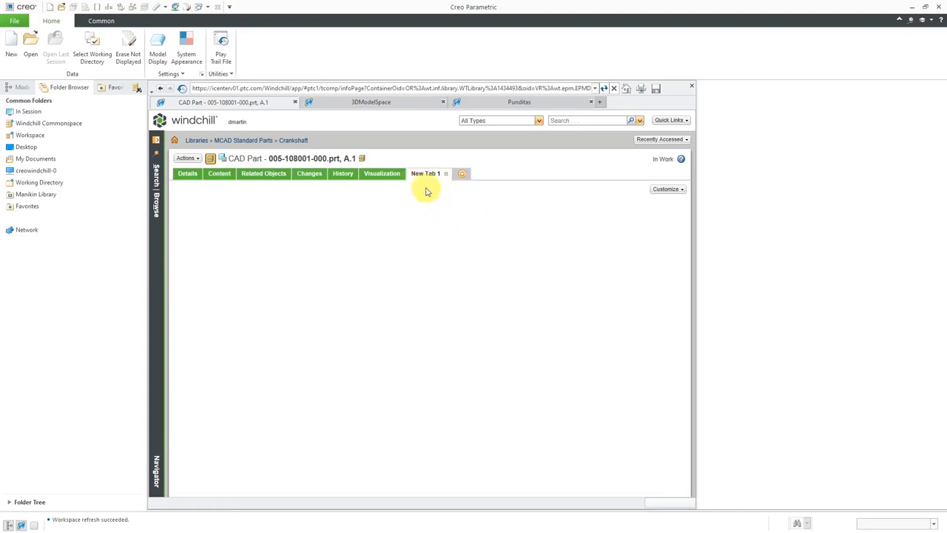
Add the Family table of related objects to the new tab
left_click(666, 189)
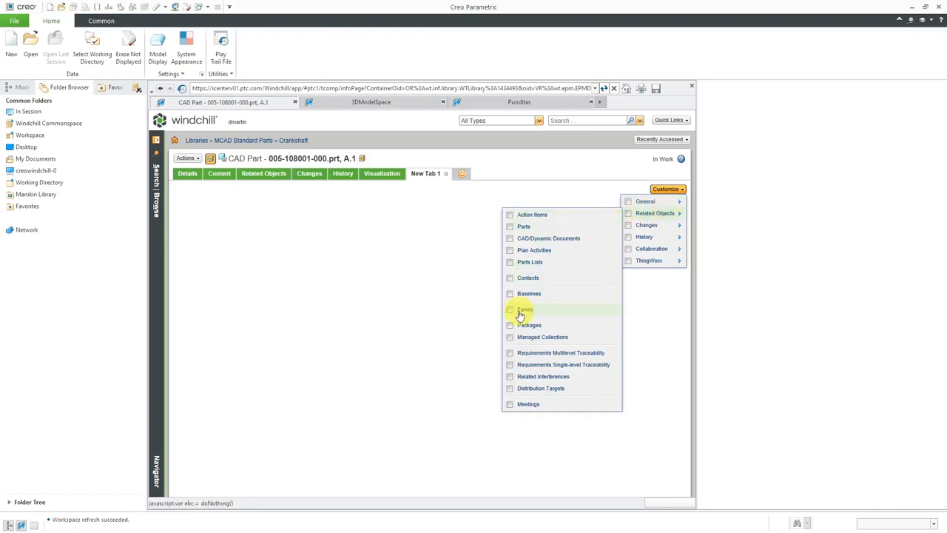
left_click(509, 309)
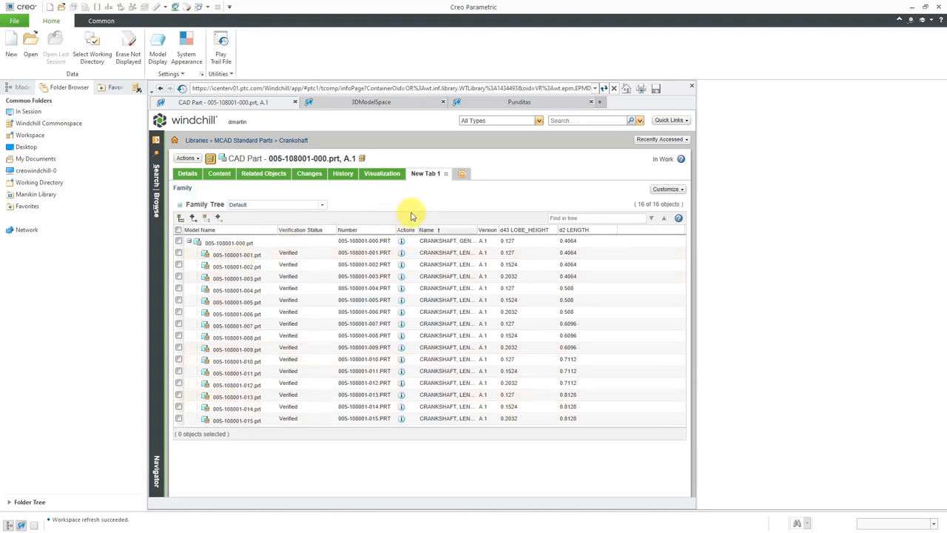
mouse_move(426, 173)
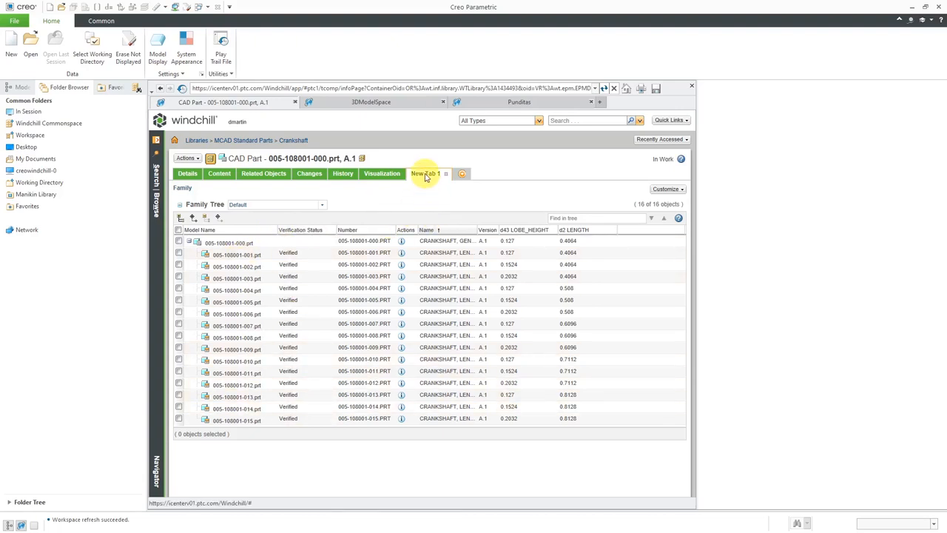
Rename the CAD part page's New Tab 1 to 'Family'
left_click(425, 173)
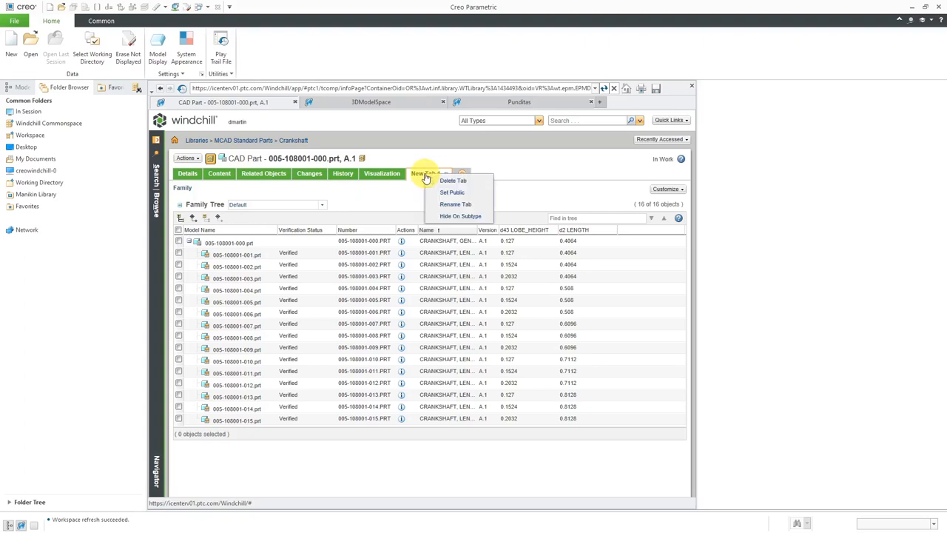
left_click(456, 204)
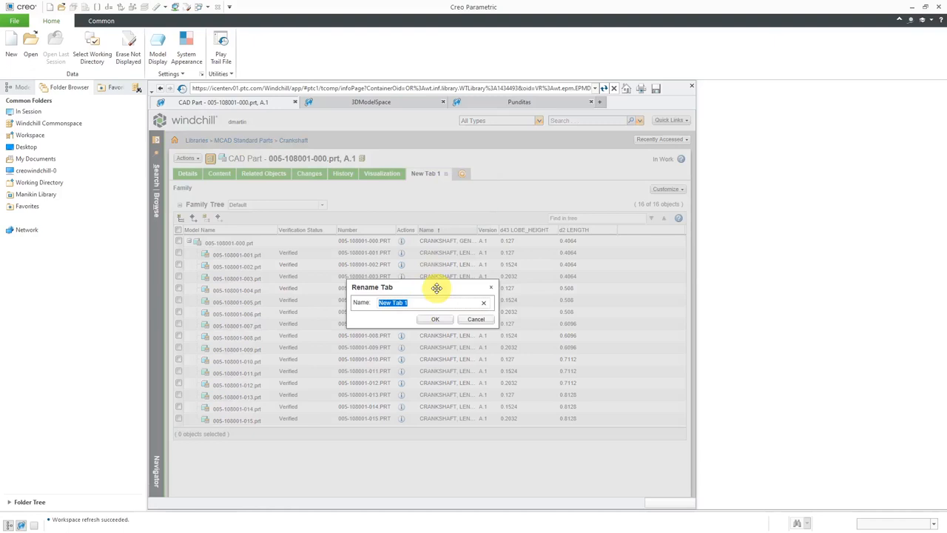
type("Family")
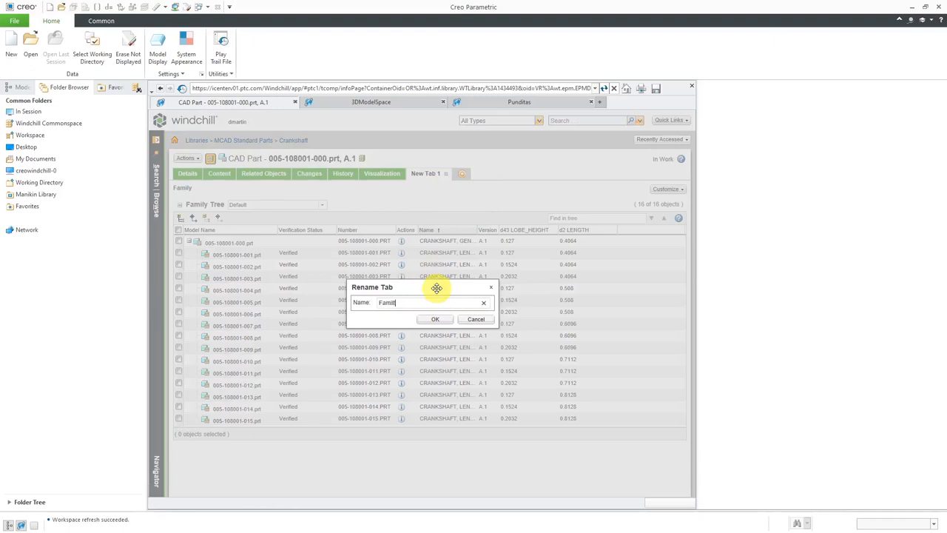
key("Backspace")
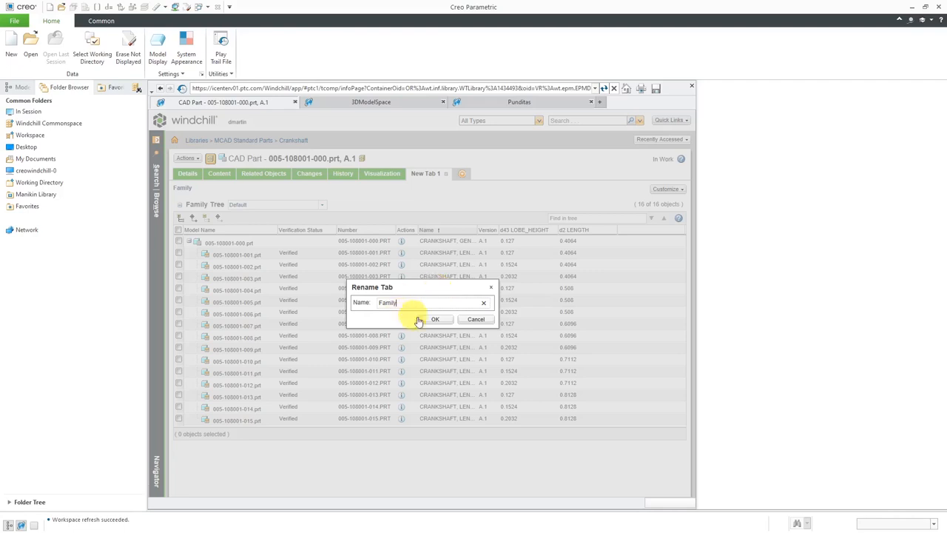
left_click(436, 319)
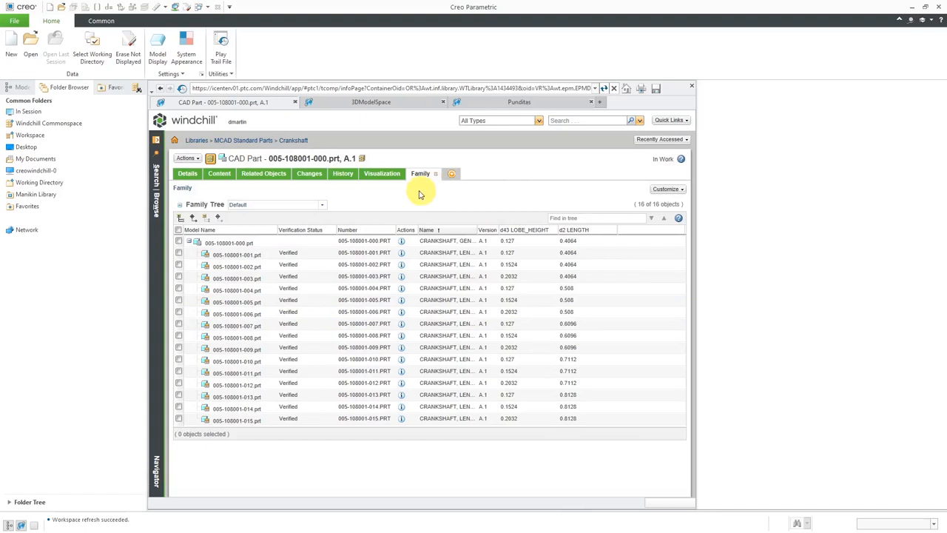
mouse_move(387, 201)
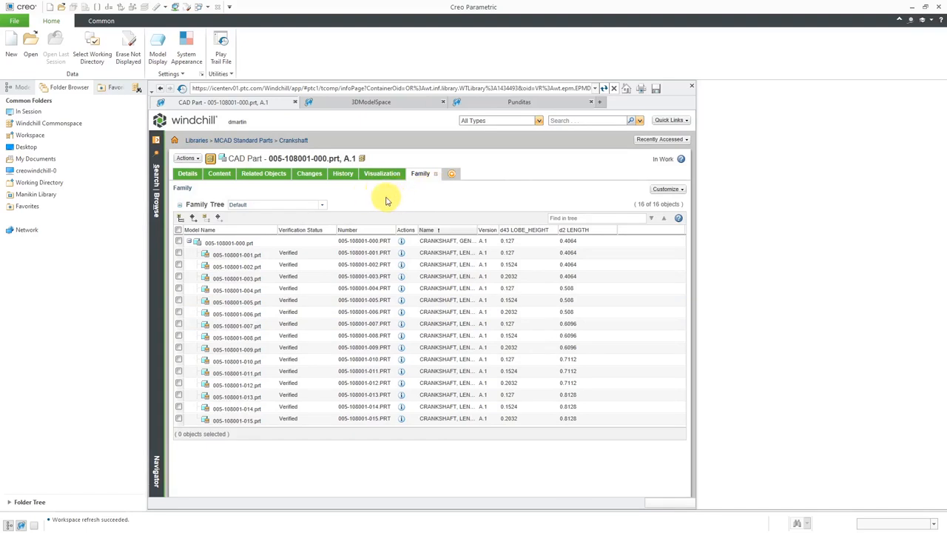